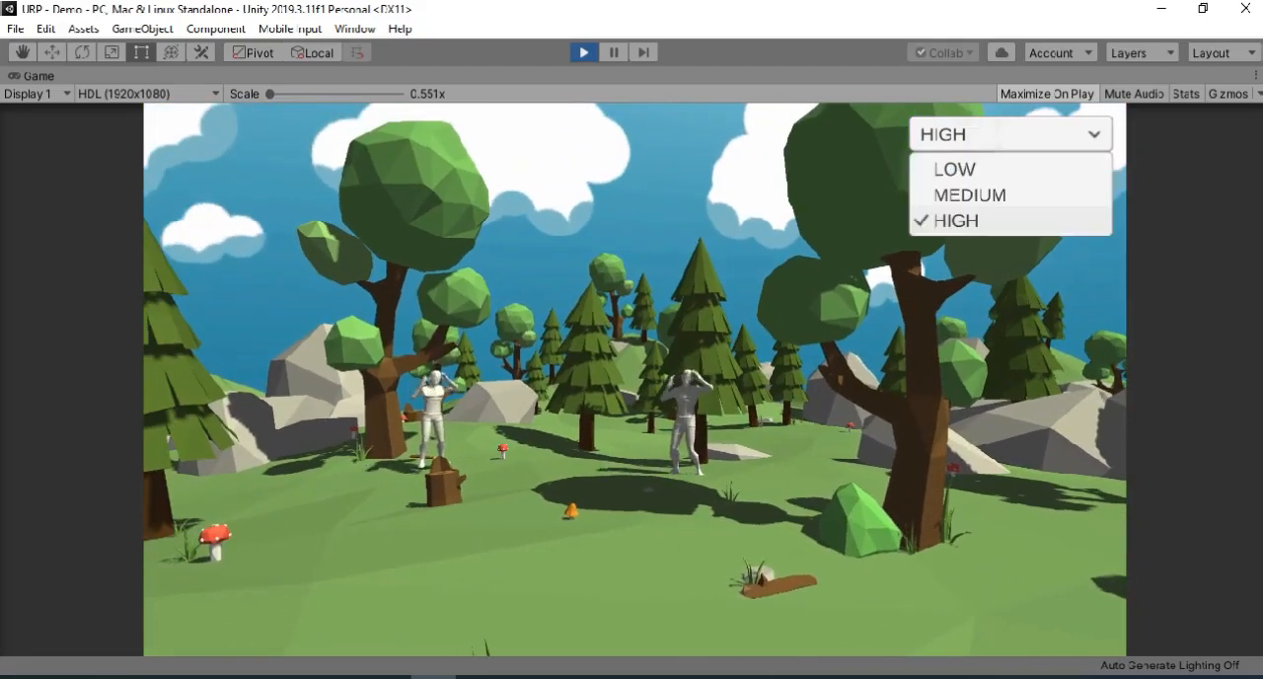
# Choose HIGH in the in-game quality dropdown, then exit Play mode.
pyautogui.click(954, 168)
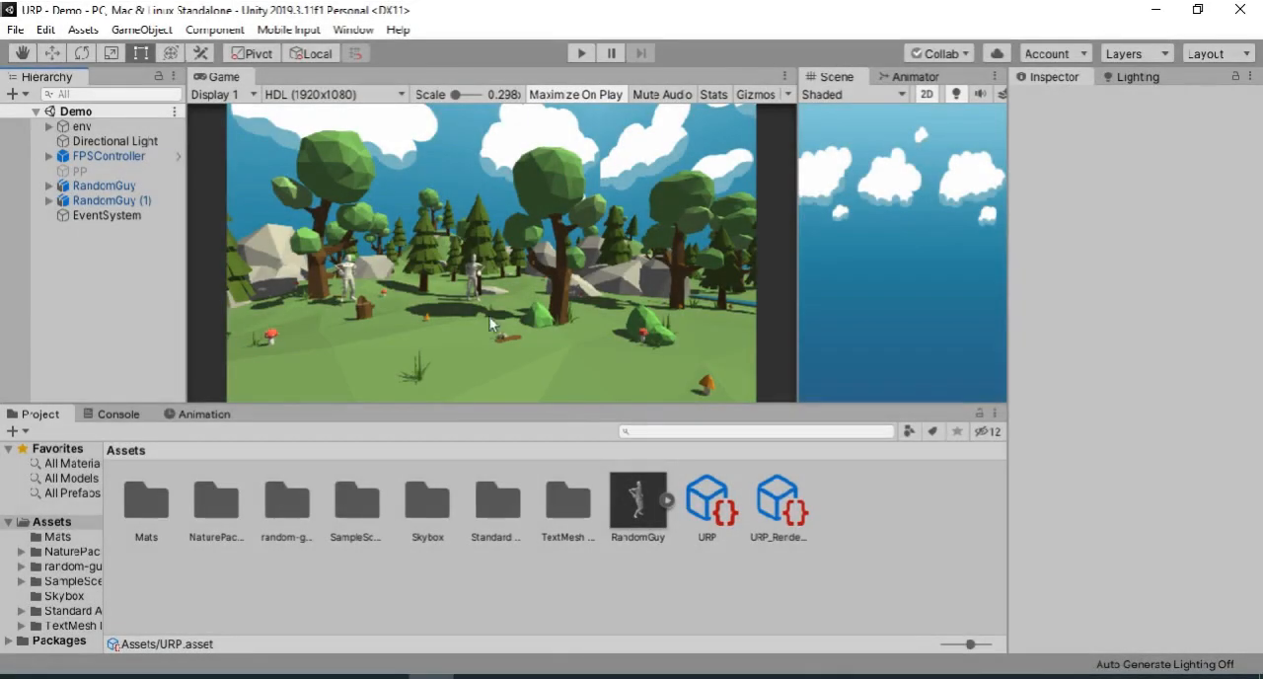
pyautogui.moveTo(461, 327)
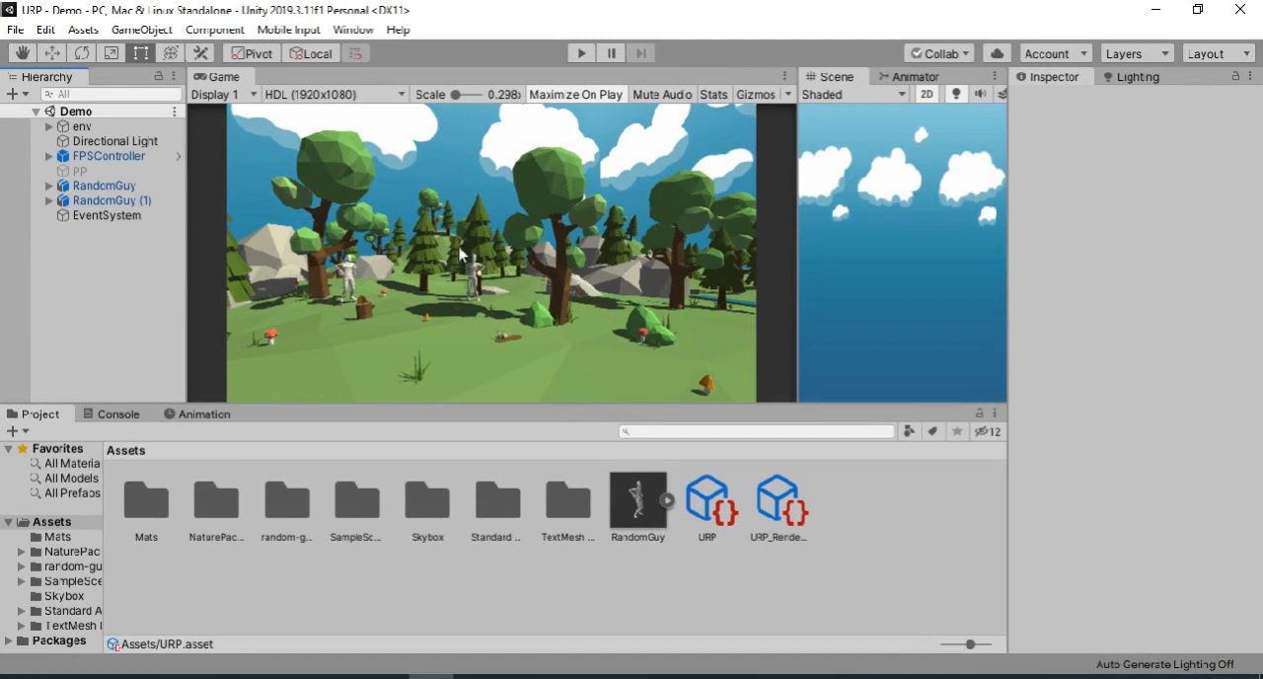
pyautogui.moveTo(581, 53)
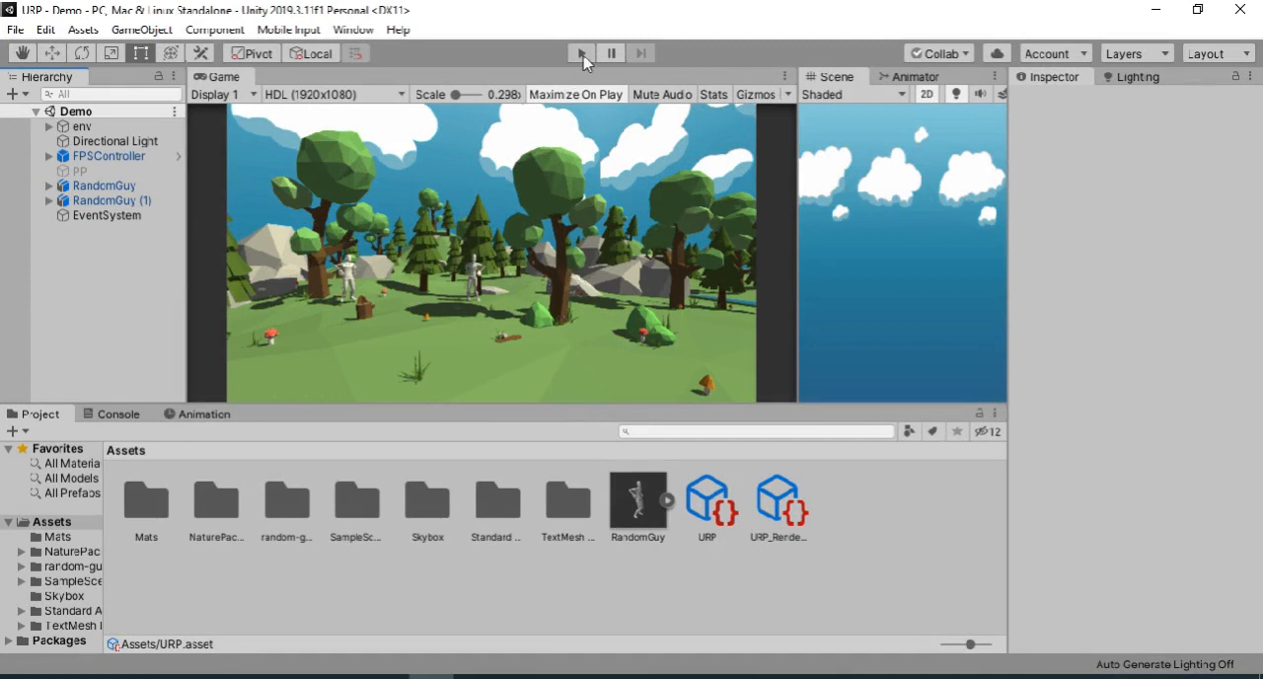
pyautogui.click(578, 52)
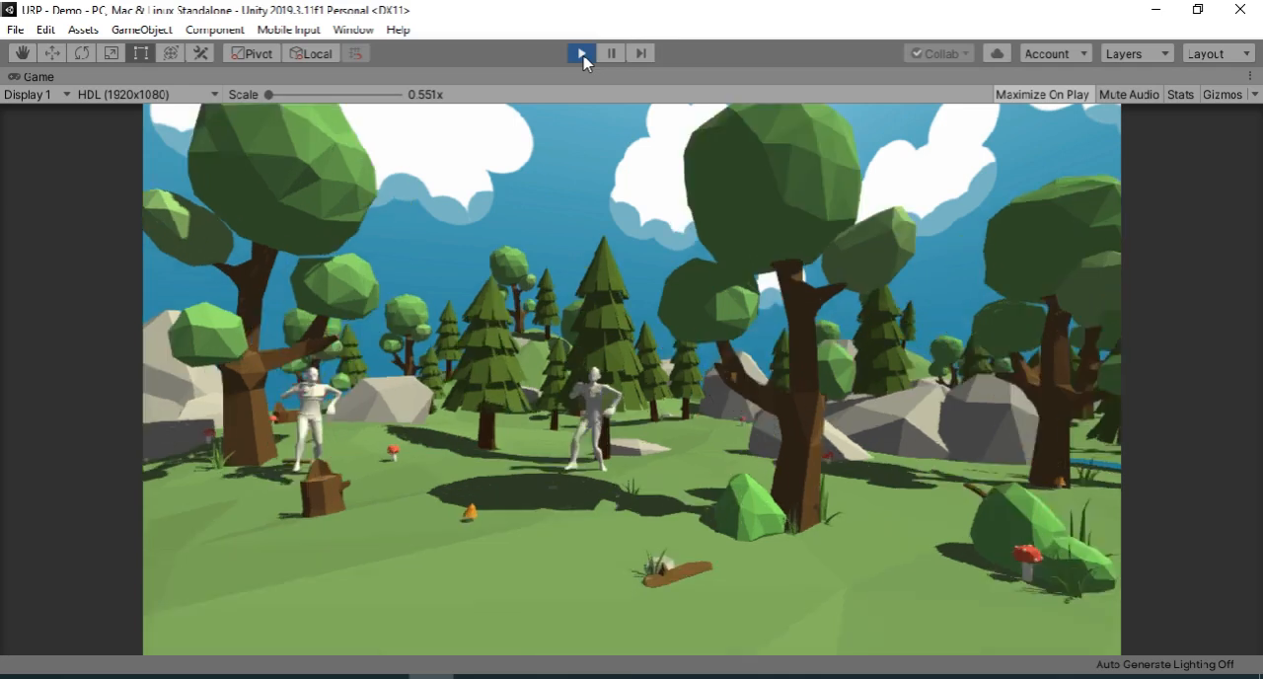
pyautogui.click(579, 52)
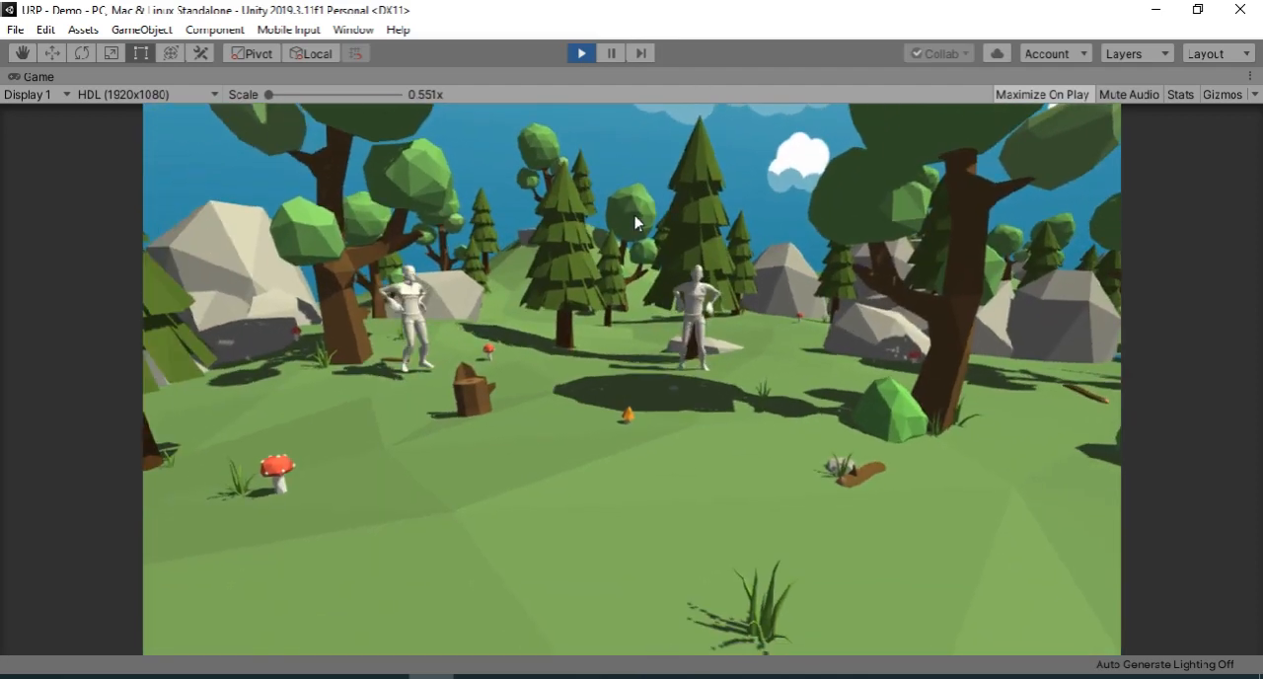
pyautogui.click(580, 52)
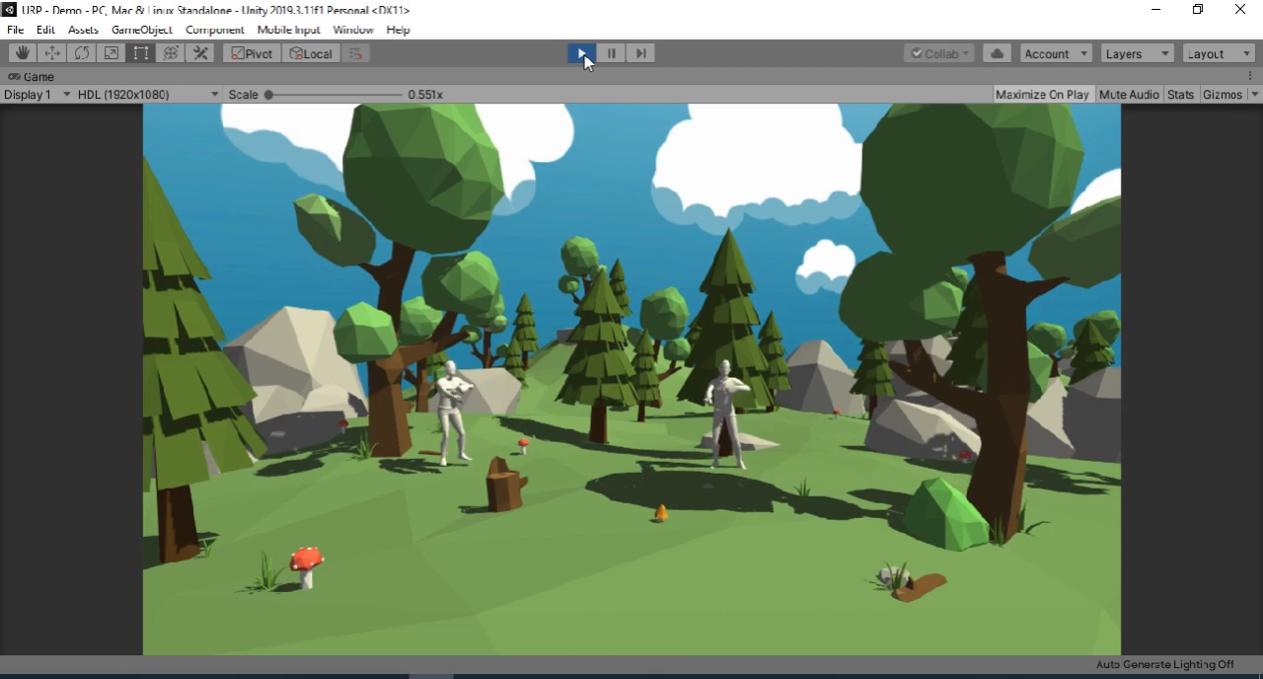
pyautogui.click(580, 52)
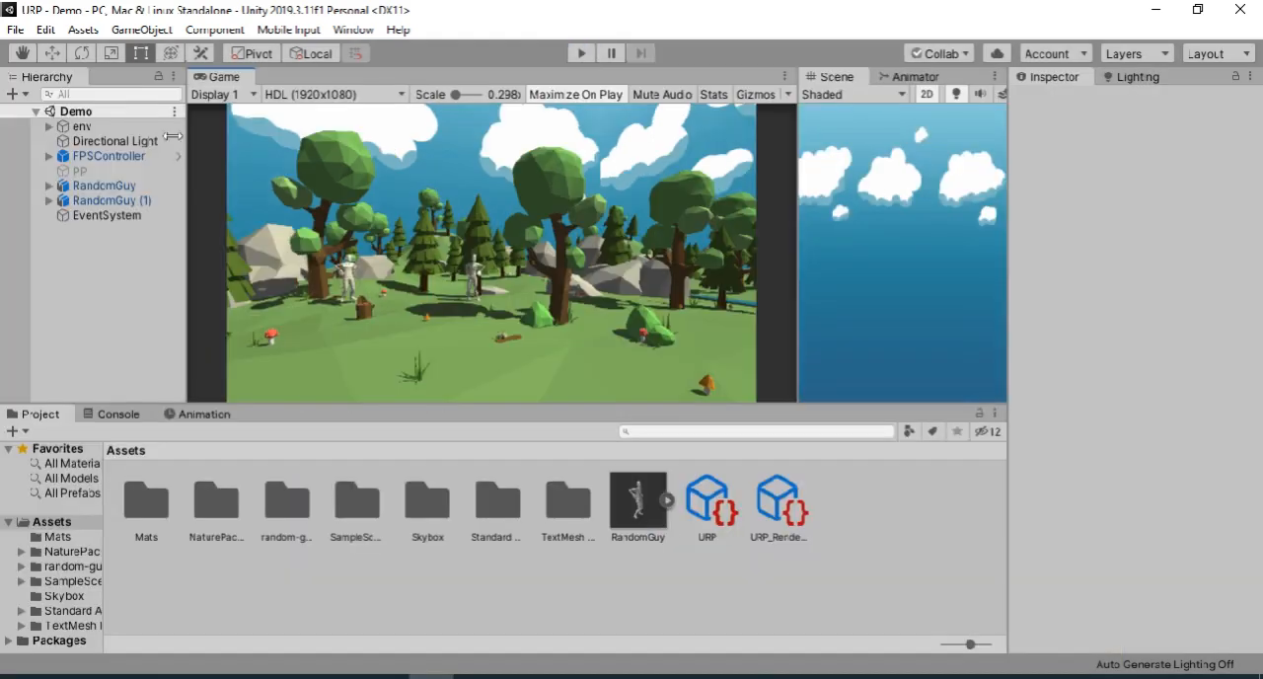
pyautogui.click(45, 29)
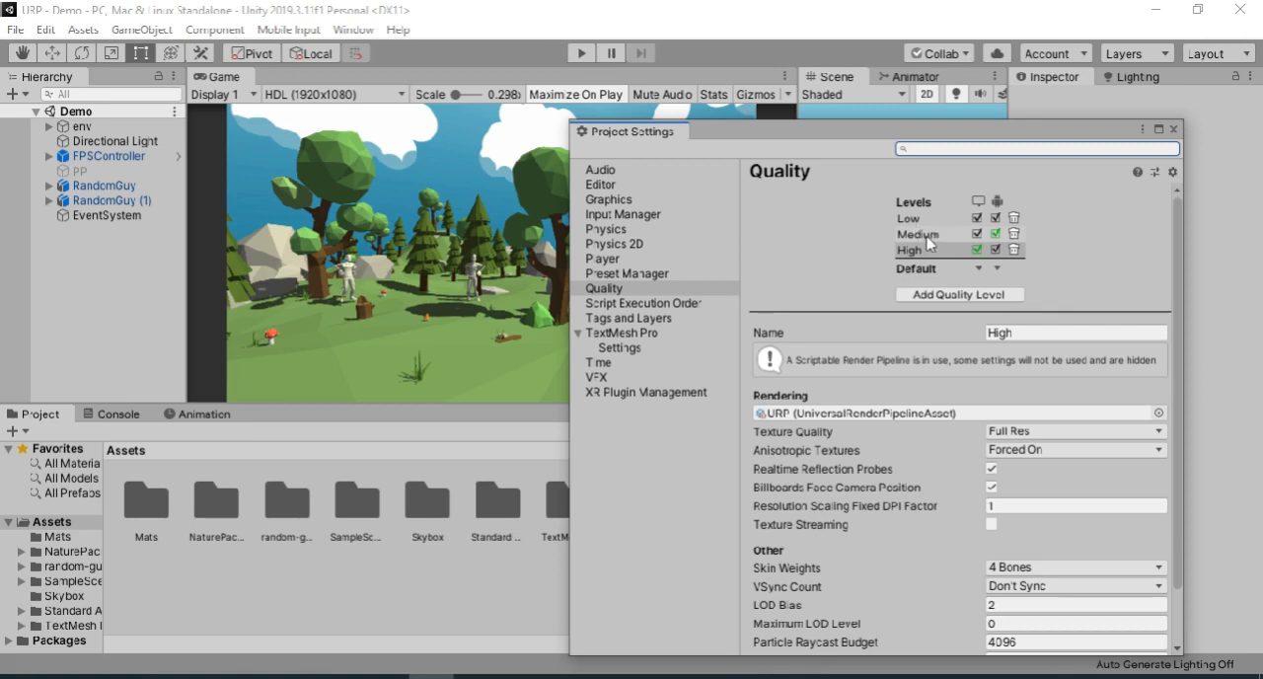
pyautogui.moveTo(937, 247)
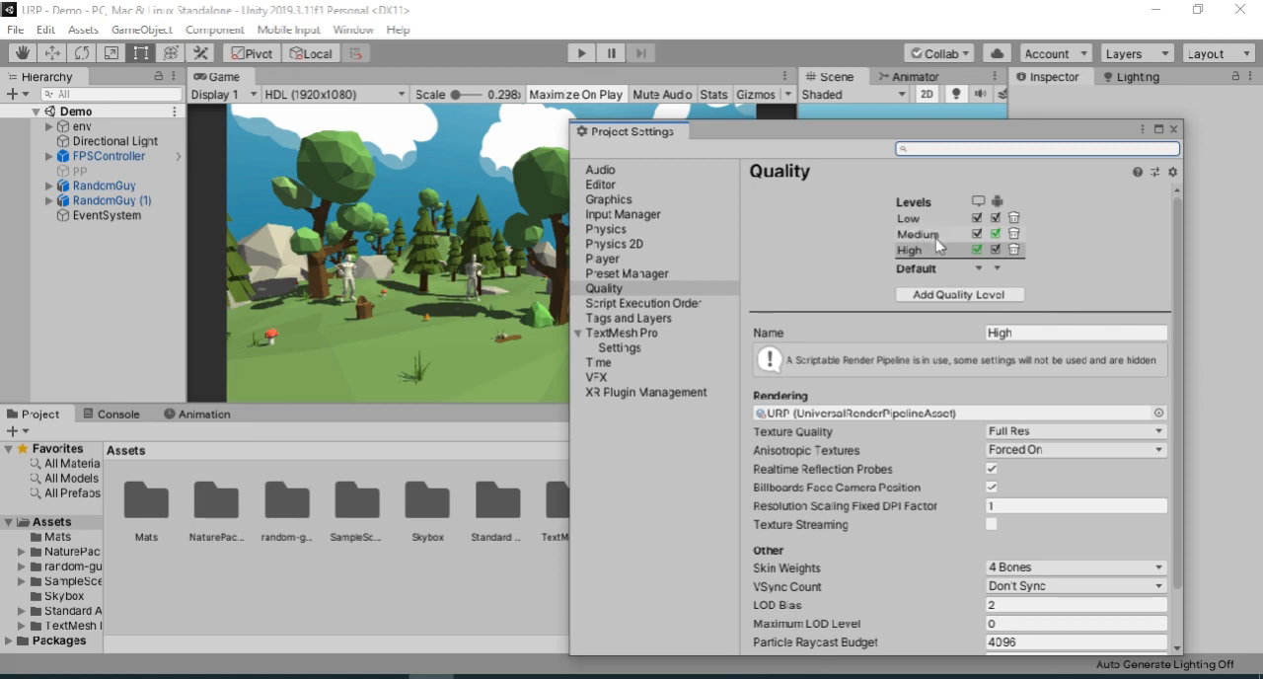
pyautogui.moveTo(992, 411)
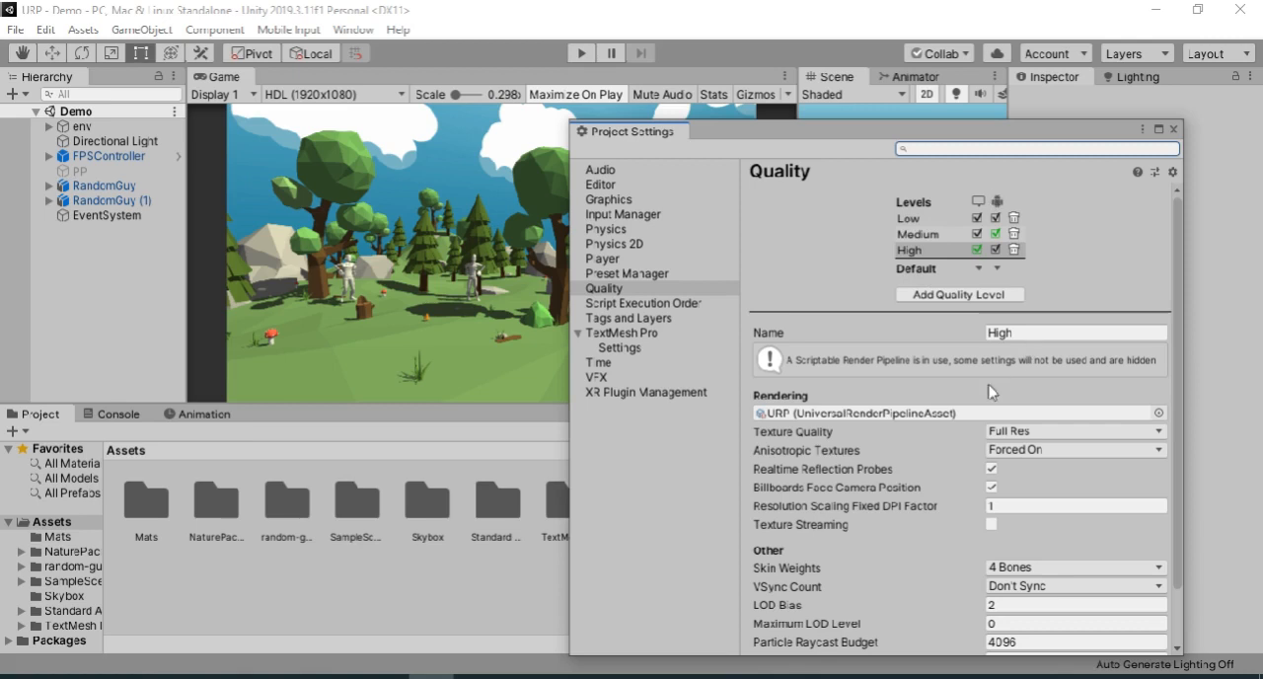
pyautogui.moveTo(995, 383)
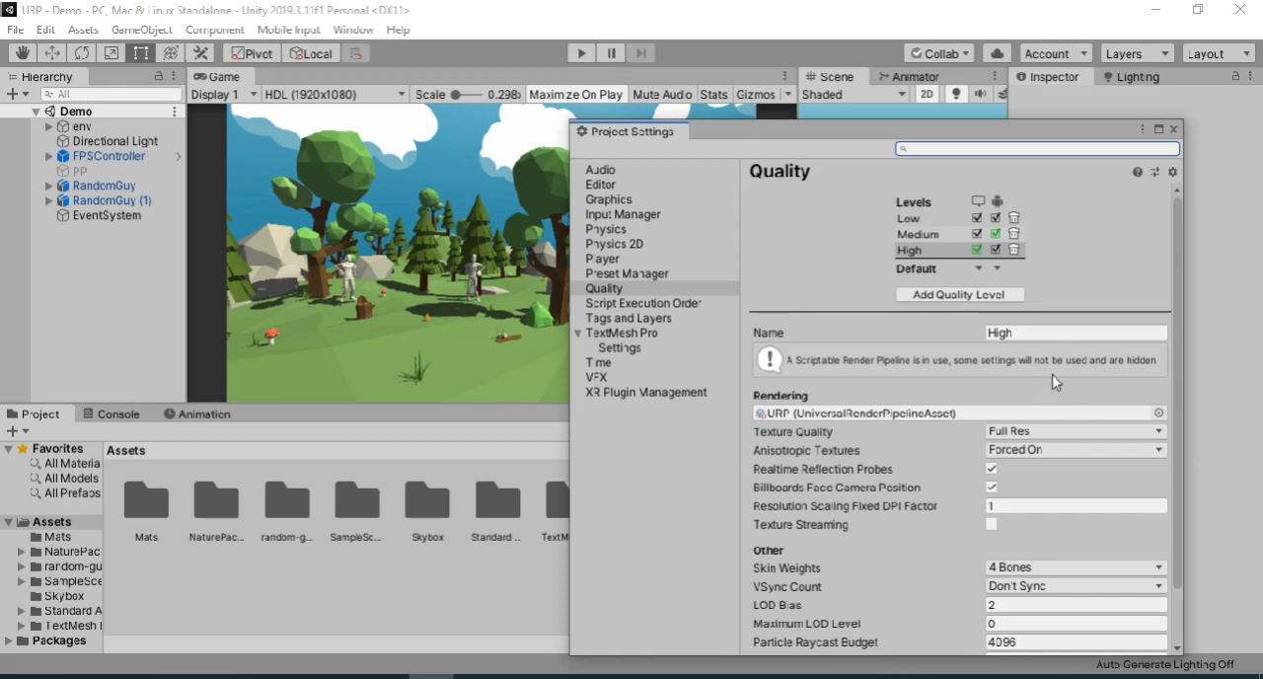
pyautogui.click(917, 233)
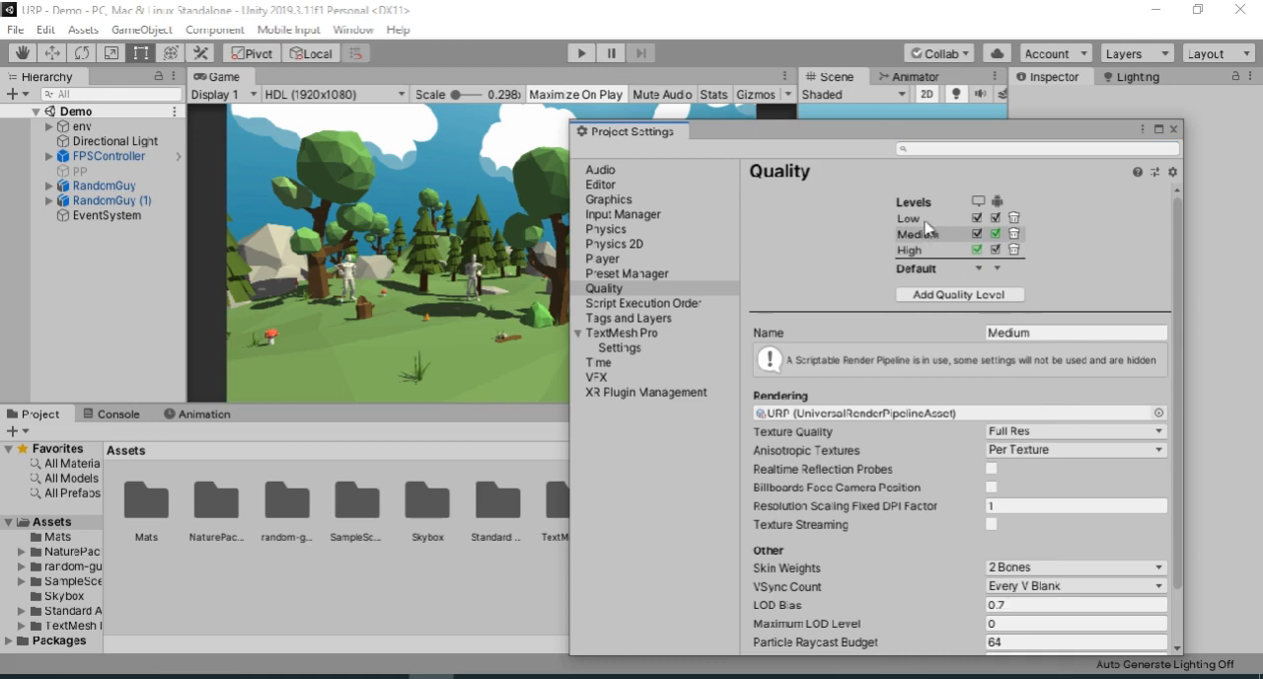
pyautogui.click(908, 249)
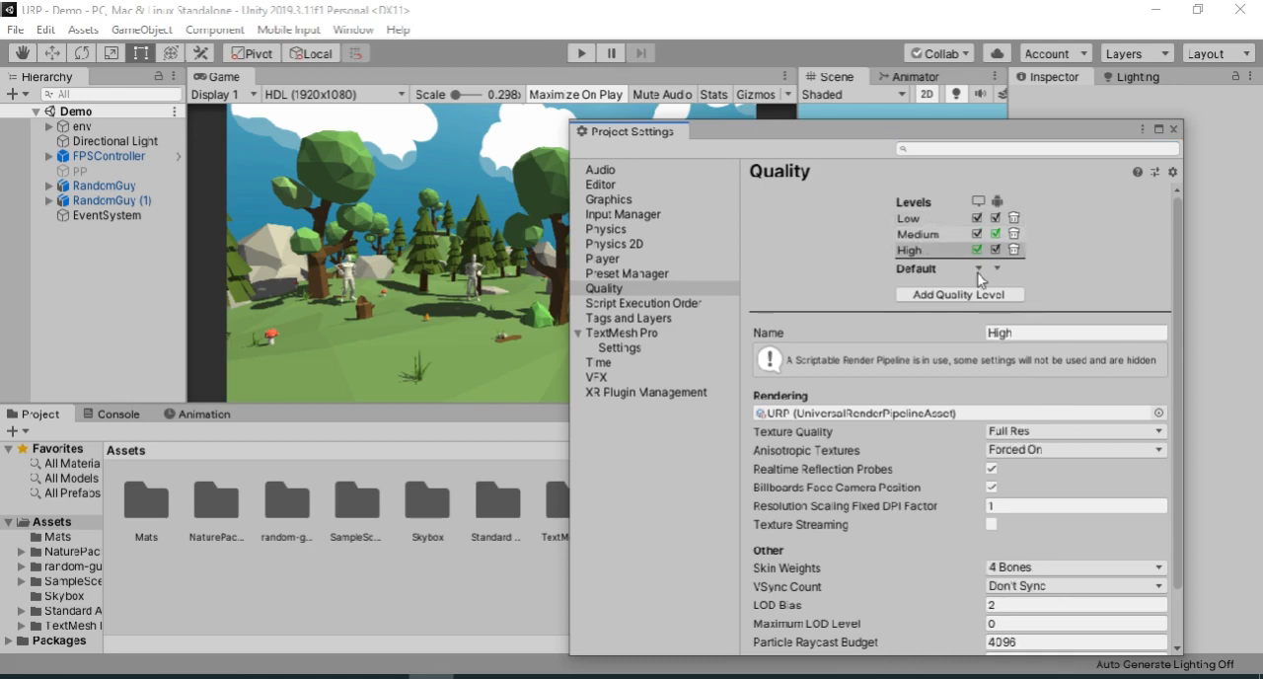
pyautogui.moveTo(1180, 130)
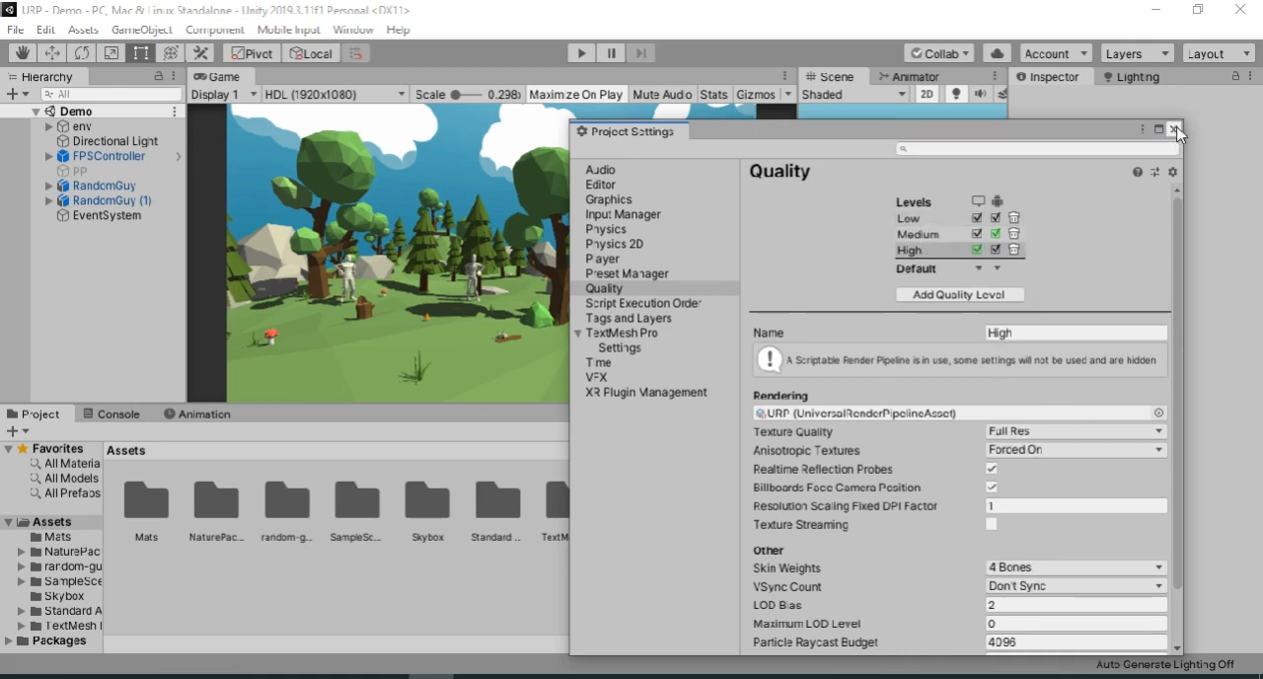
pyautogui.click(1179, 129)
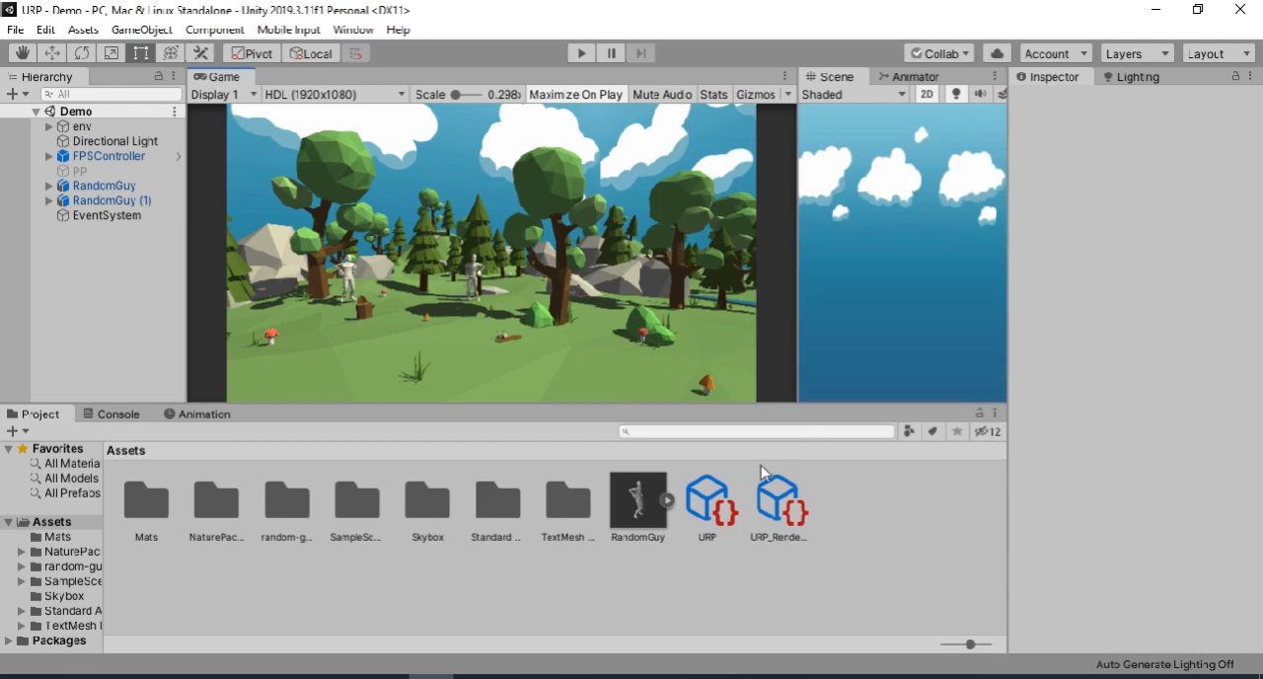
# Select the URP pipeline asset and expand, then collapse, its Shadows settings.
pyautogui.click(709, 506)
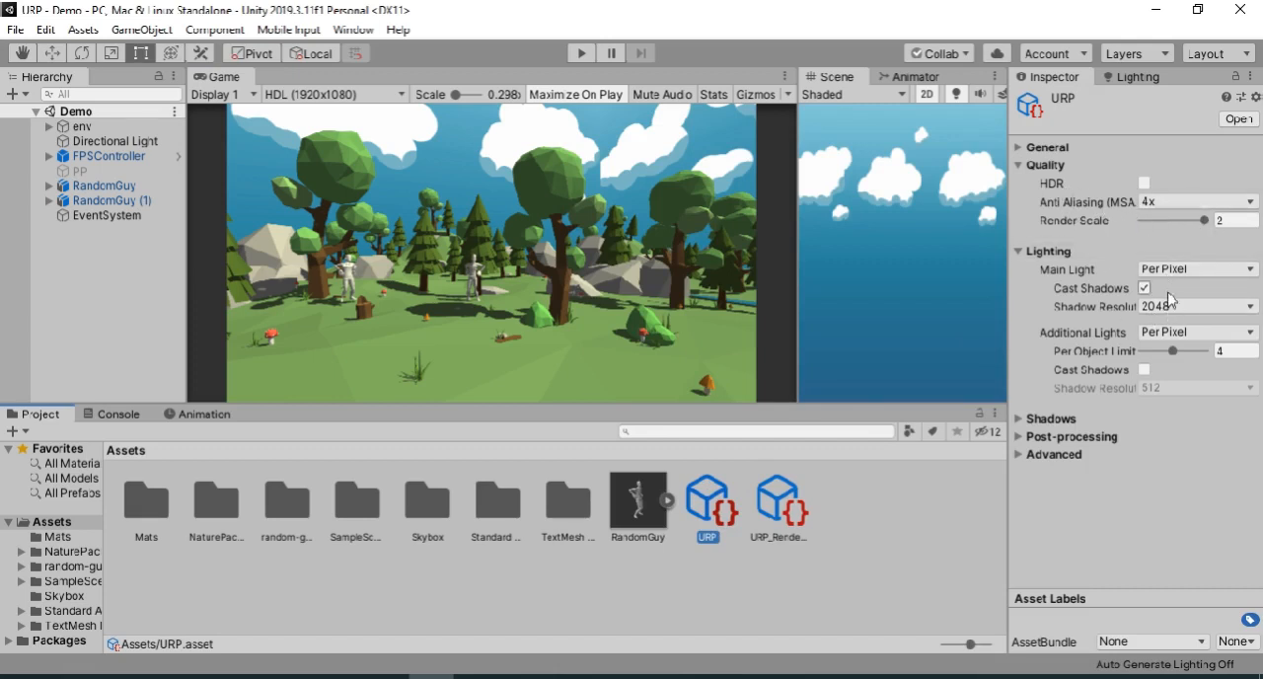
pyautogui.click(1023, 419)
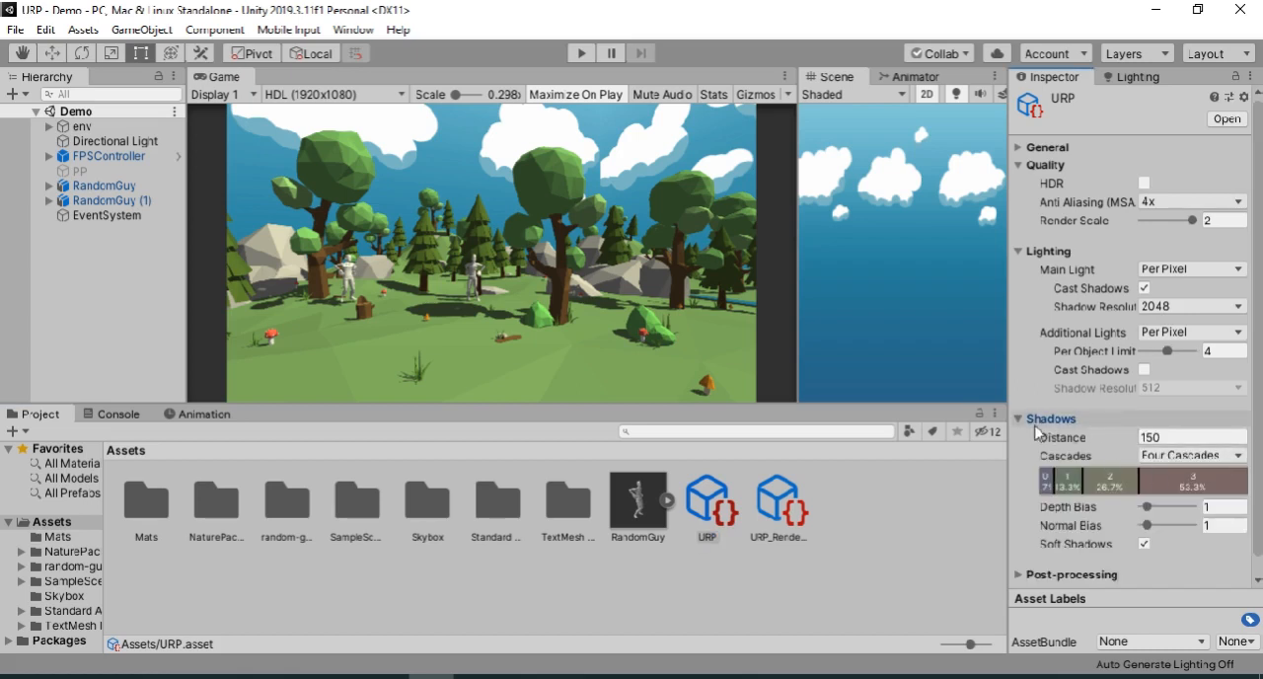
pyautogui.click(1019, 418)
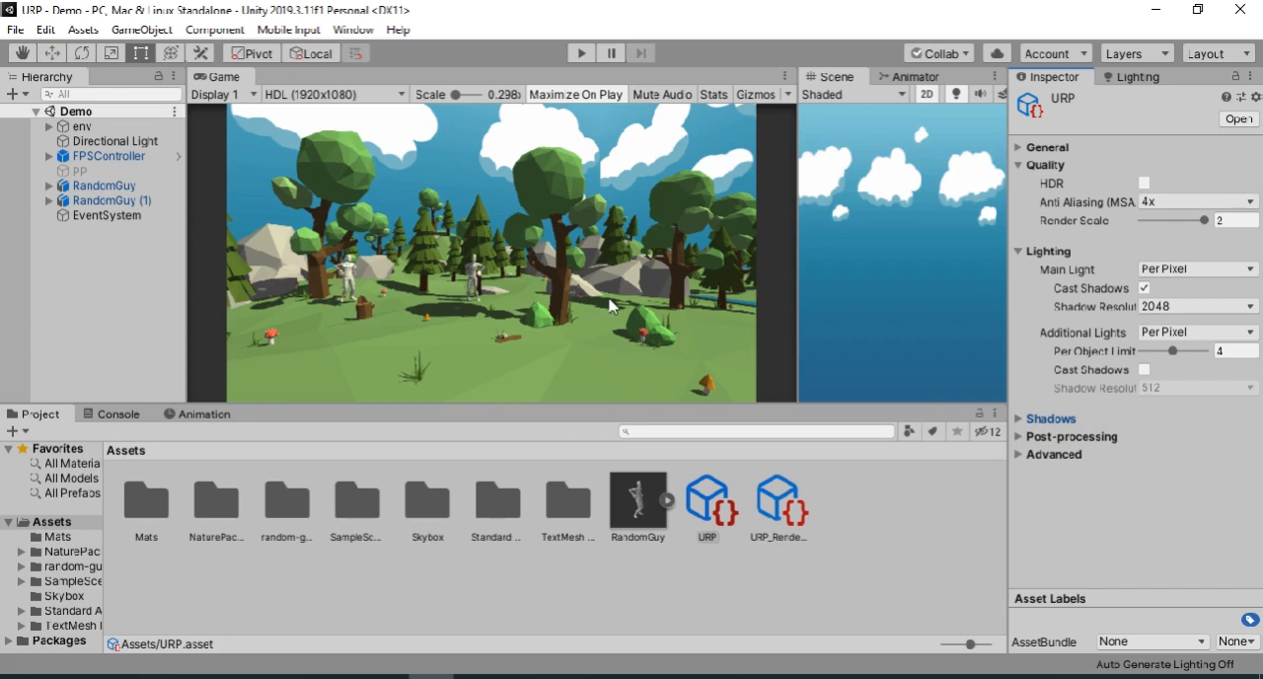
pyautogui.moveTo(666, 405)
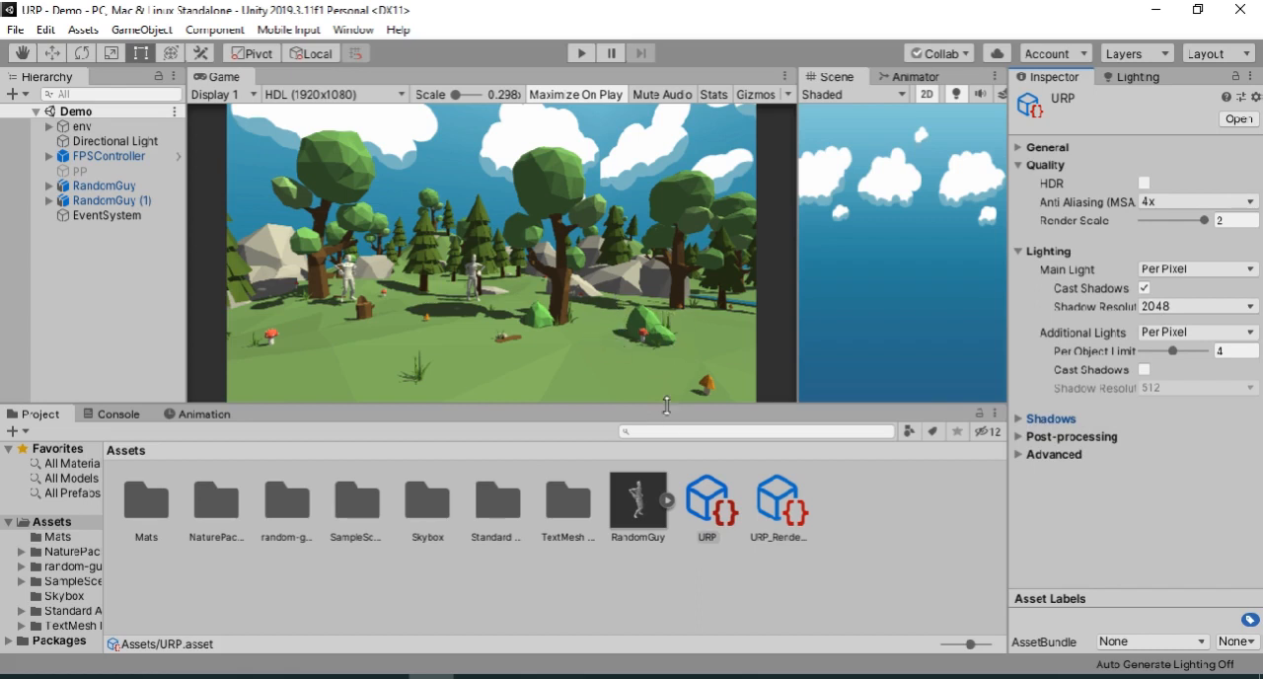
pyautogui.click(706, 508)
pyautogui.write('Me')
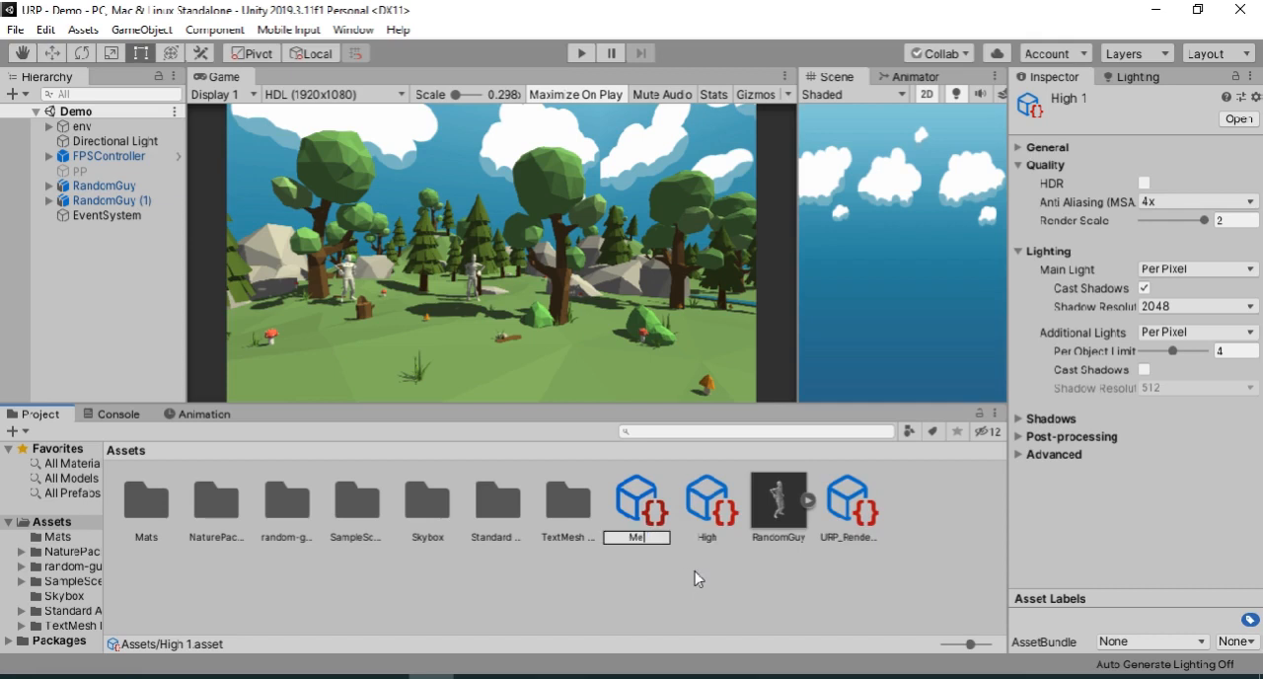
# Rename URP to High and name its two duplicates Medium and Low.
pyautogui.click(707, 503)
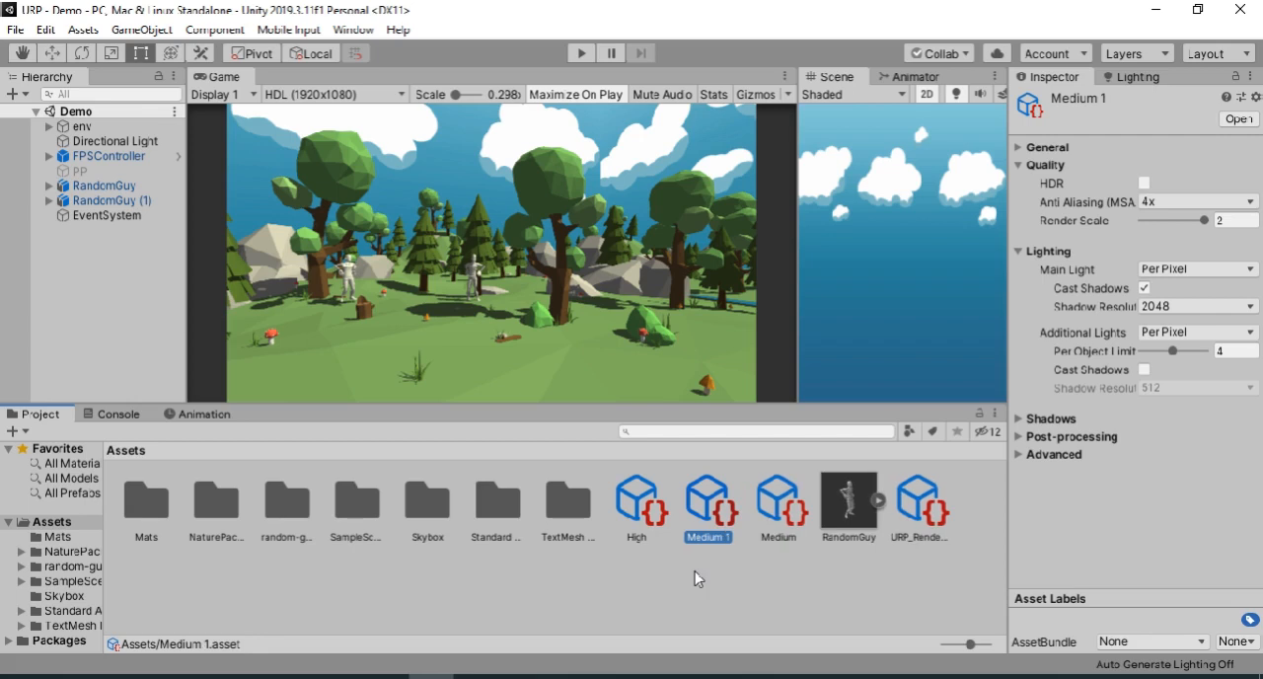
pyautogui.click(707, 493)
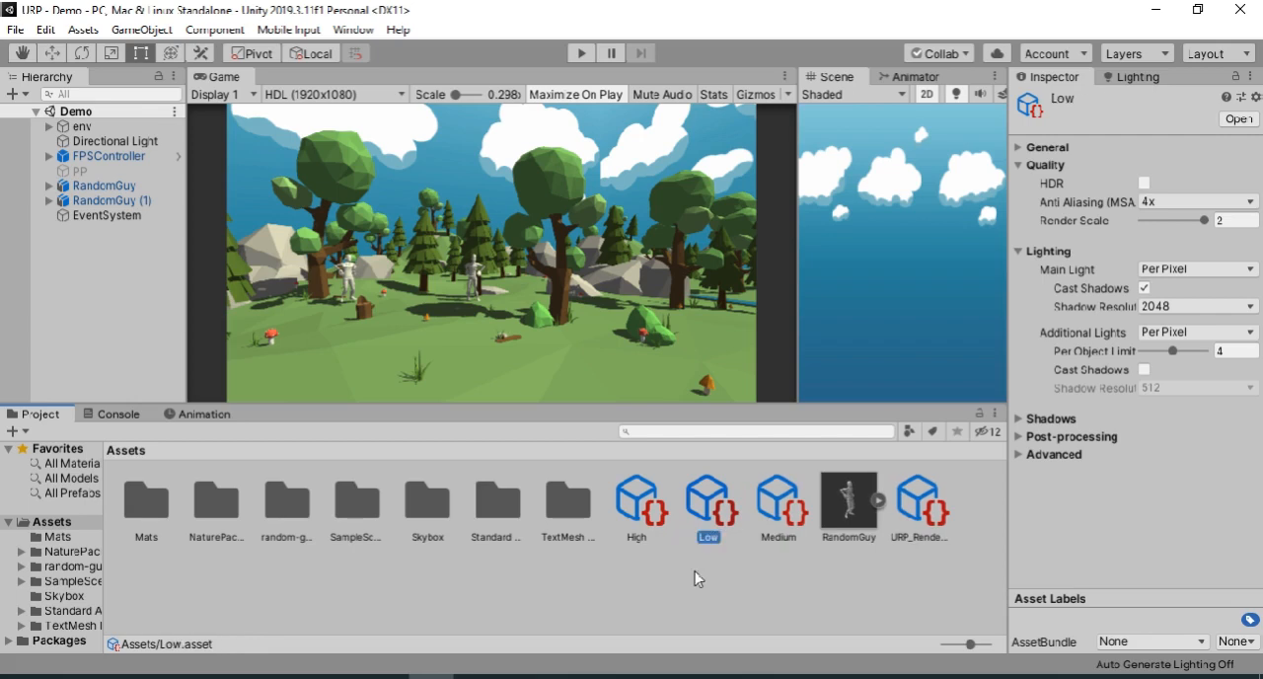
pyautogui.moveTo(735, 503)
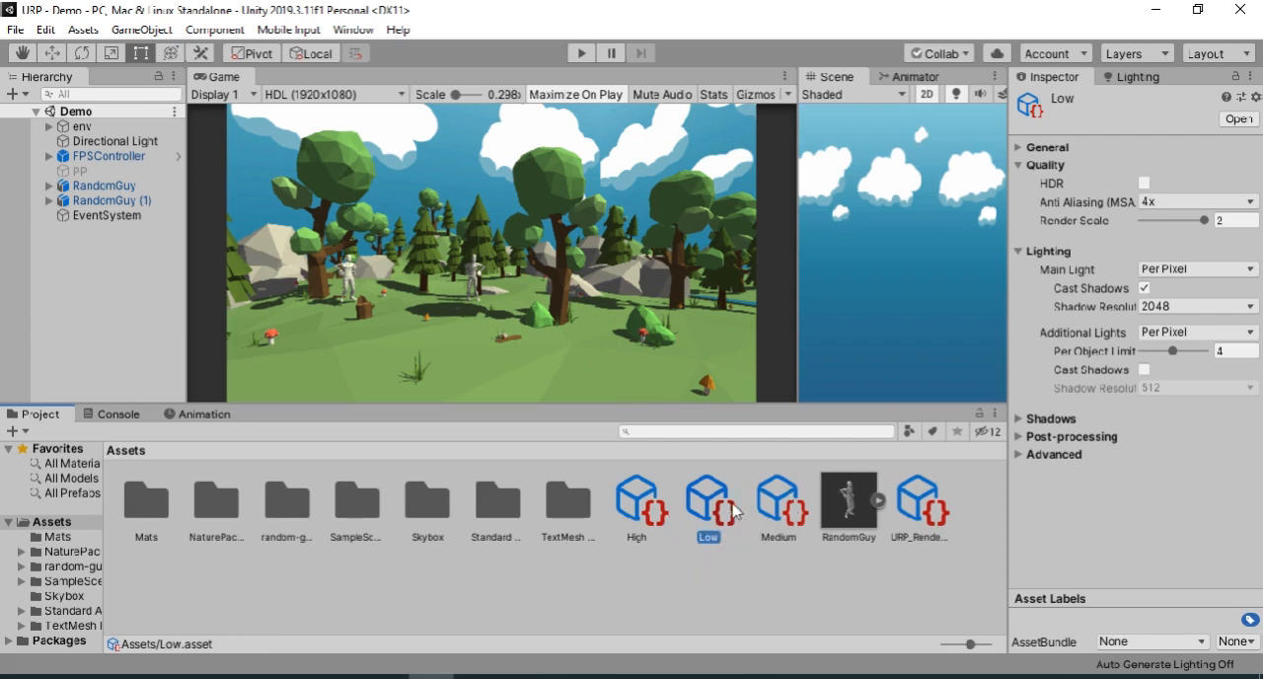
# Give Medium 2x MSAA, render scale 1, 512 shadows, distance 100; disable Low's MSAA.
pyautogui.click(777, 503)
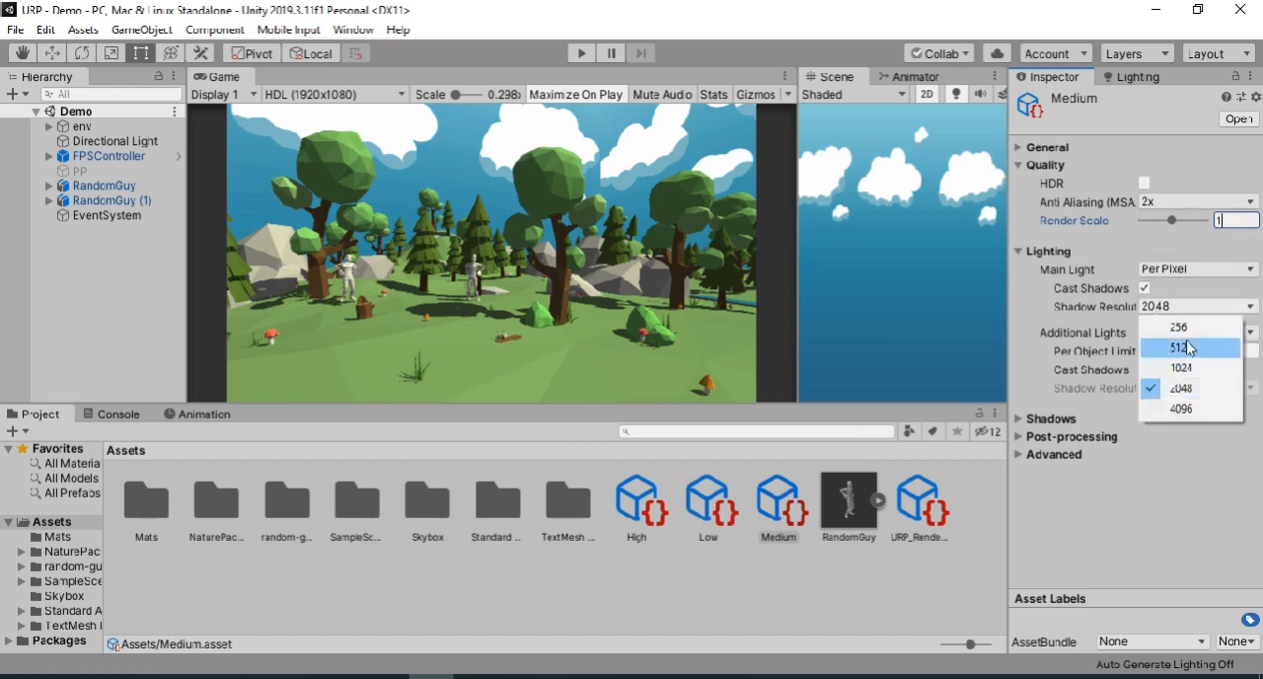
pyautogui.click(1182, 346)
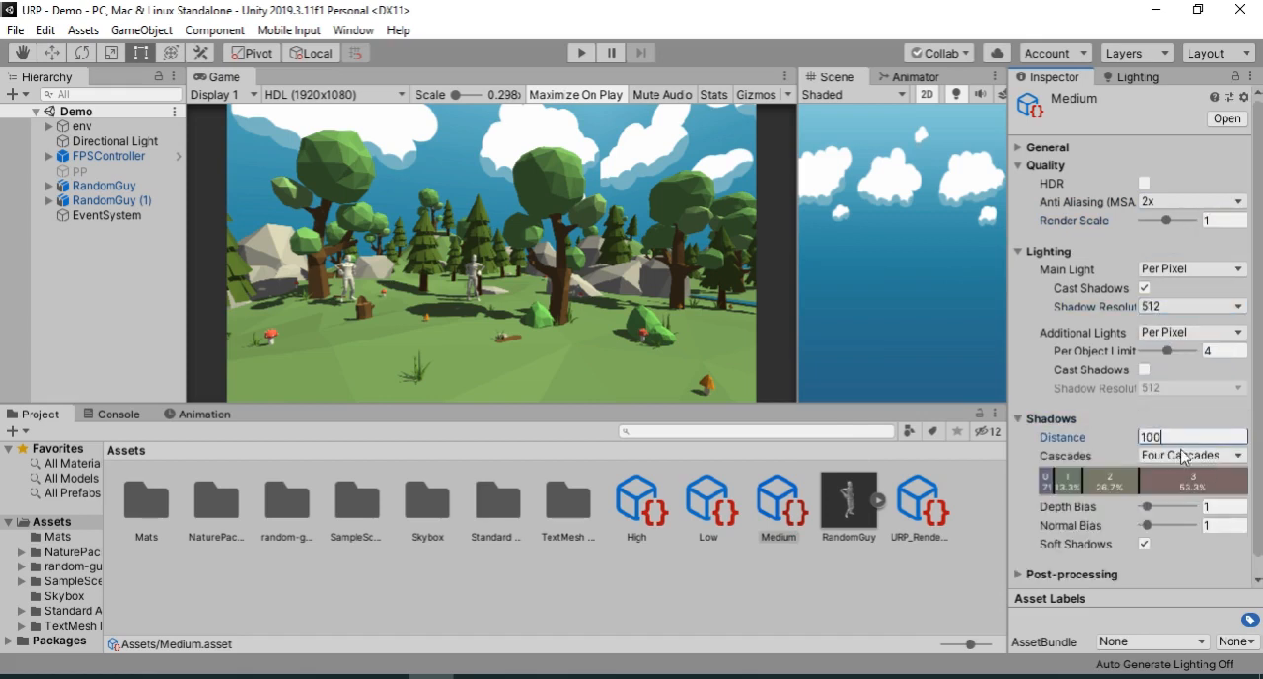
pyautogui.click(708, 505)
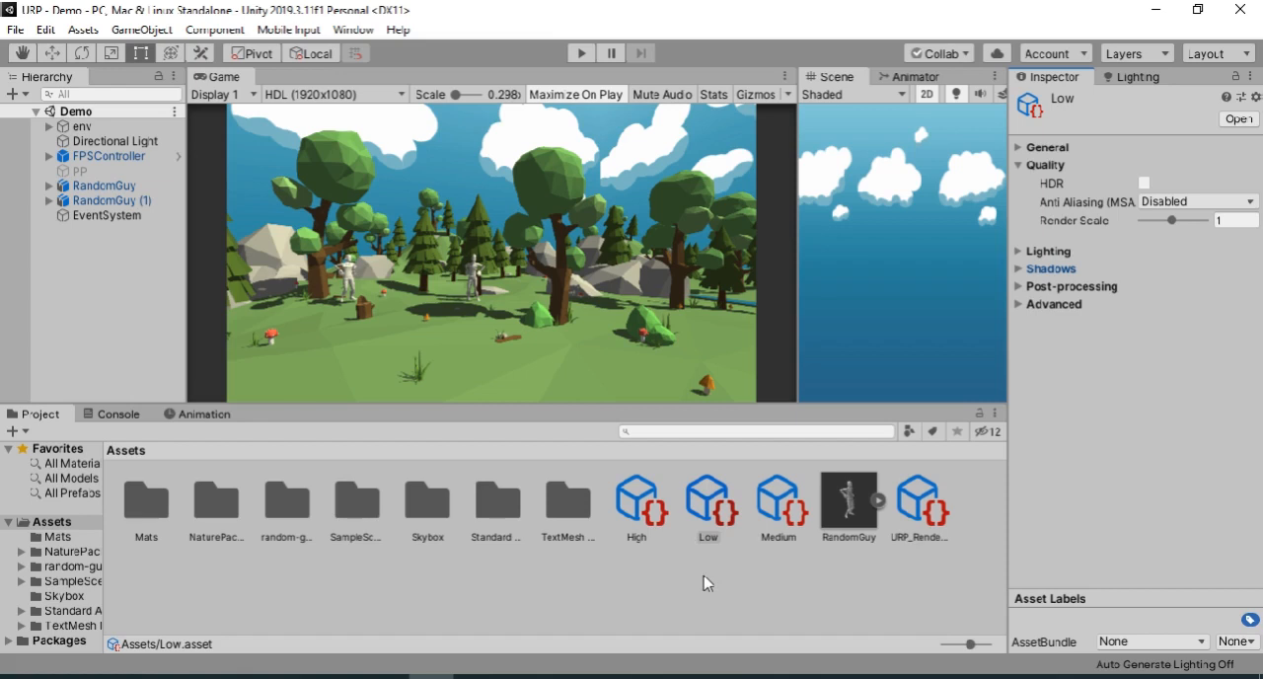
pyautogui.moveTo(605, 320)
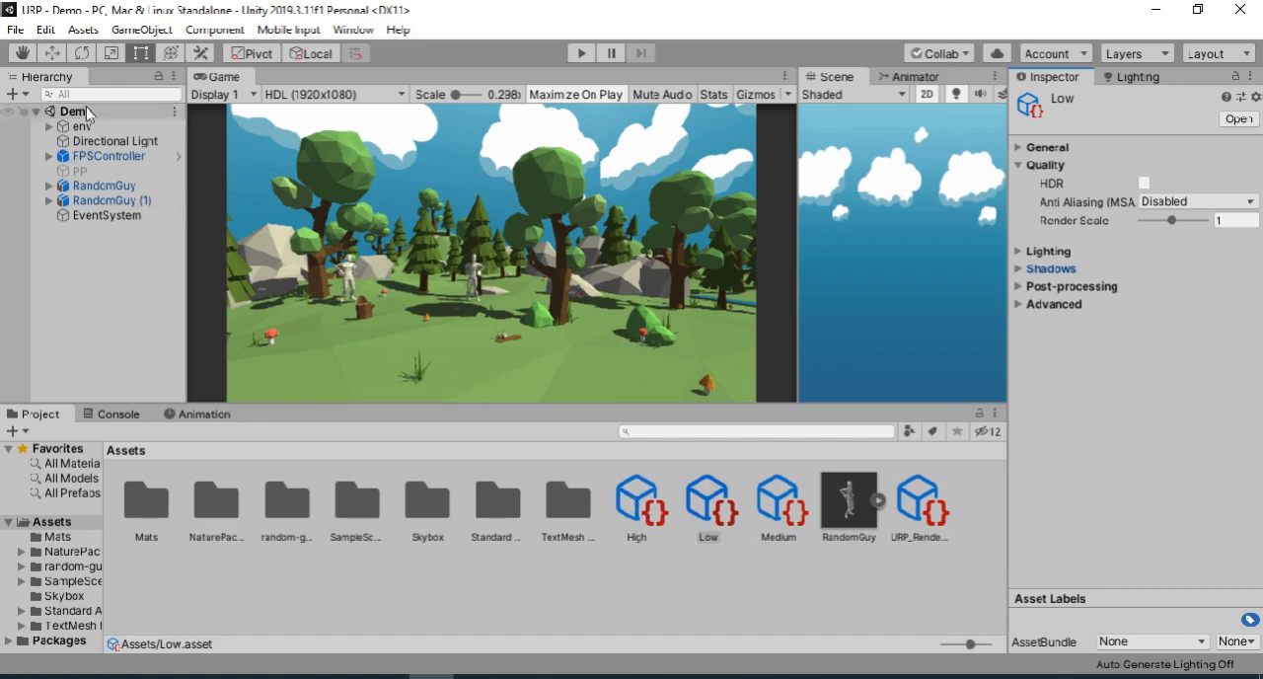
# Assign the High pipeline asset to the High quality level and close Project Settings.
pyautogui.click(41, 29)
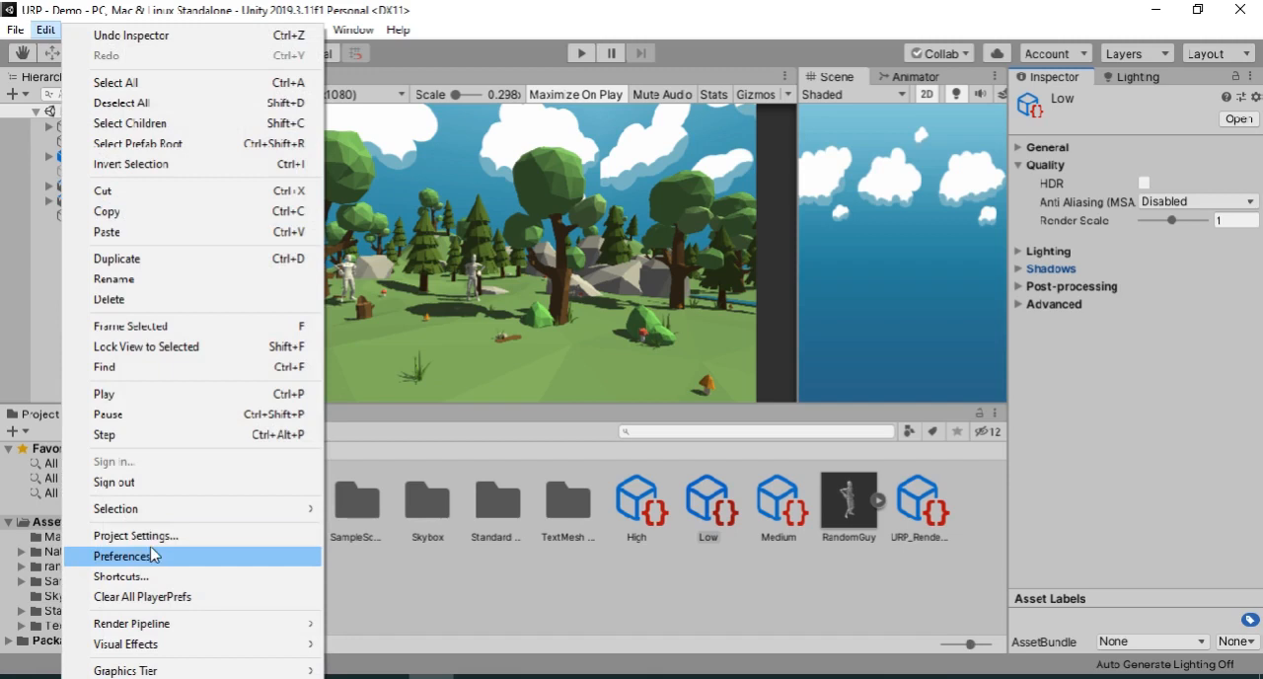
pyautogui.click(136, 536)
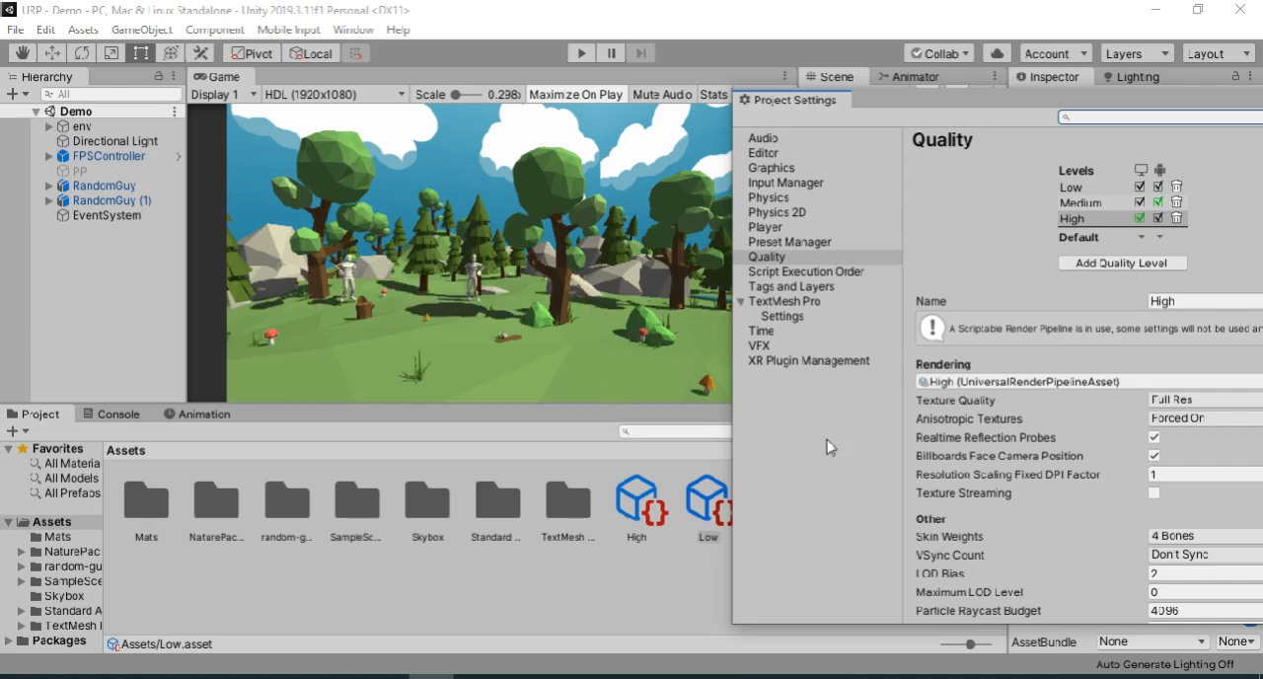
pyautogui.moveTo(956, 106)
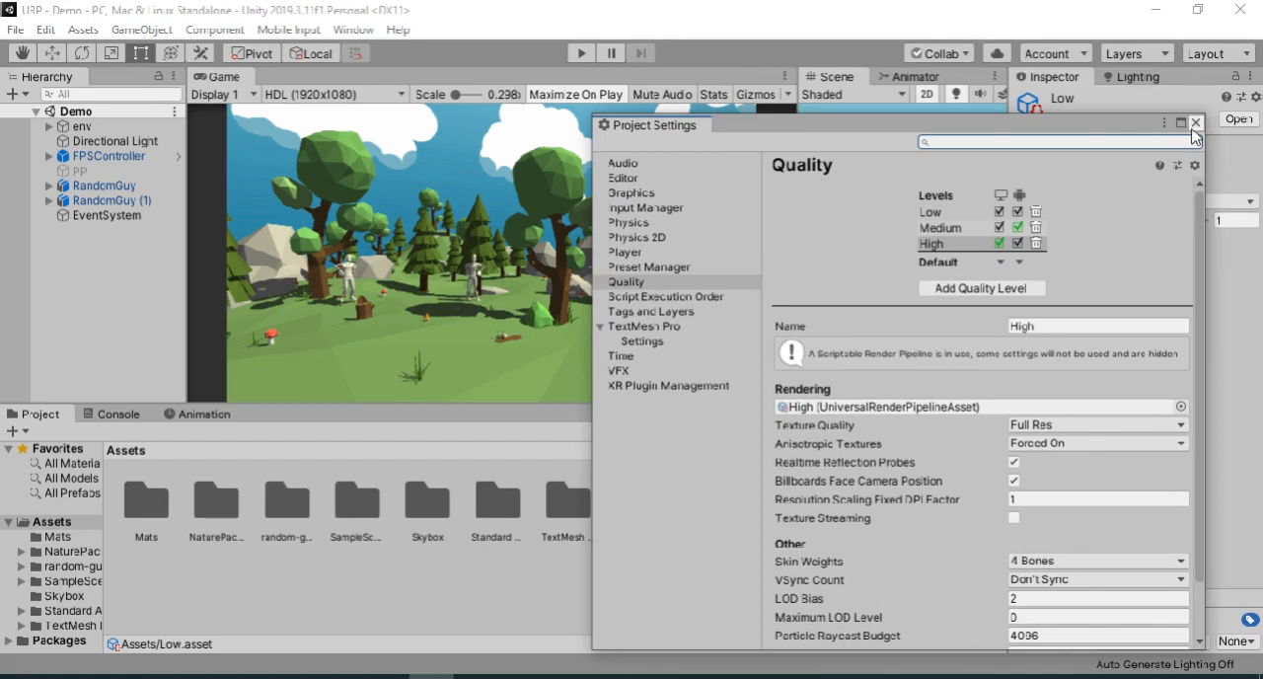
pyautogui.click(1191, 122)
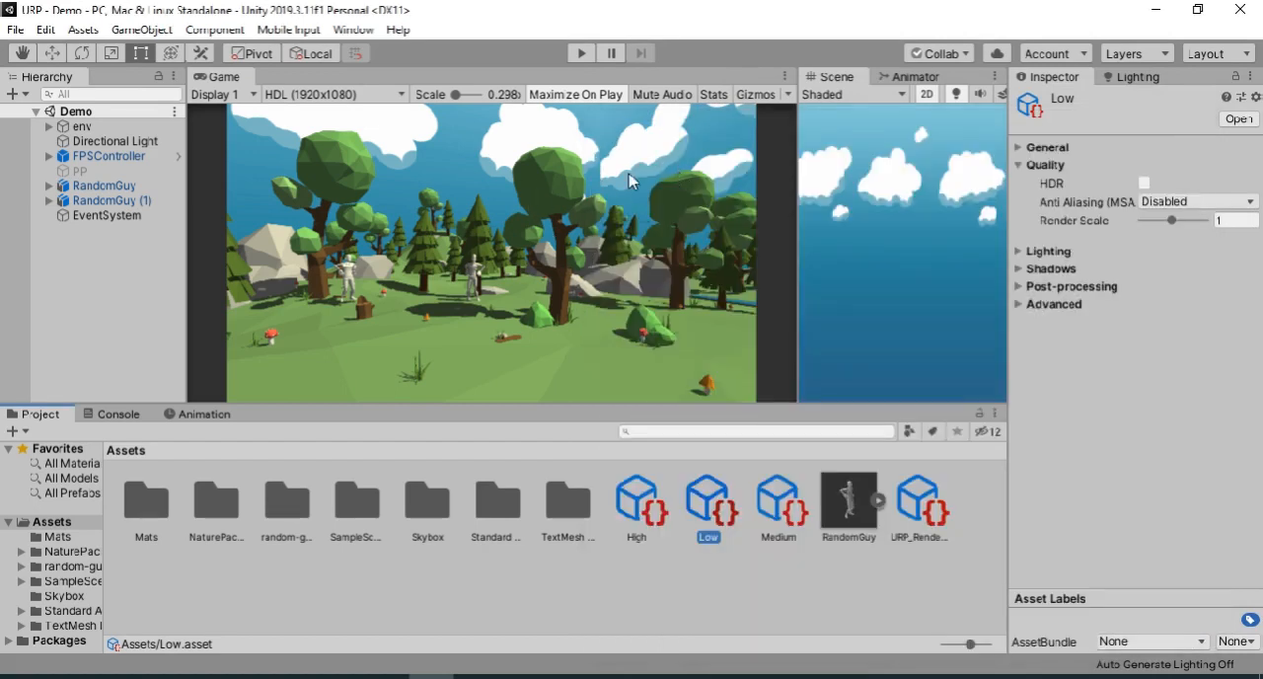
pyautogui.moveTo(370, 306)
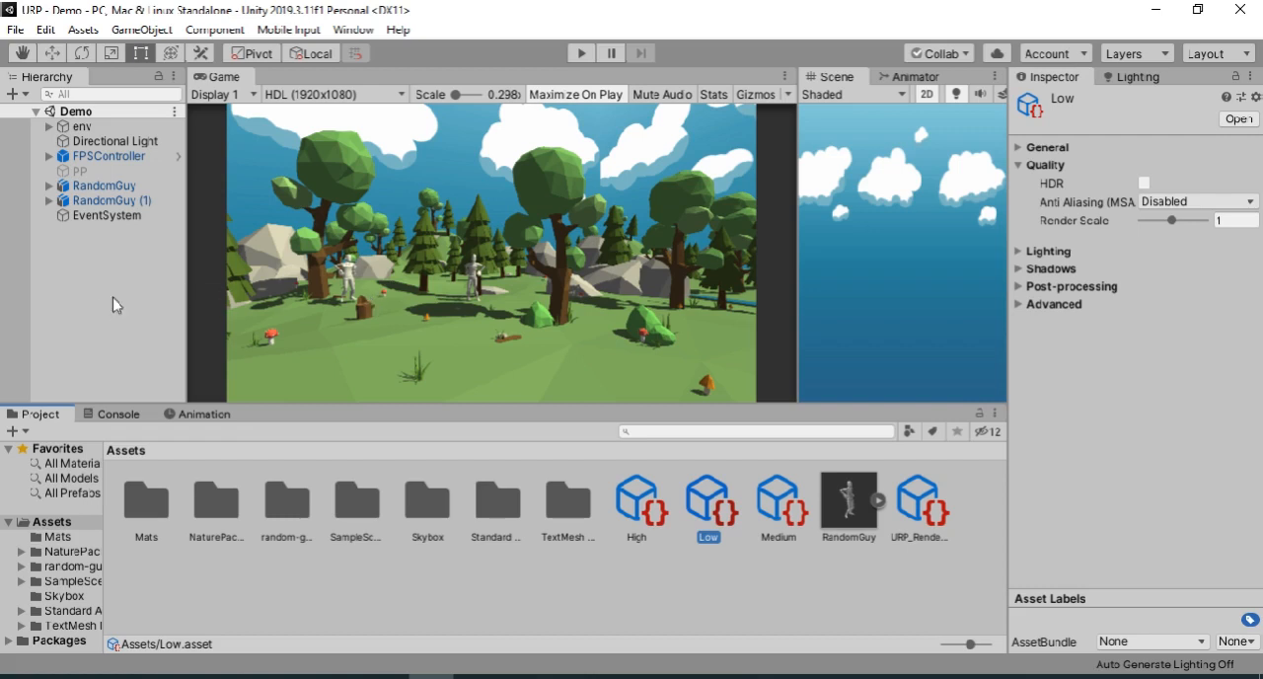
# Add a Dropdown - TextMeshPro under a new Canvas and scale it up.
pyautogui.rightClick(114, 304)
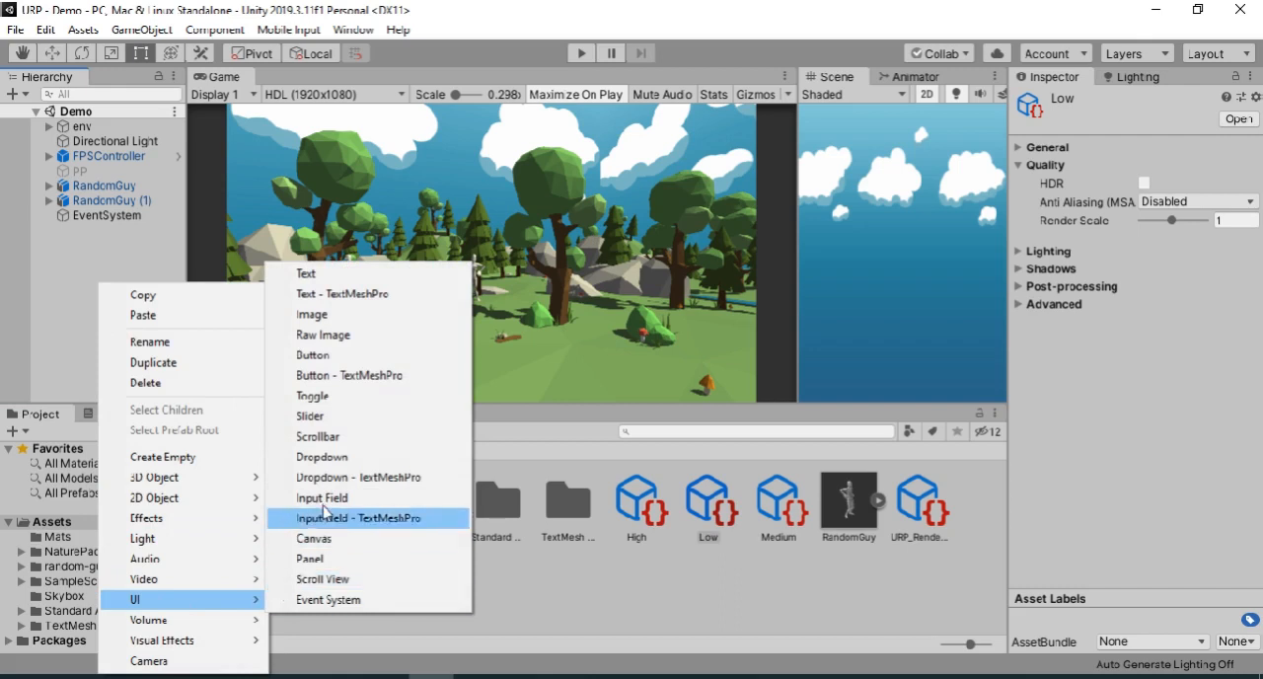
pyautogui.moveTo(357, 476)
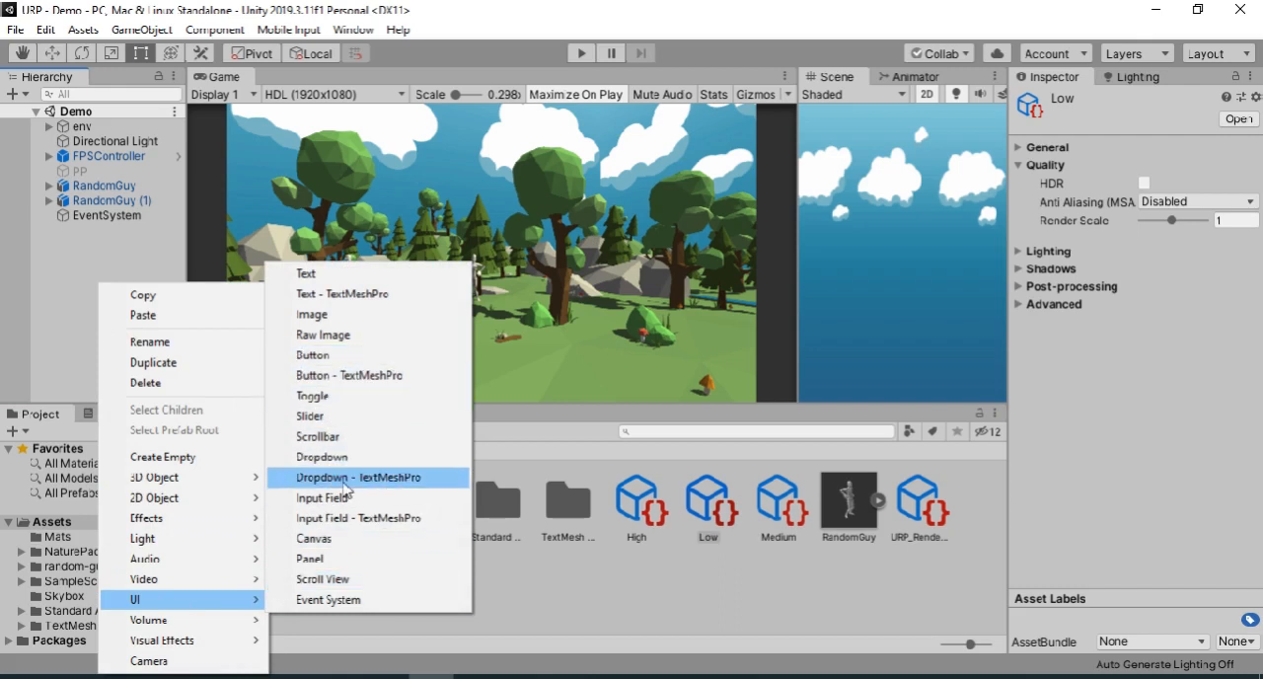
pyautogui.click(337, 476)
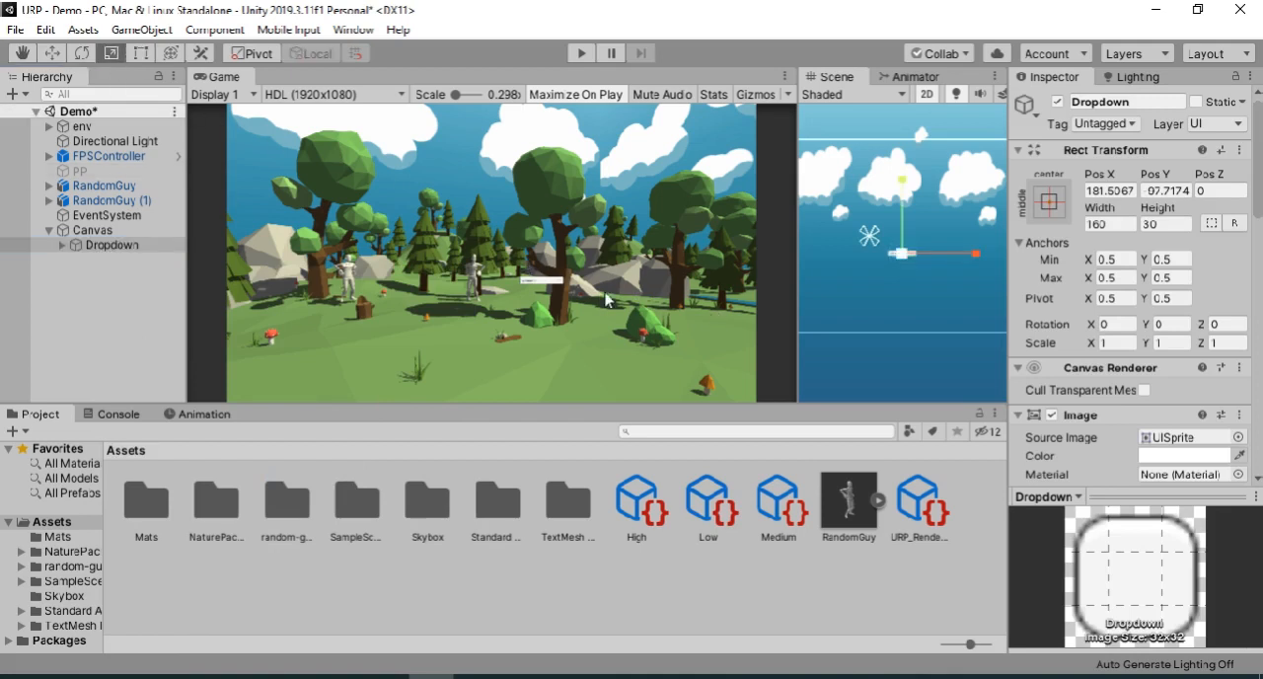
pyautogui.moveTo(815, 266)
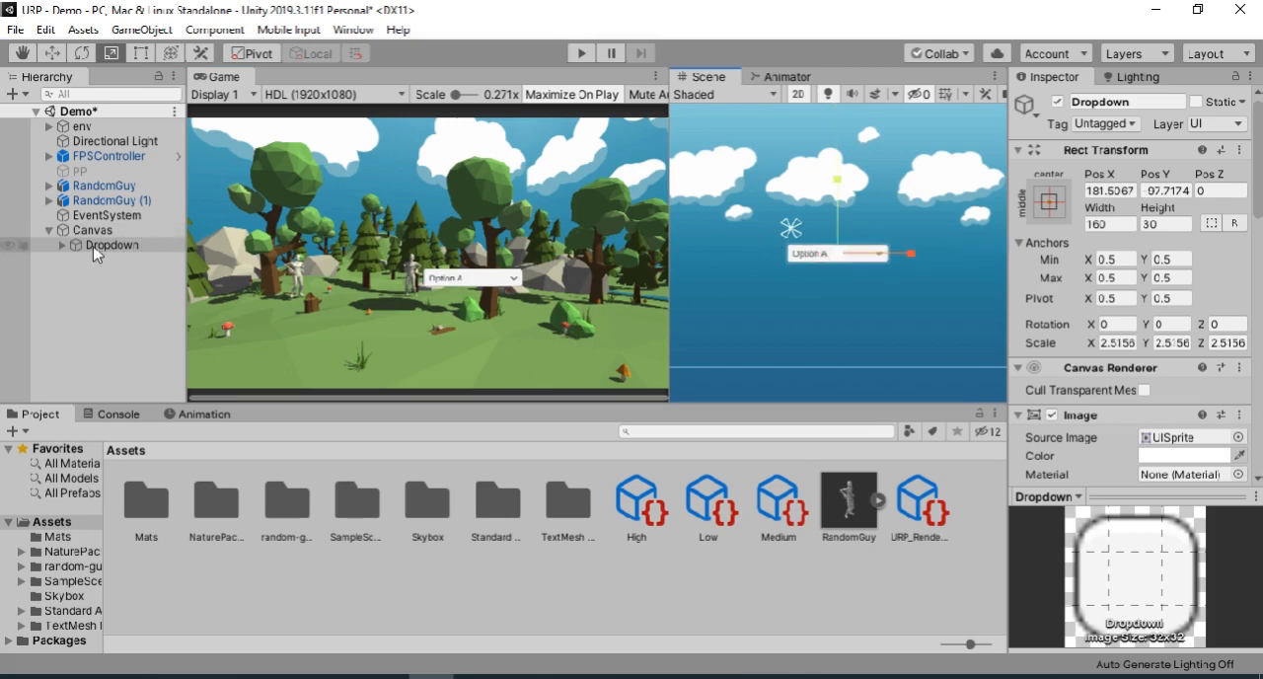
# Drag the Dropdown object to the top-right corner of the game view.
pyautogui.click(111, 245)
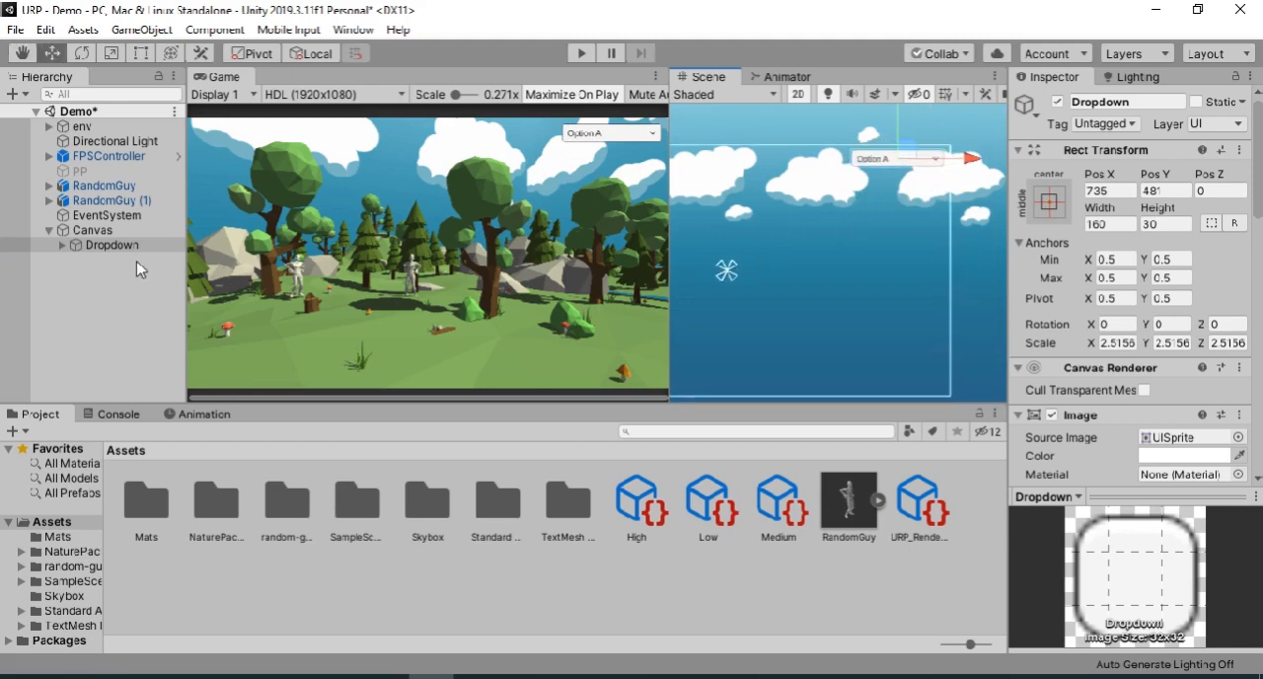
# Rename the TMP_Dropdown's three option entries to LOW, MEDIUM and HIGH.
pyautogui.click(111, 244)
pyautogui.write('HIGH')
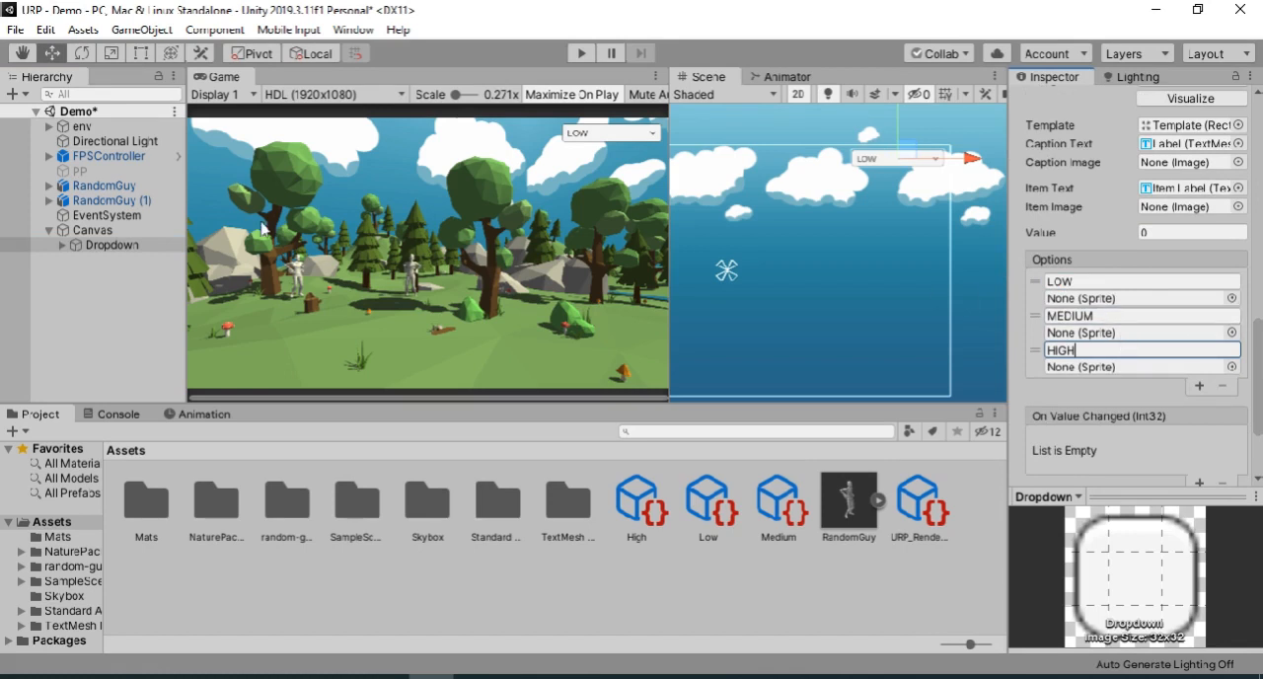
pyautogui.moveTo(602, 25)
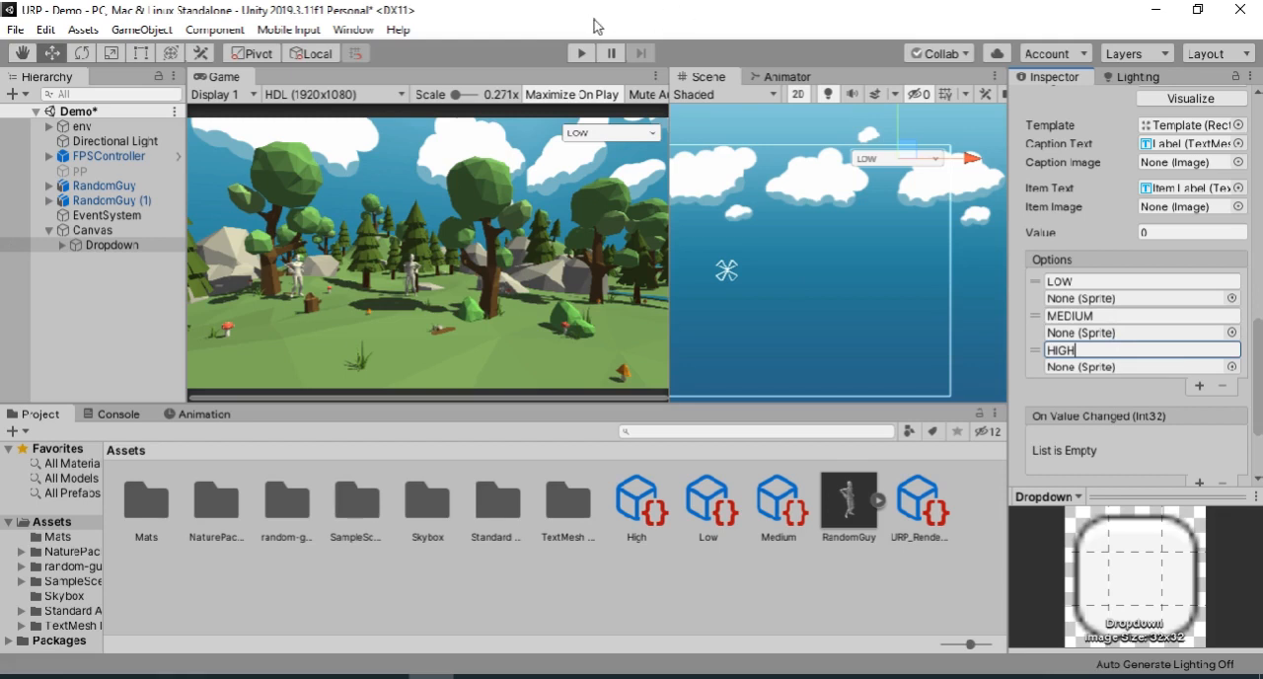
pyautogui.moveTo(577, 132)
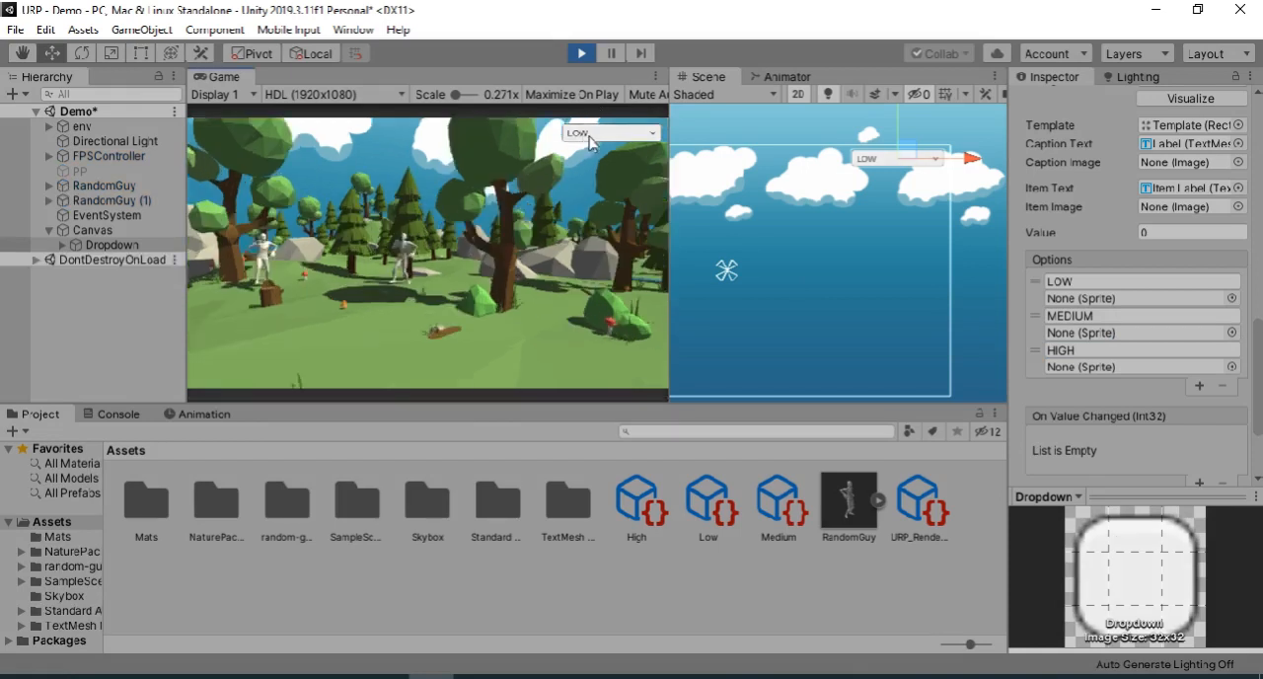
pyautogui.click(611, 133)
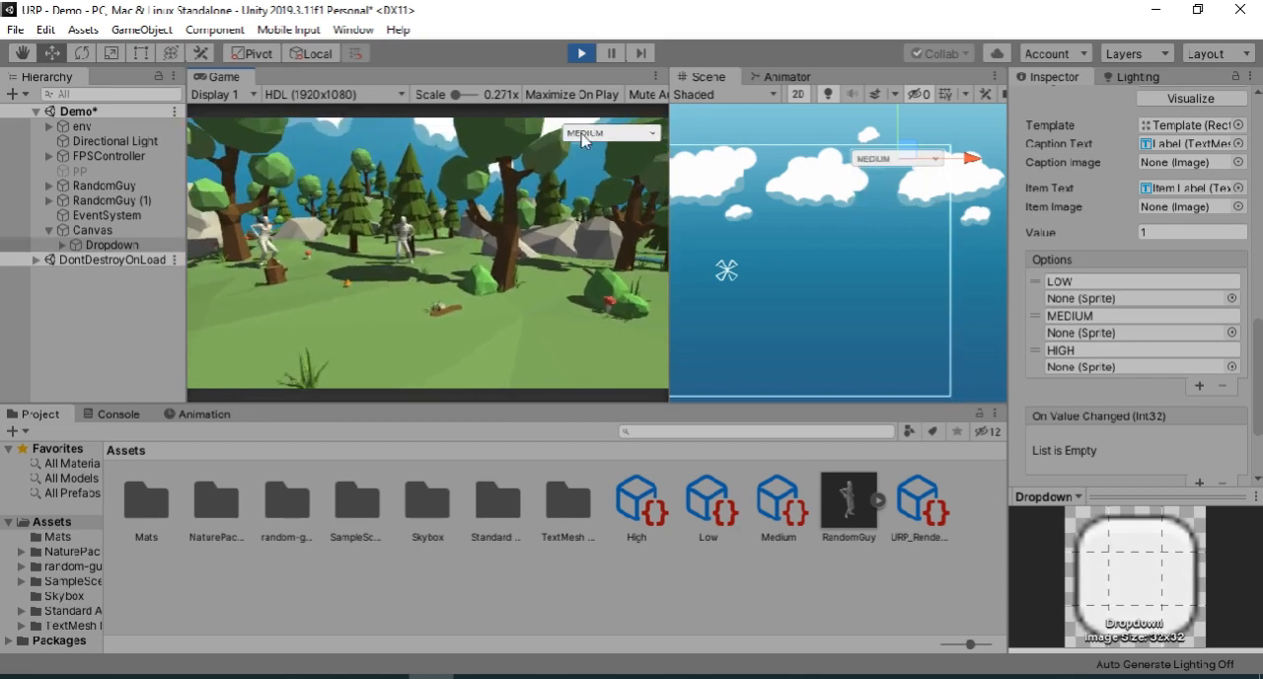
pyautogui.click(582, 53)
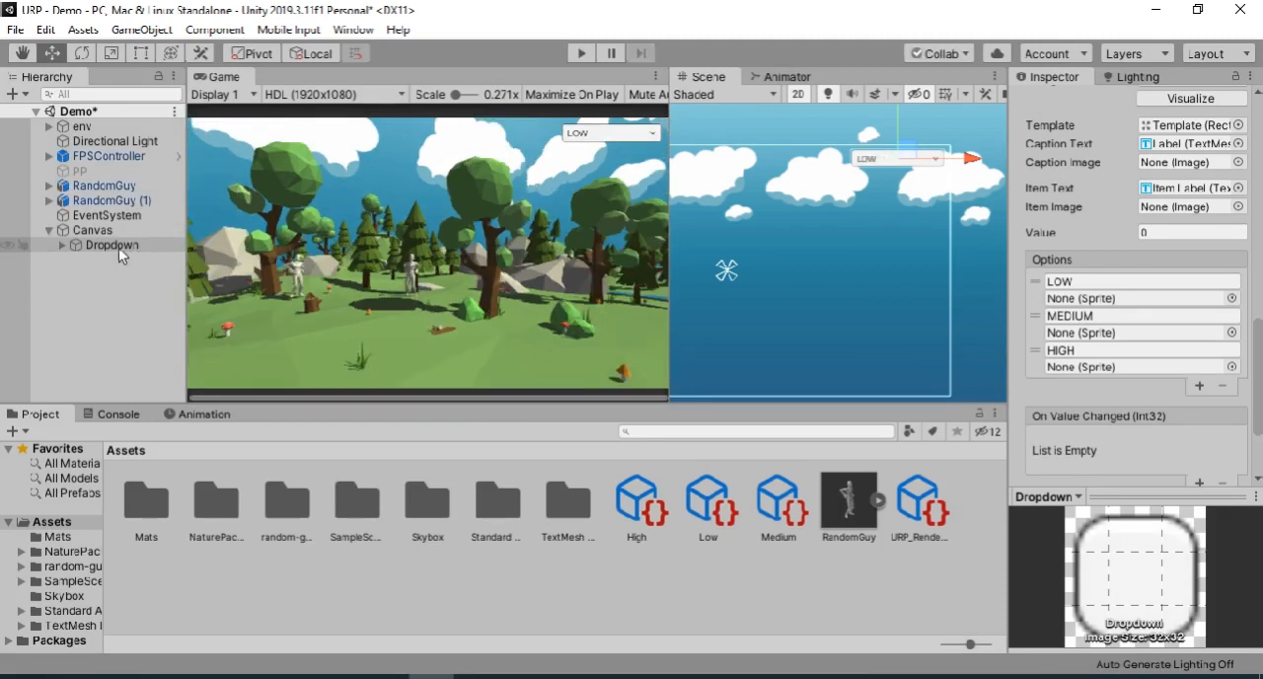
# Attach a new SettingsScript component to the Canvas and open the script in Visual Studio.
pyautogui.click(92, 230)
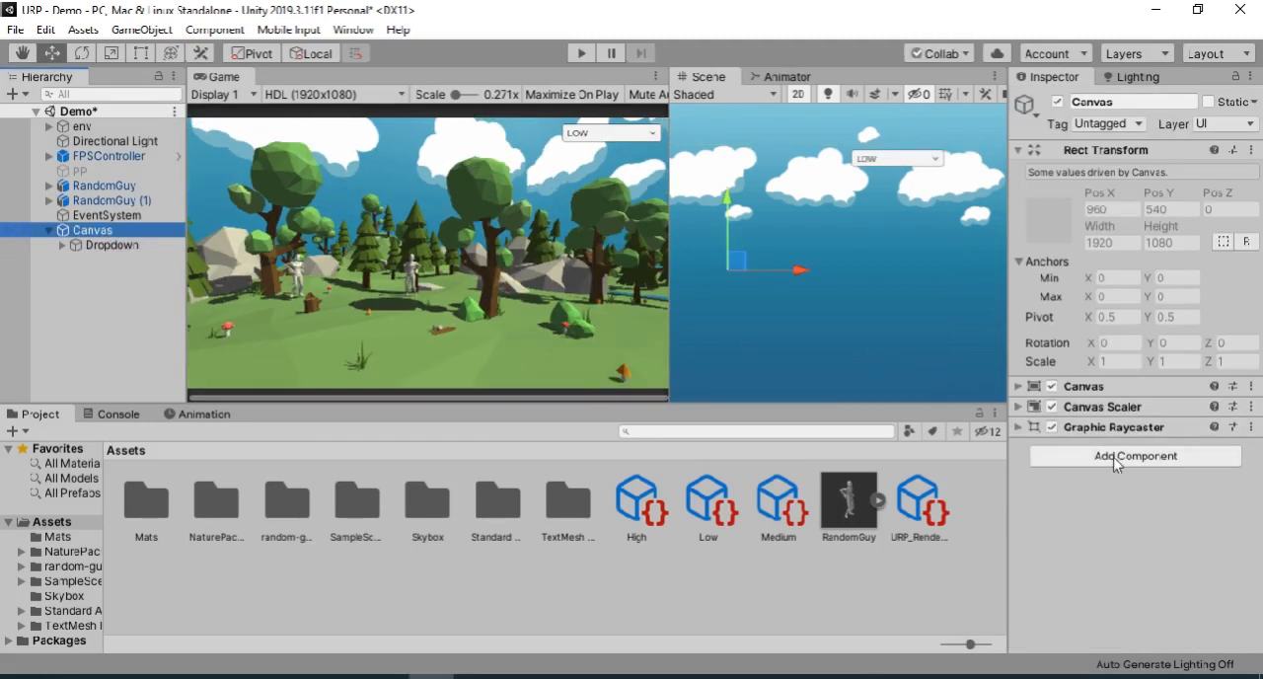
pyautogui.click(1134, 455)
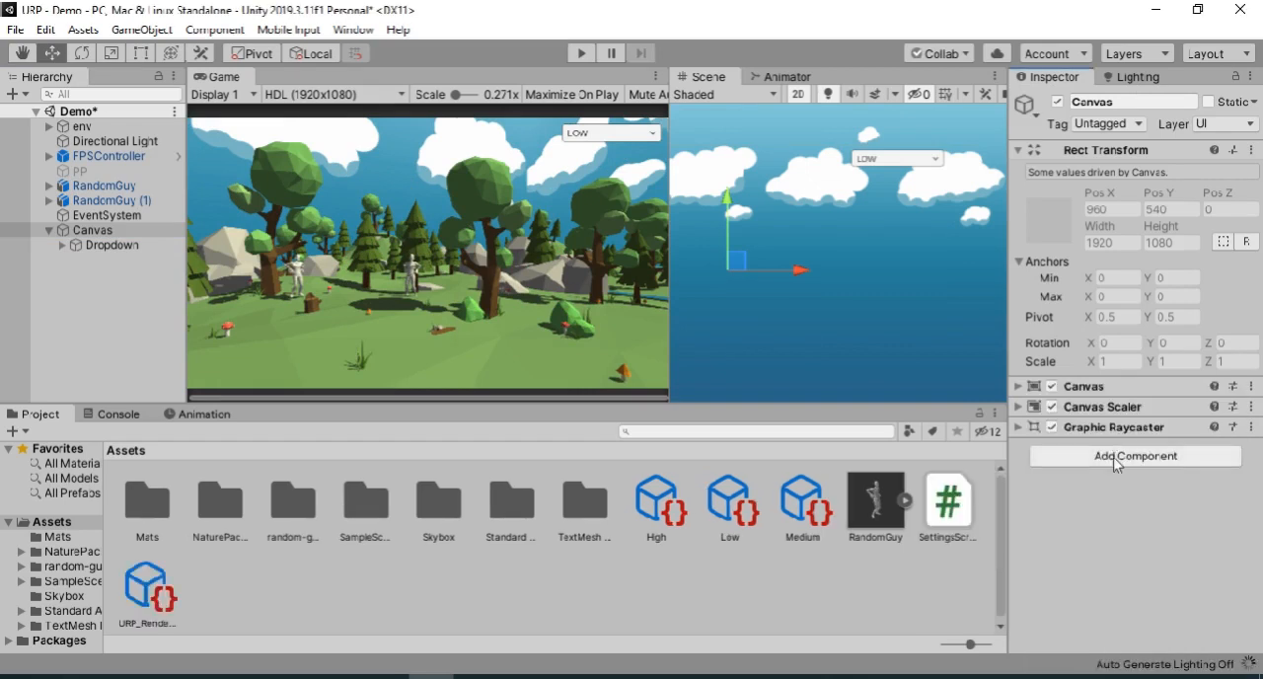
pyautogui.click(1135, 456)
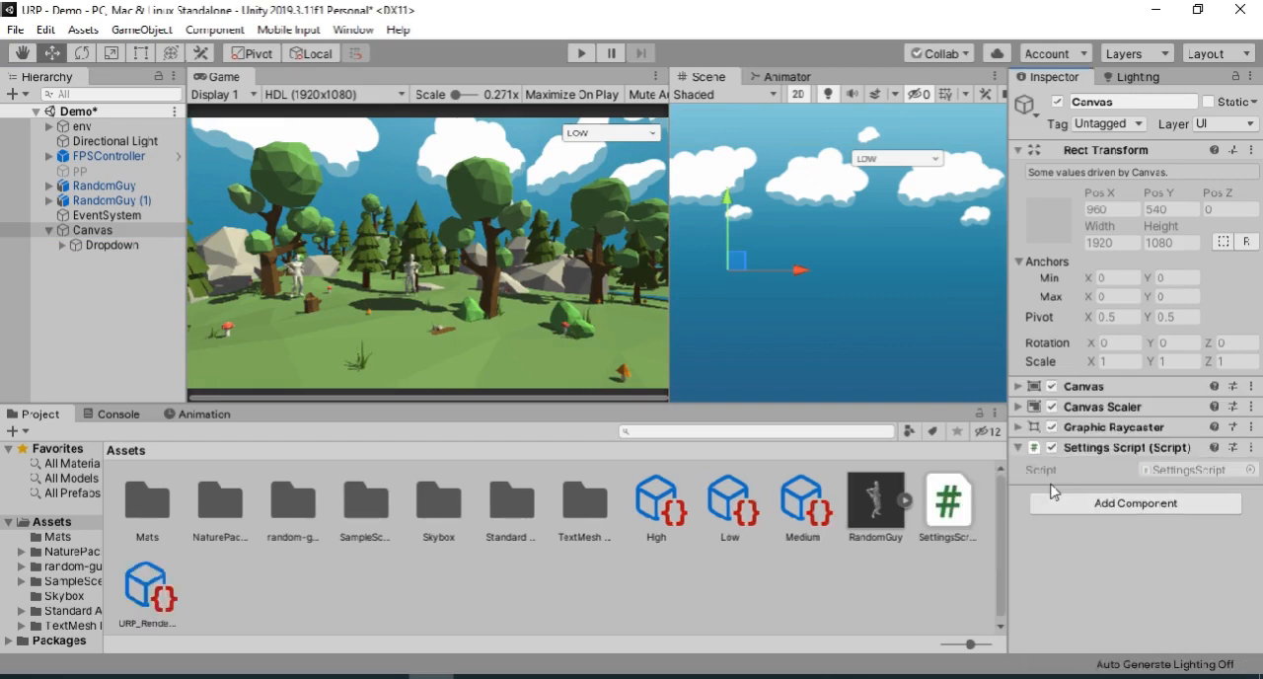
pyautogui.click(947, 501)
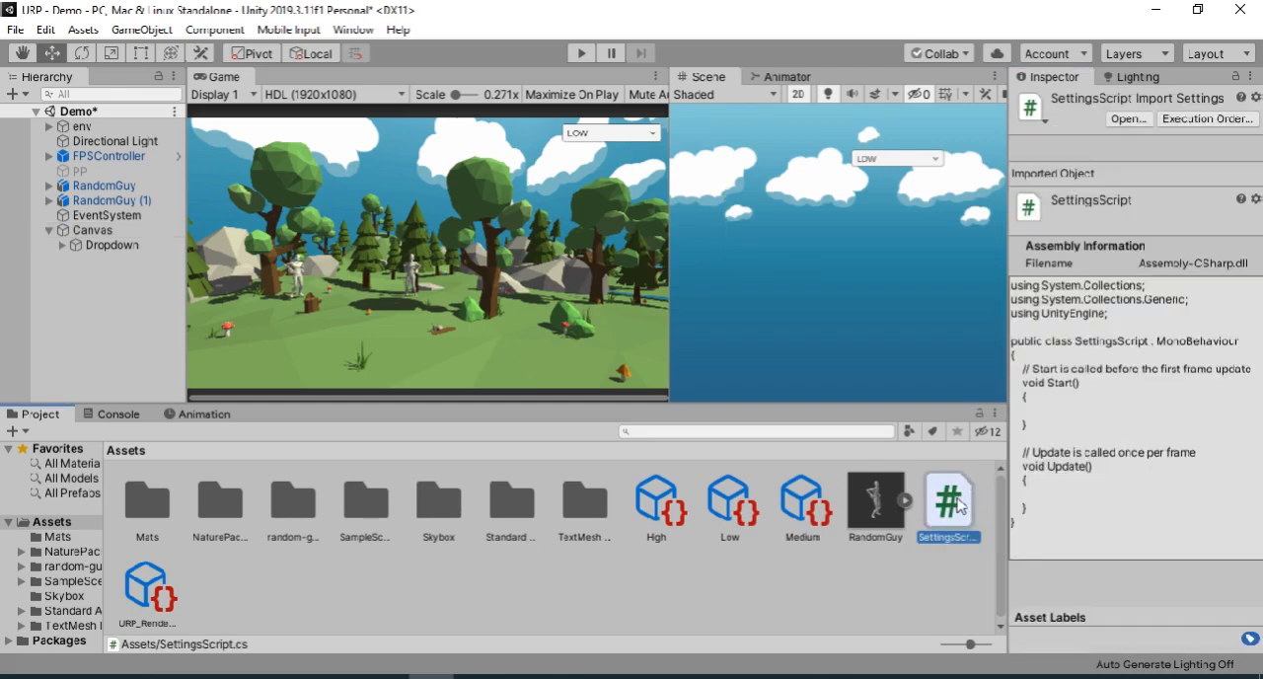
pyautogui.doubleClick(948, 498)
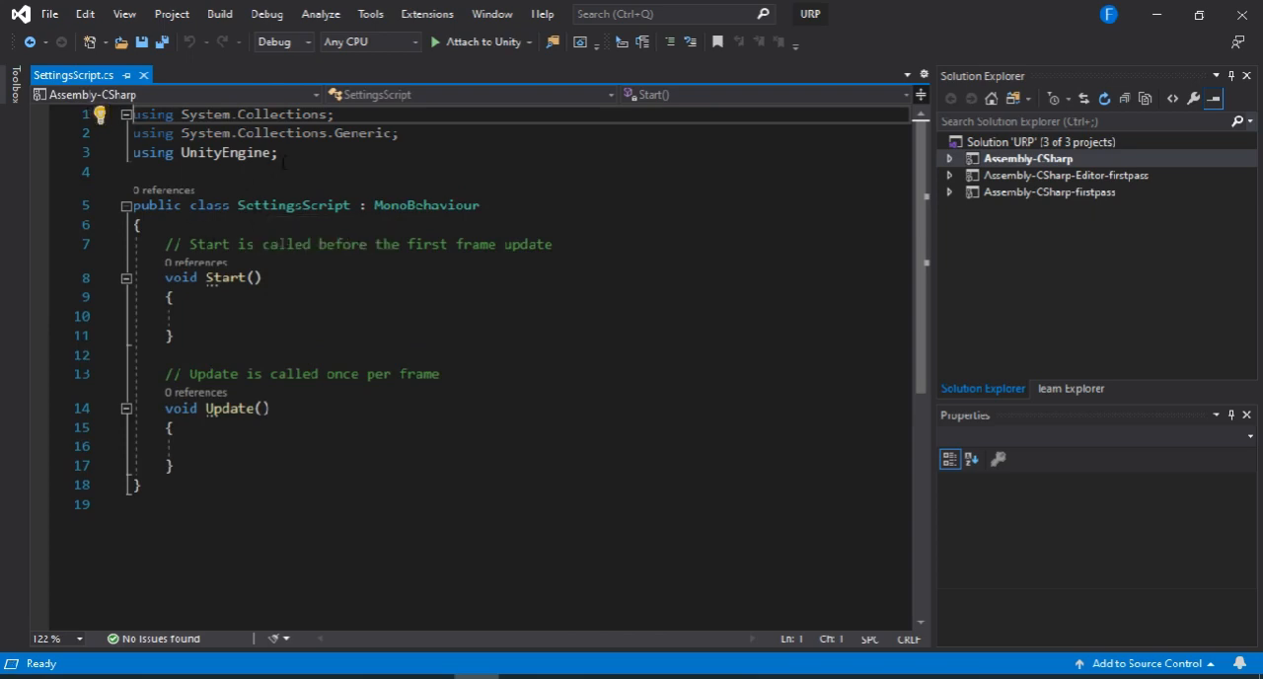
# Import TMPro and UnityEngine.Rendering and declare a public TMP_Dropdown dropdown field.
pyautogui.write('using')
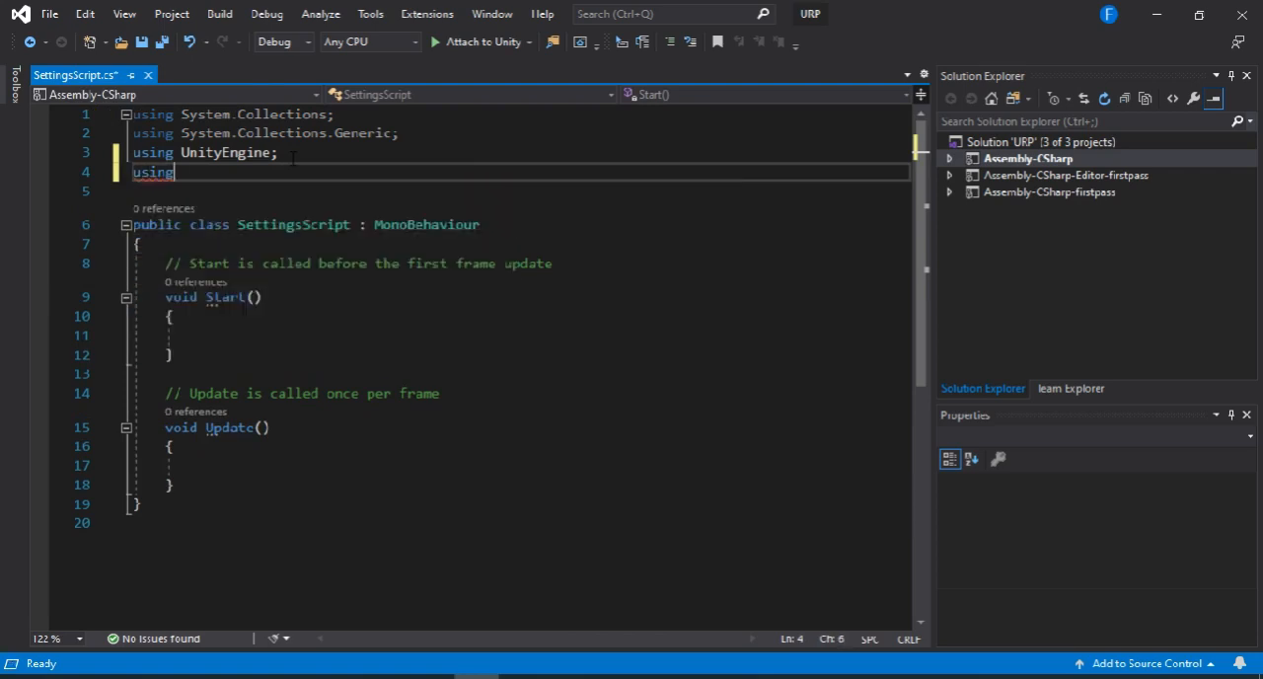
pyautogui.write('TMPro;')
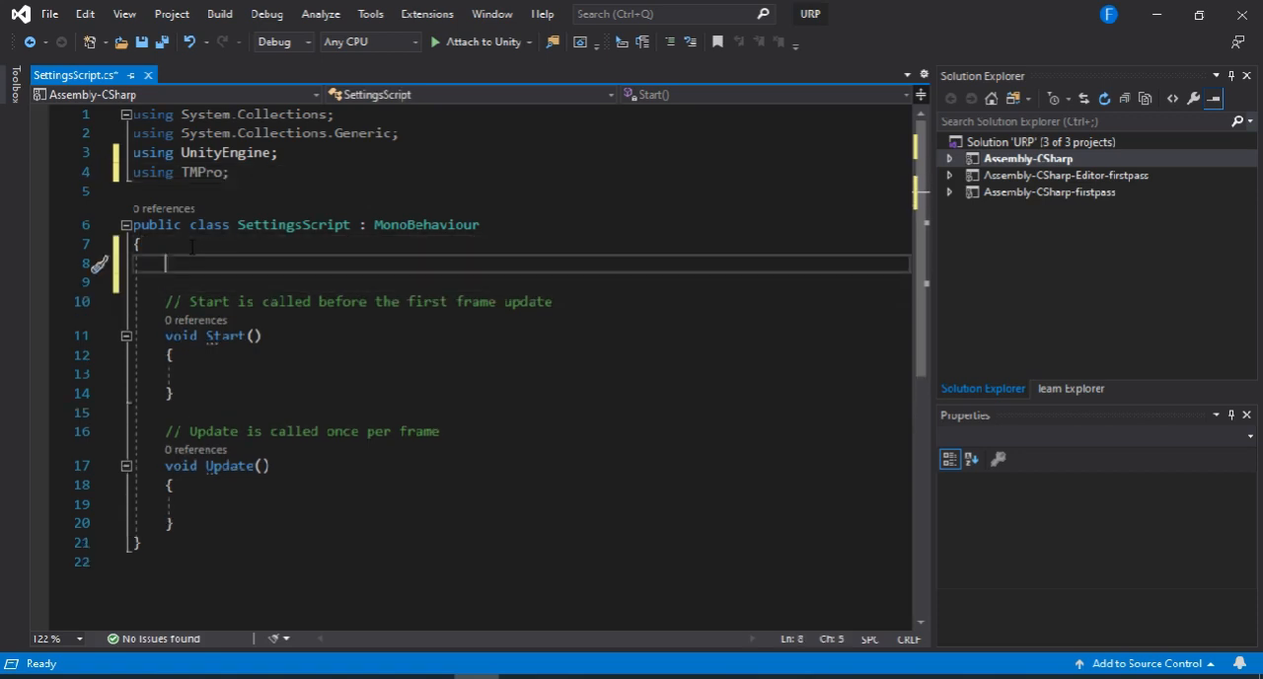
pyautogui.write('public t')
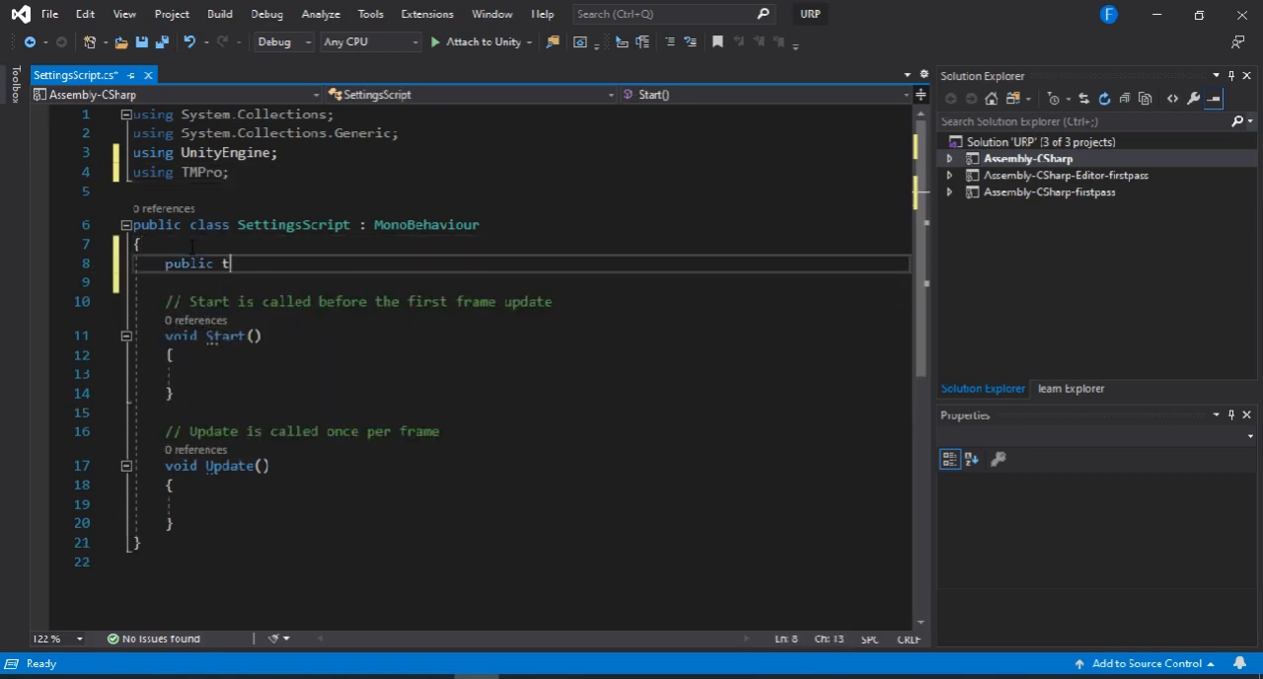
pyautogui.write('m')
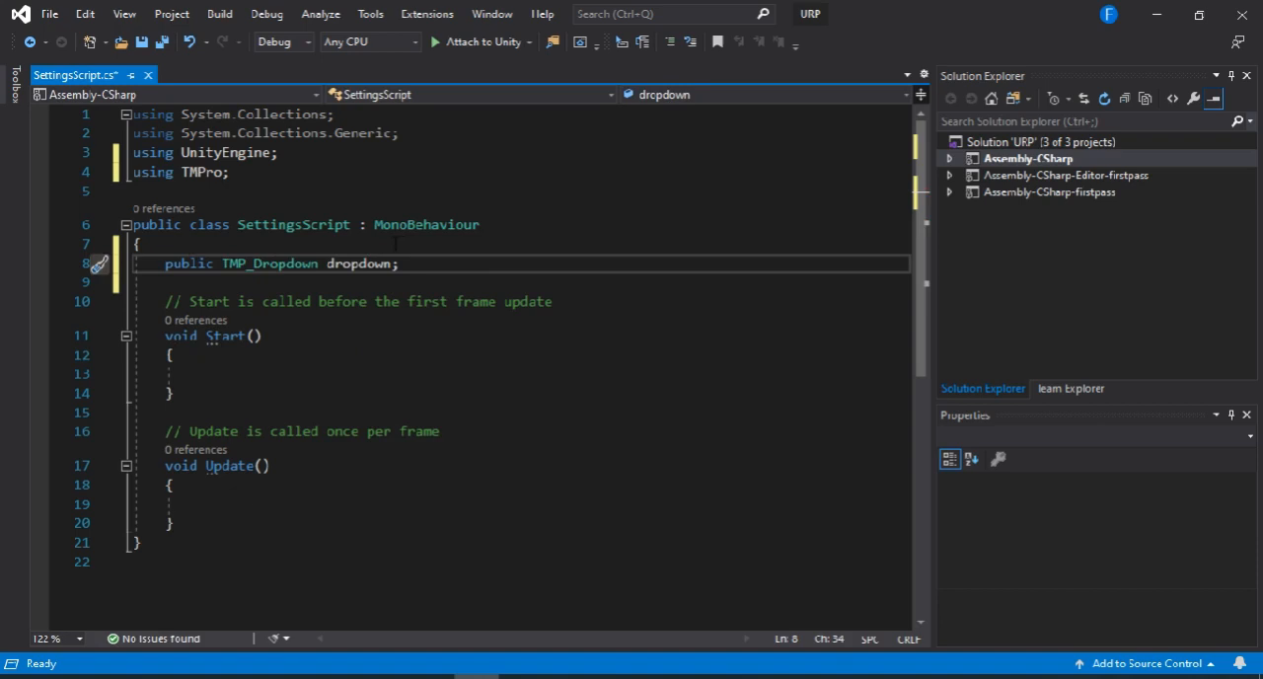
# Declare a public RenderPipelineAsset[] qualityLevels array field in SettingsScript.
pyautogui.press('Enter')
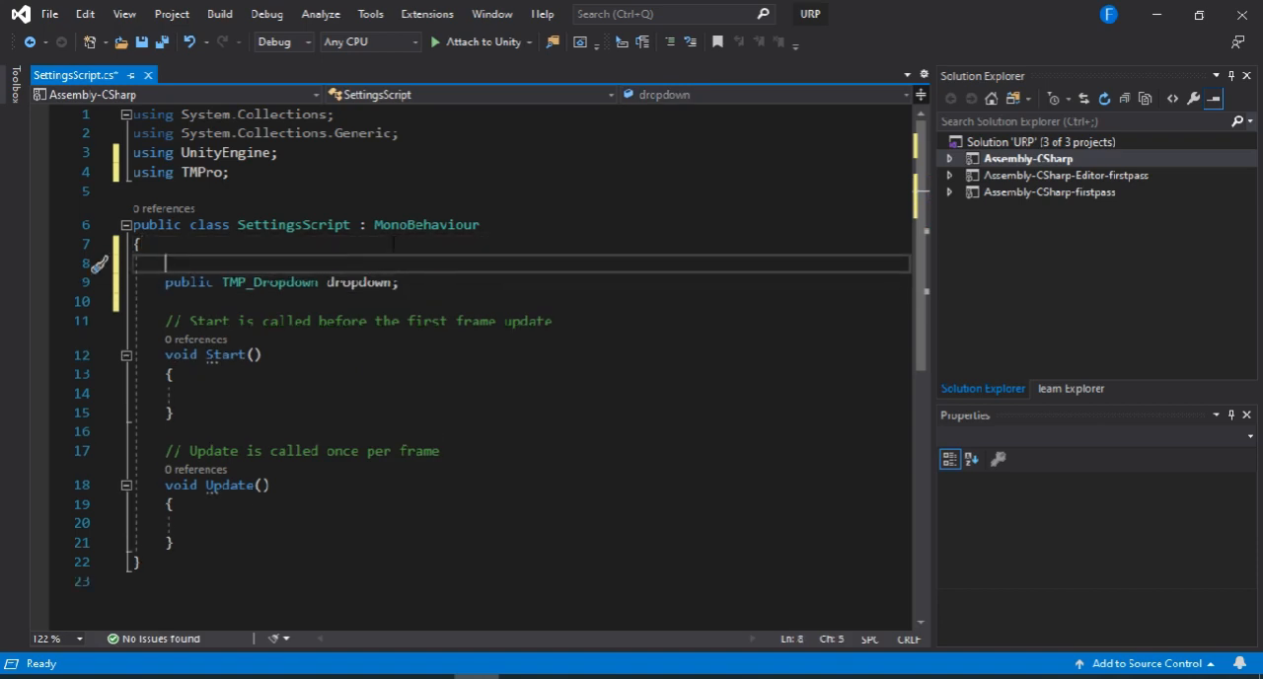
pyautogui.write('public RenderPipelineAsset')
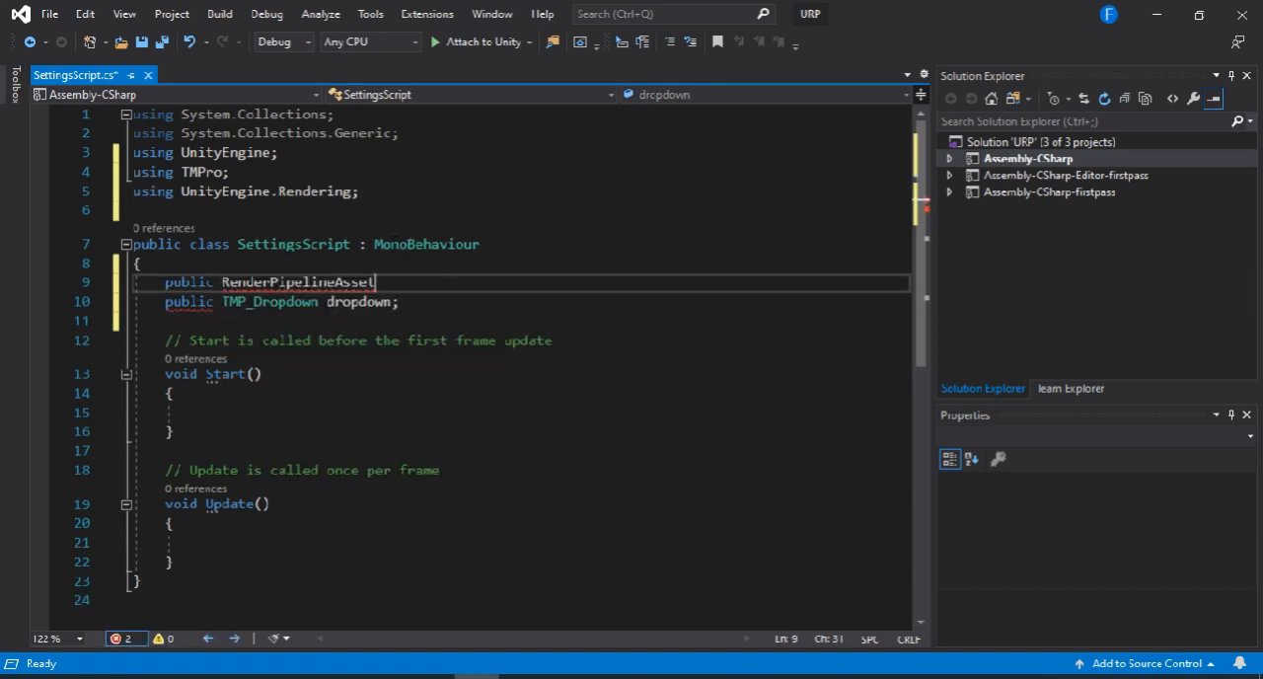
pyautogui.write('[]')
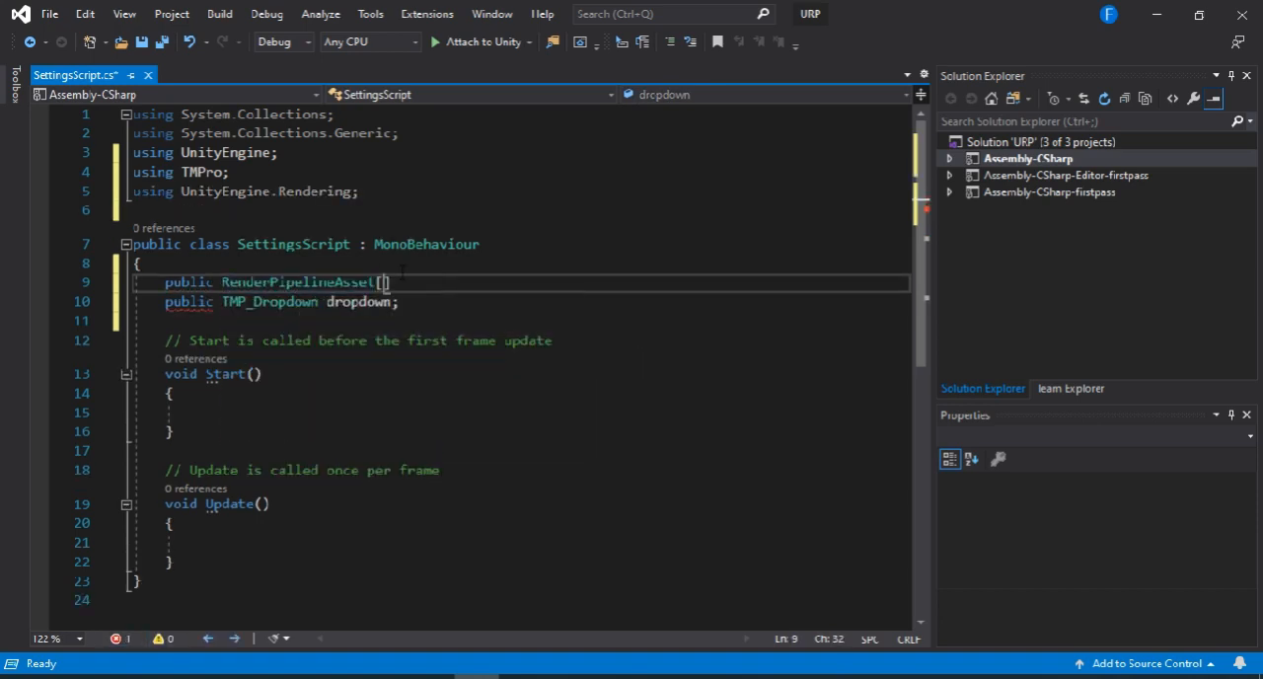
pyautogui.write(']')
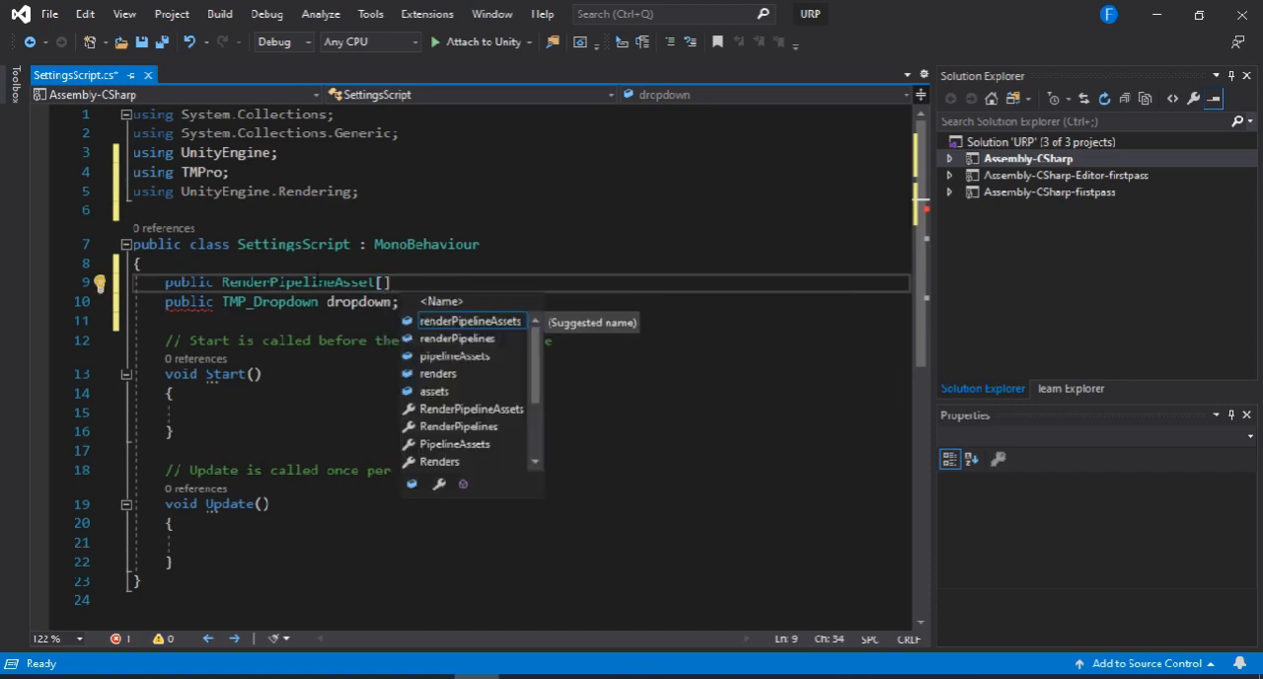
pyautogui.write('qual')
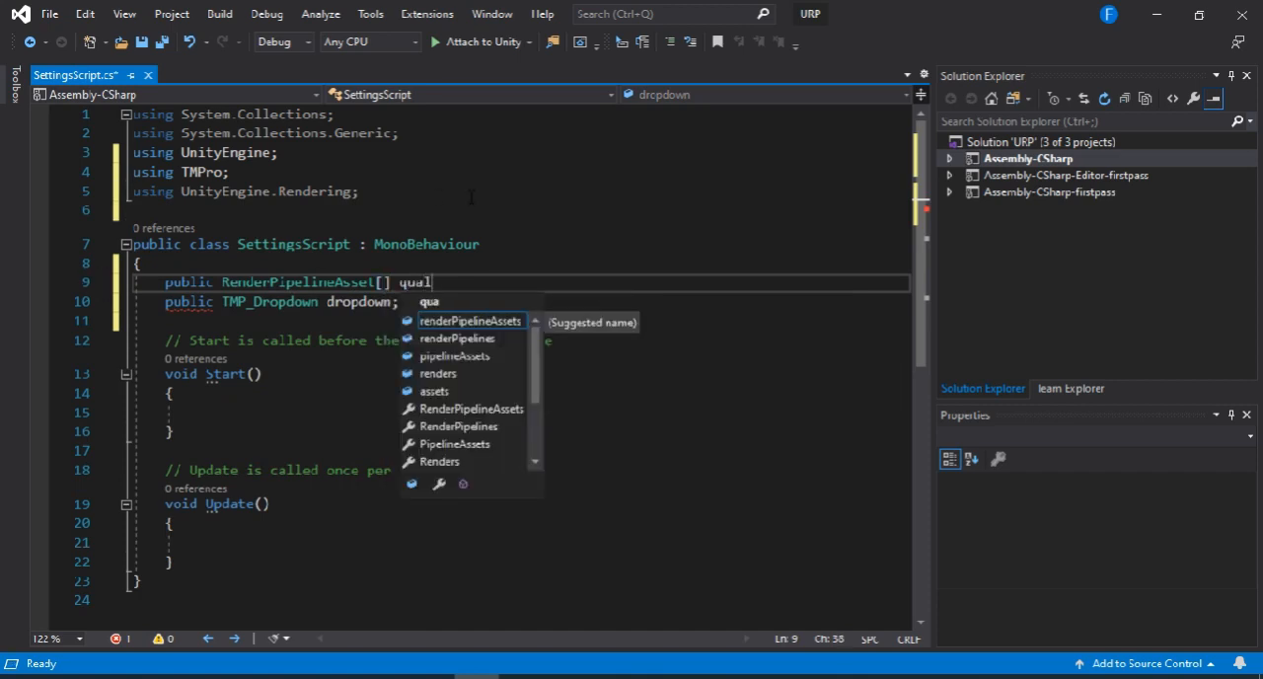
pyautogui.write('qualityLevels;')
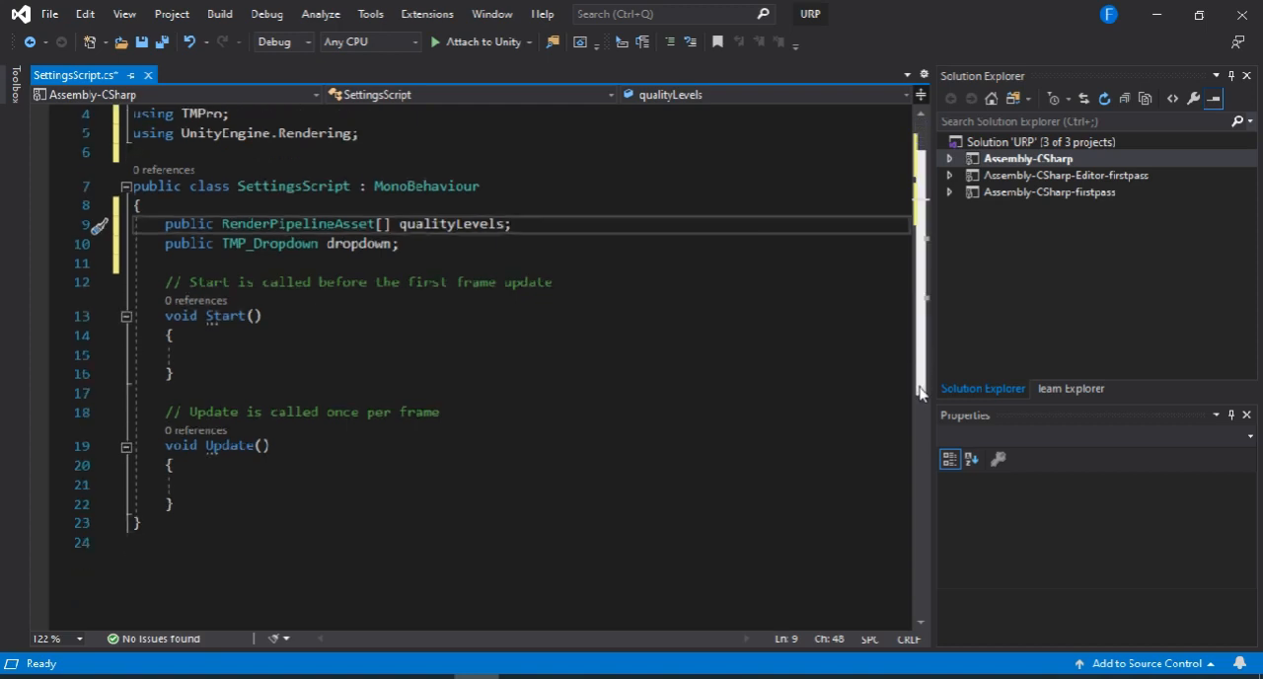
# Below Start, declare a public void ChangeLevel(int value) method in SettingsScript.
pyautogui.scroll(-3)
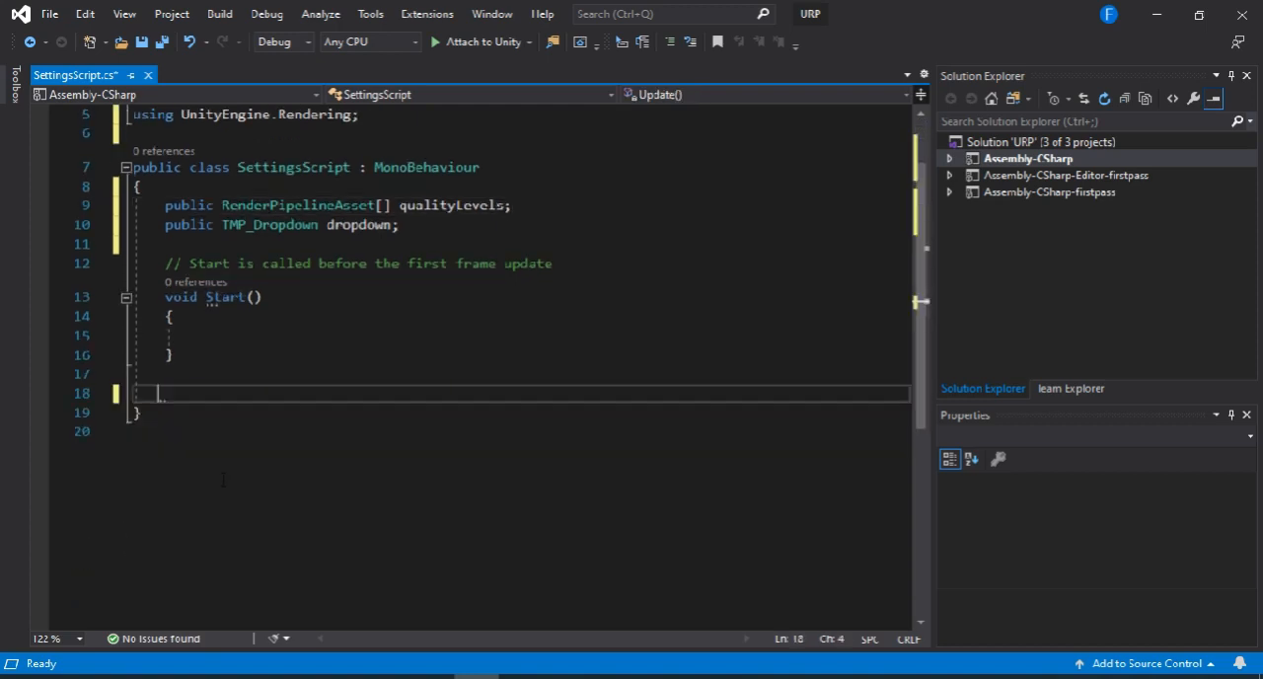
pyautogui.write('void')
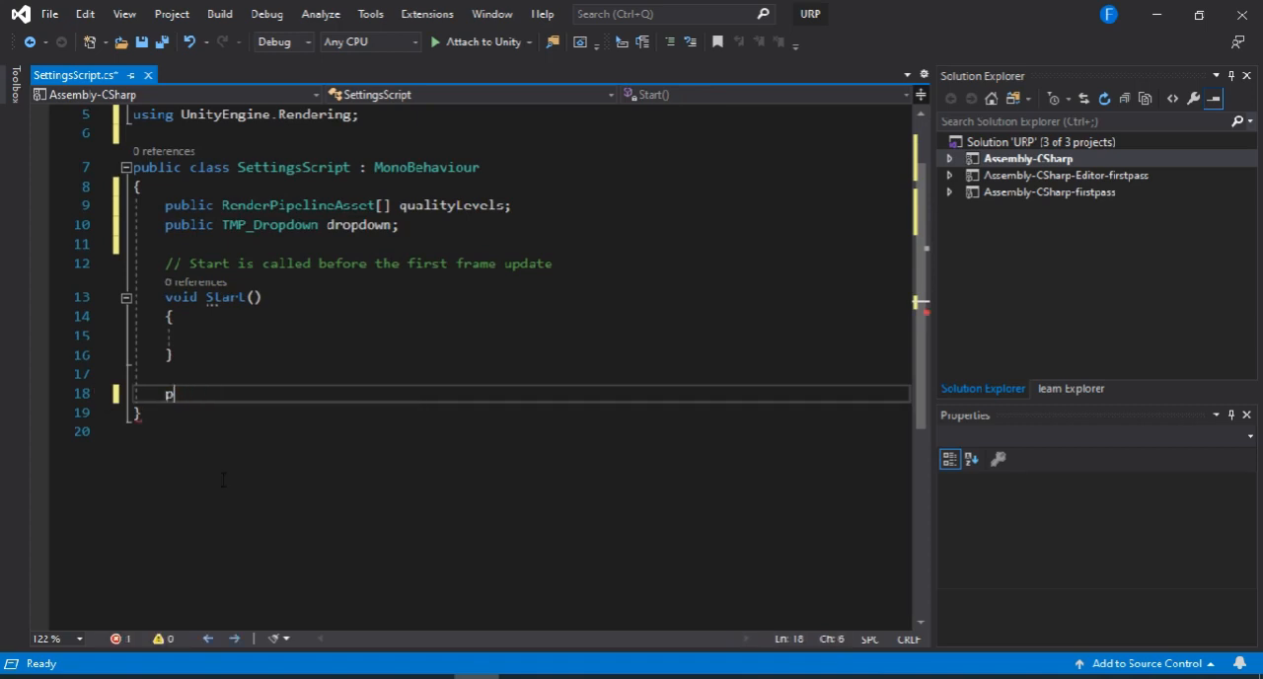
pyautogui.write('ublic void')
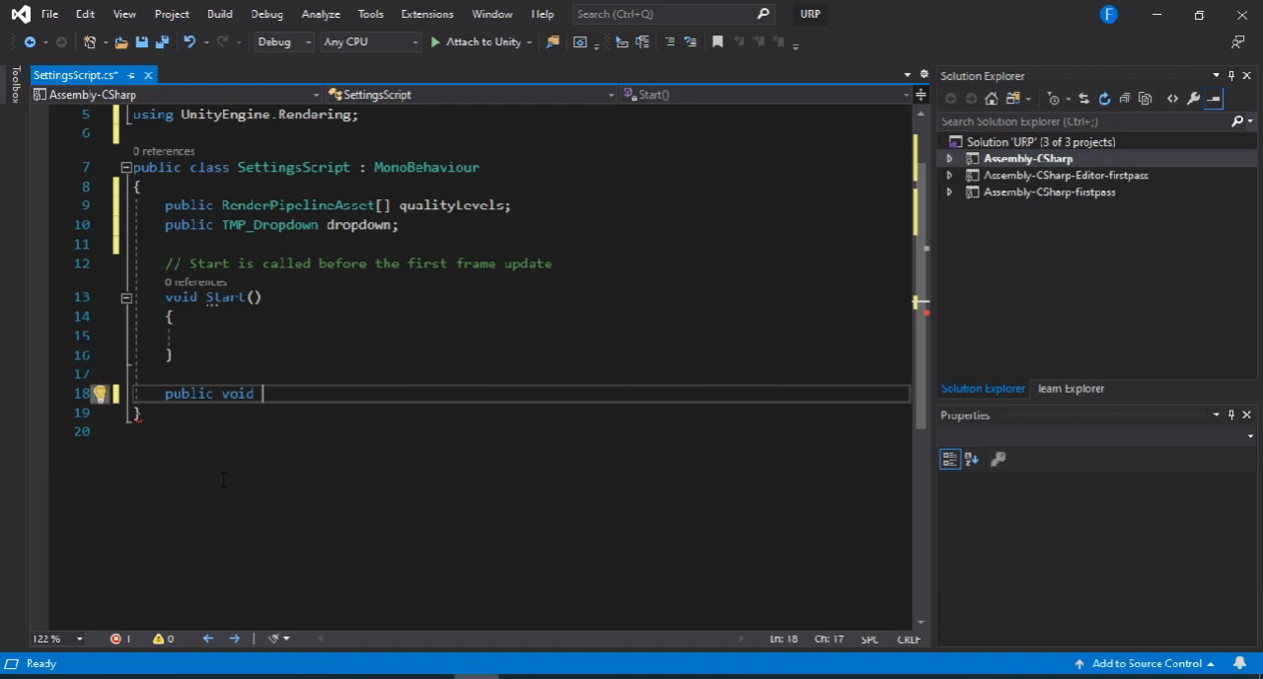
pyautogui.write('ChangeLevel')
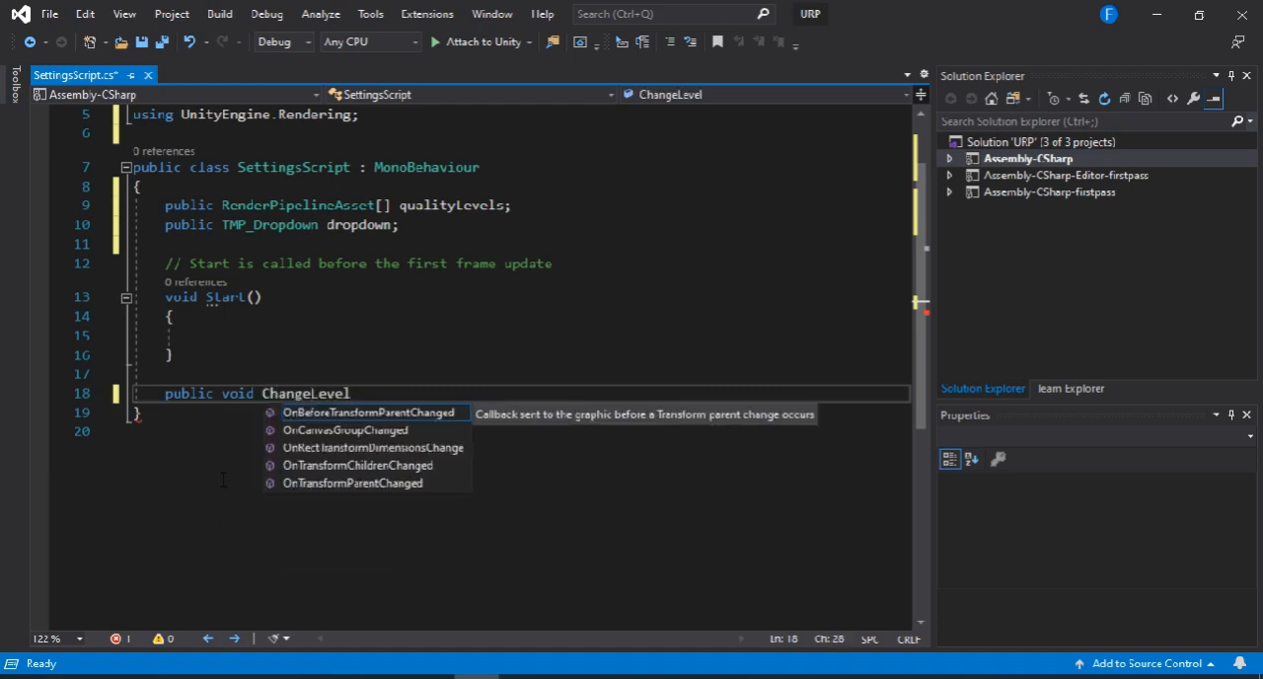
pyautogui.write('(')
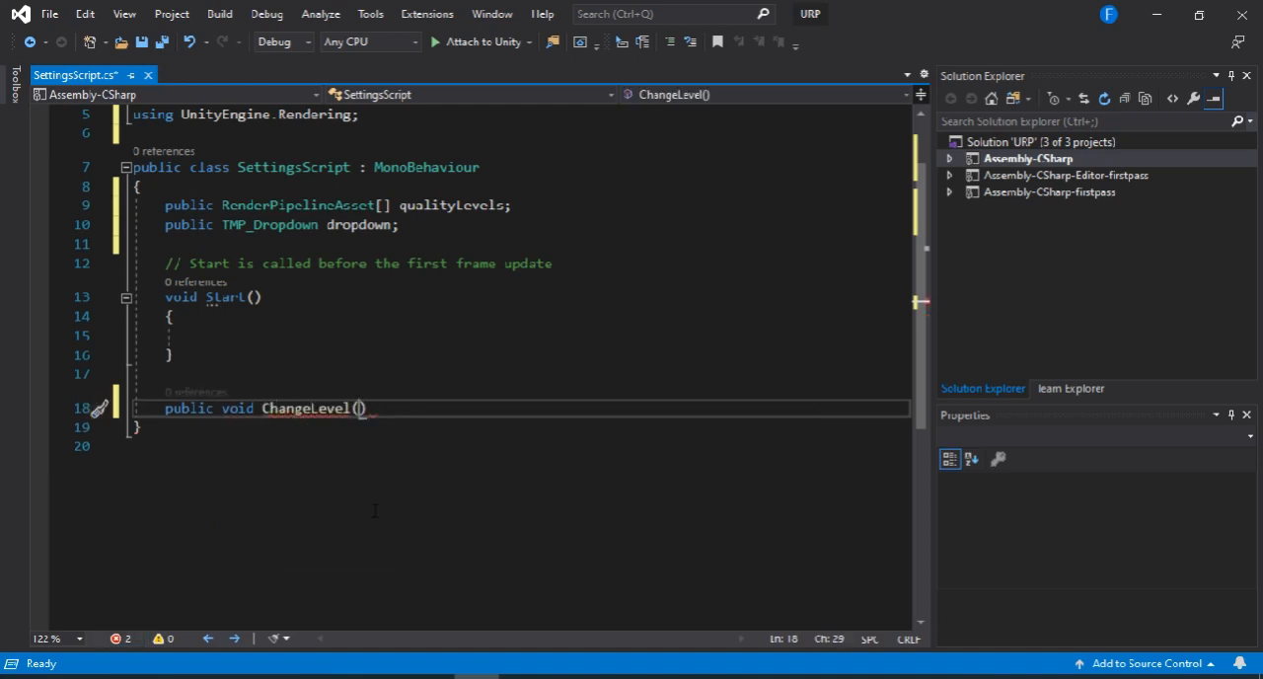
pyautogui.write('int')
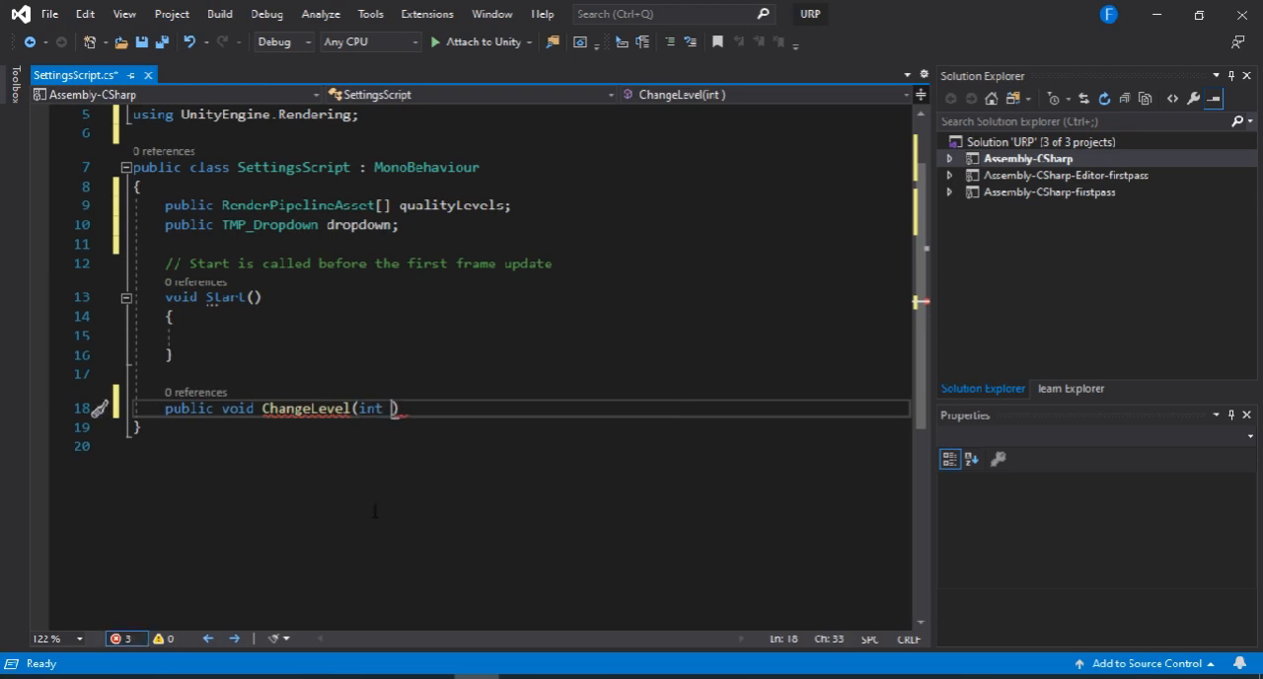
pyautogui.write('value')
pyautogui.write('{')
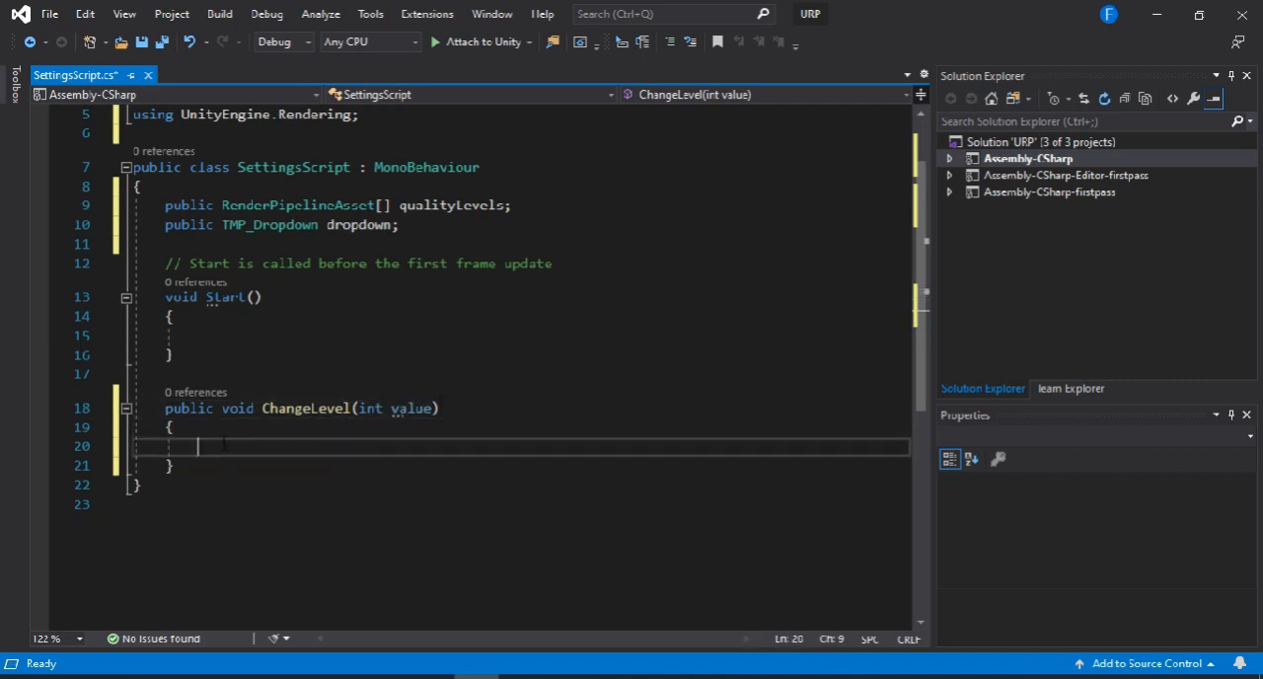
pyautogui.moveTo(270, 224)
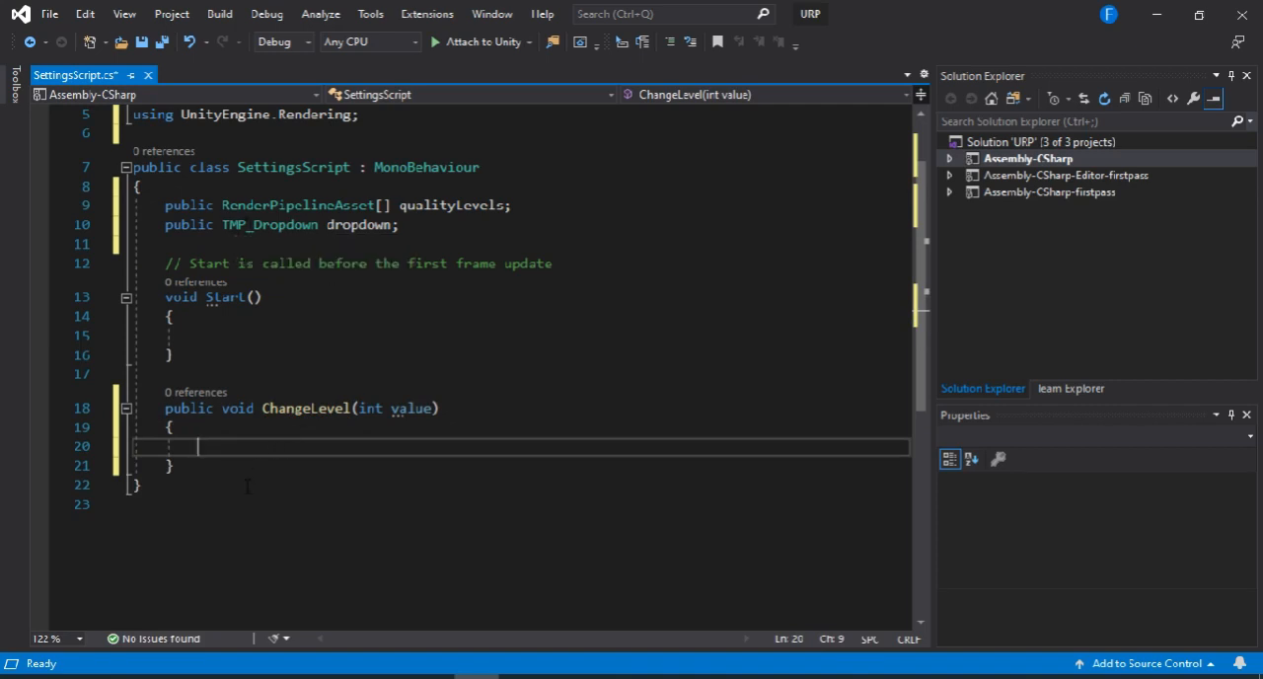
# Inside ChangeLevel, call QualitySettings.SetQualityLevel(value) using IntelliSense.
pyautogui.write('qu')
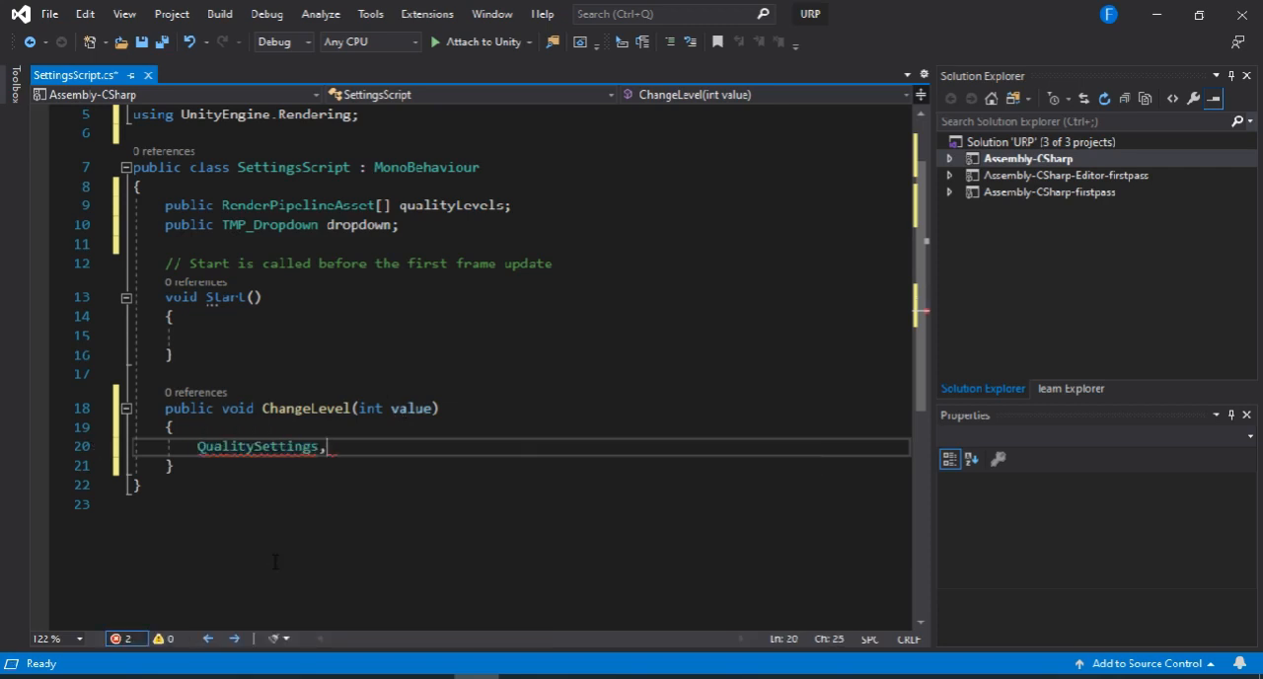
pyautogui.write('.se')
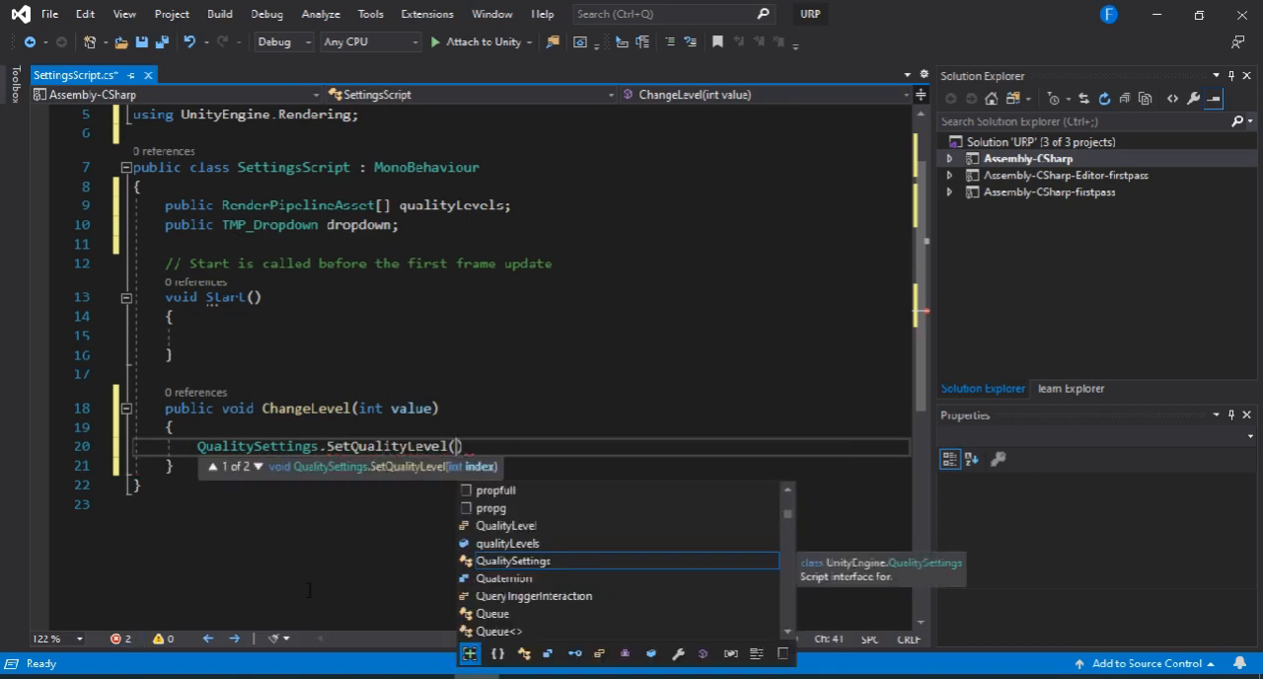
pyautogui.write('vla')
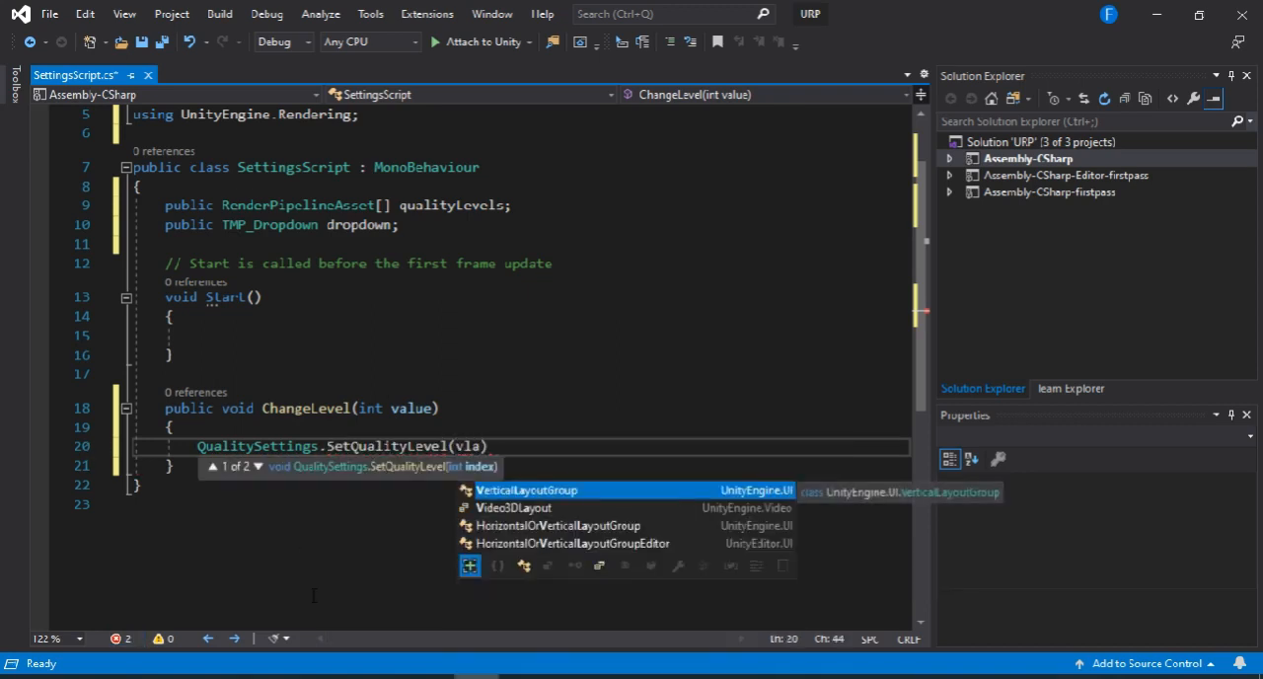
pyautogui.write('value)')
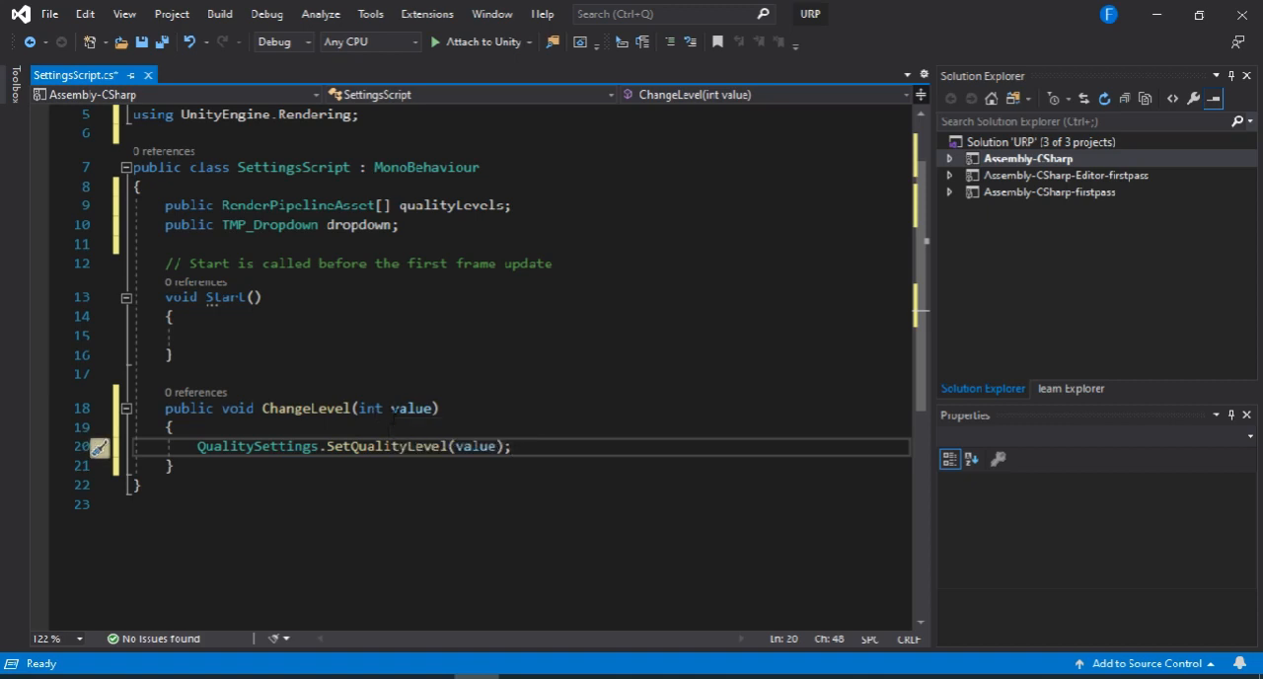
# Add QualitySettings.renderPipeline = qualityLevels[value]; to ChangeLevel and save the script.
pyautogui.press('enter')
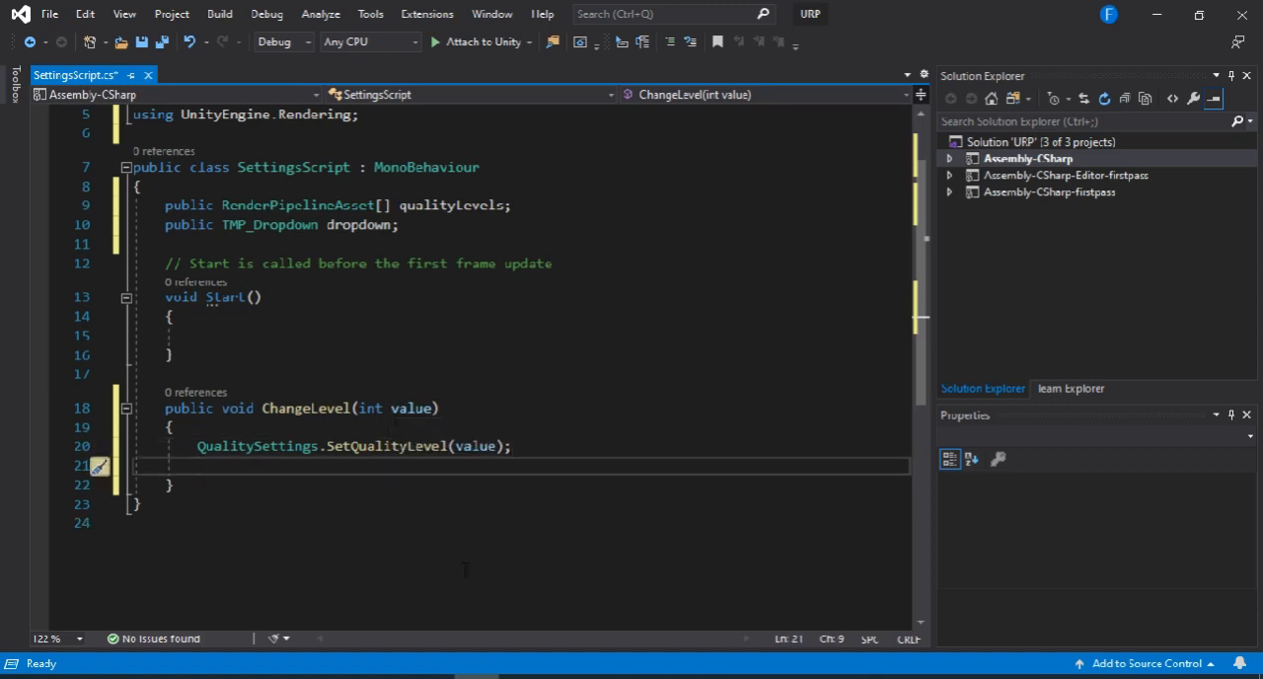
pyautogui.write('qua')
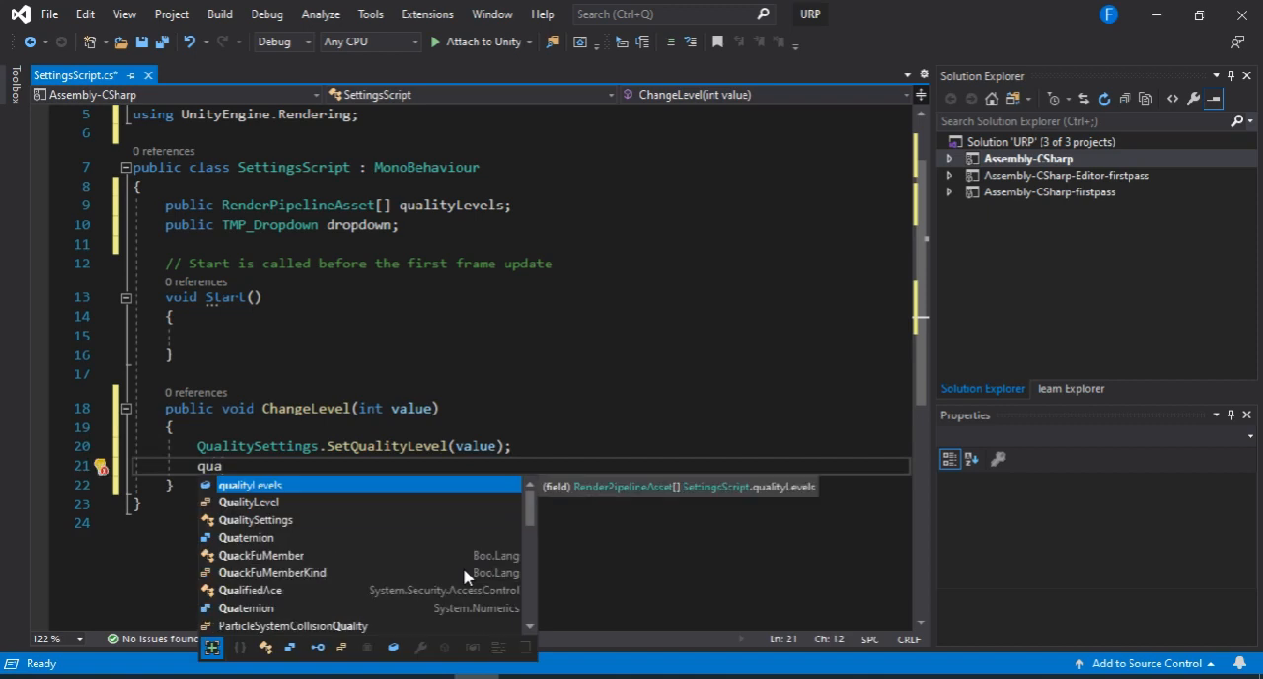
pyautogui.write('QualitySettings.renderPipeline =')
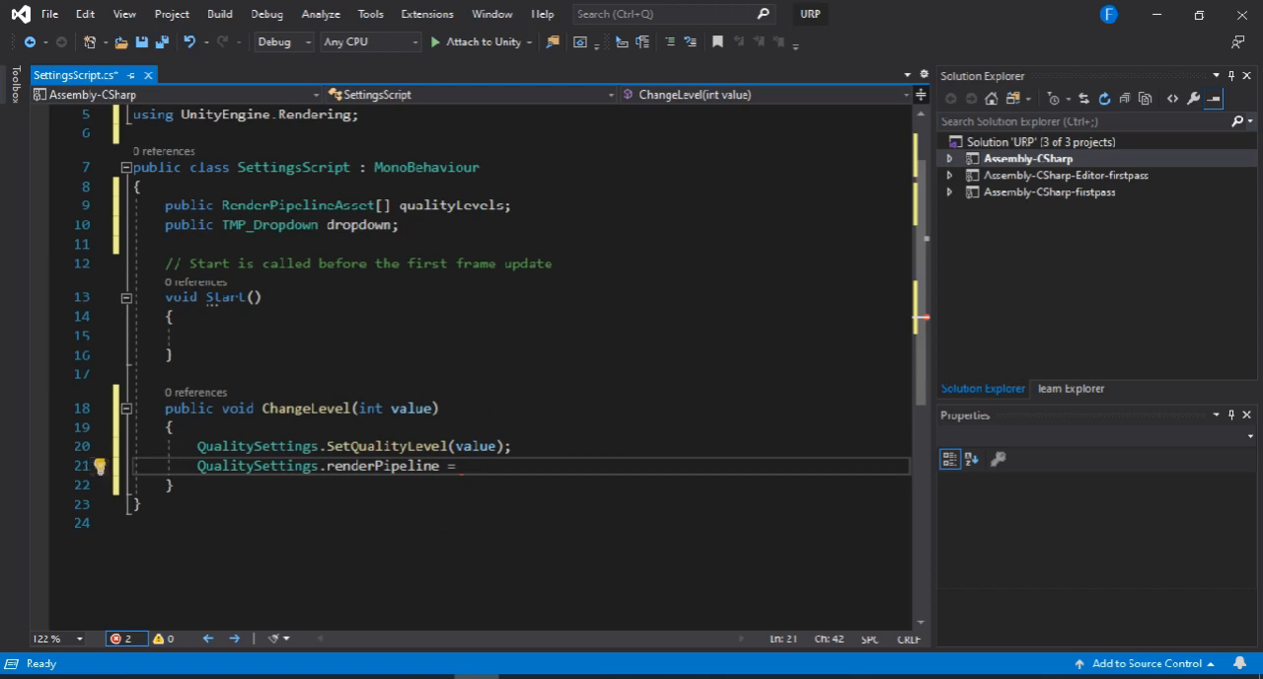
pyautogui.write('qualityLevels[')
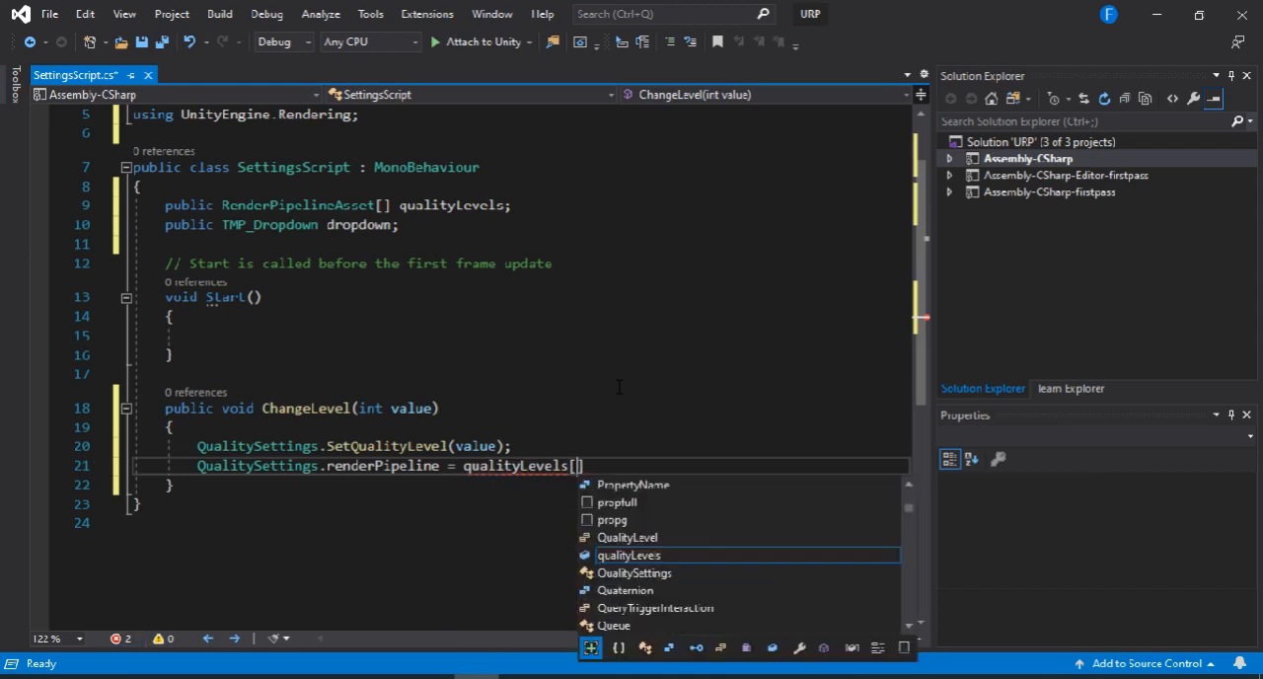
pyautogui.write('value]')
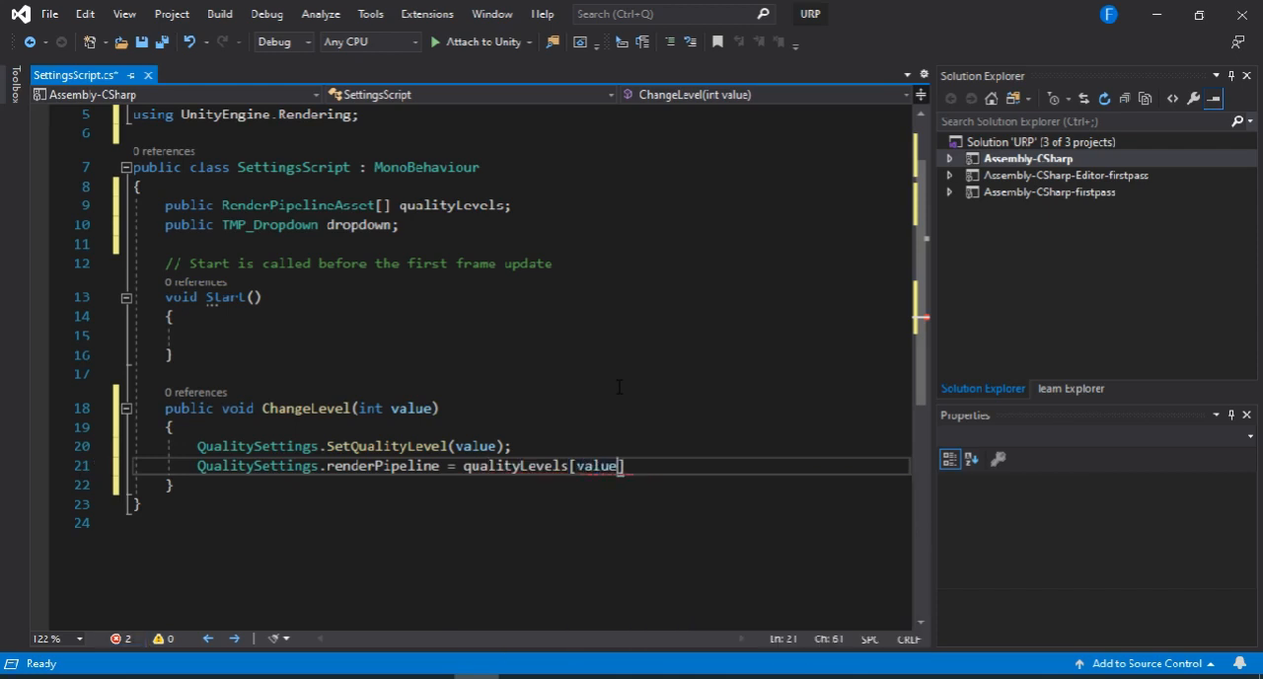
pyautogui.write(';')
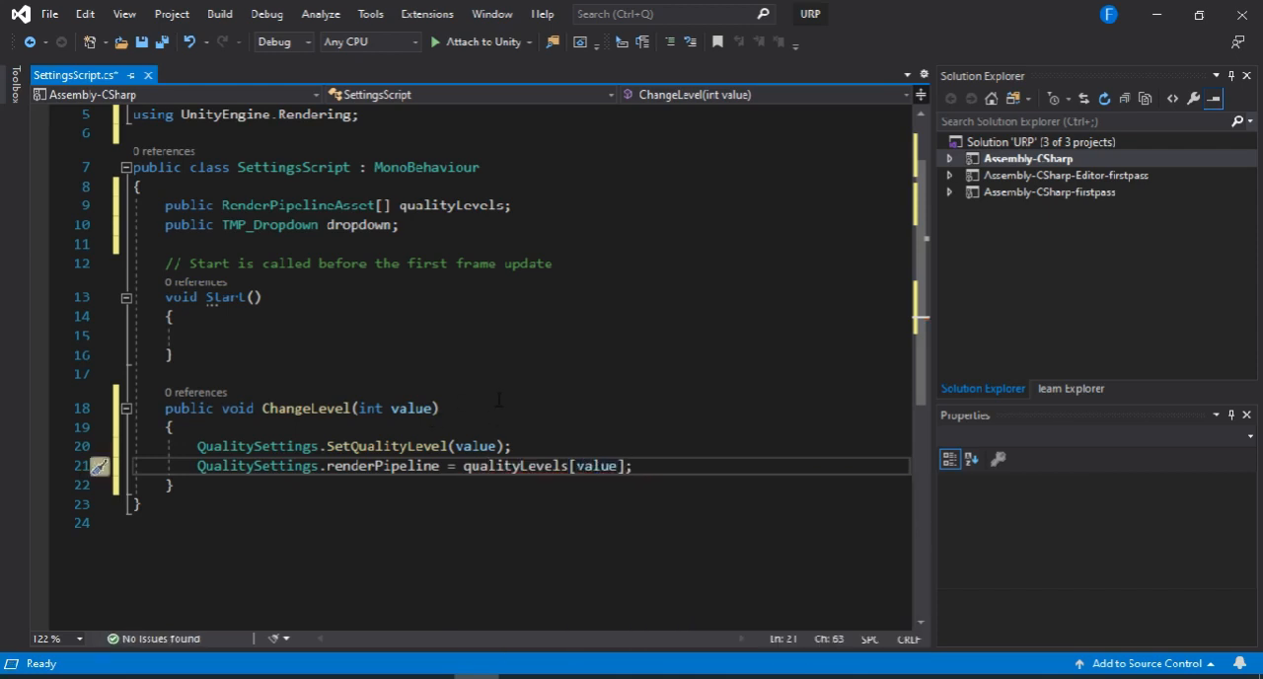
pyautogui.moveTo(489, 446)
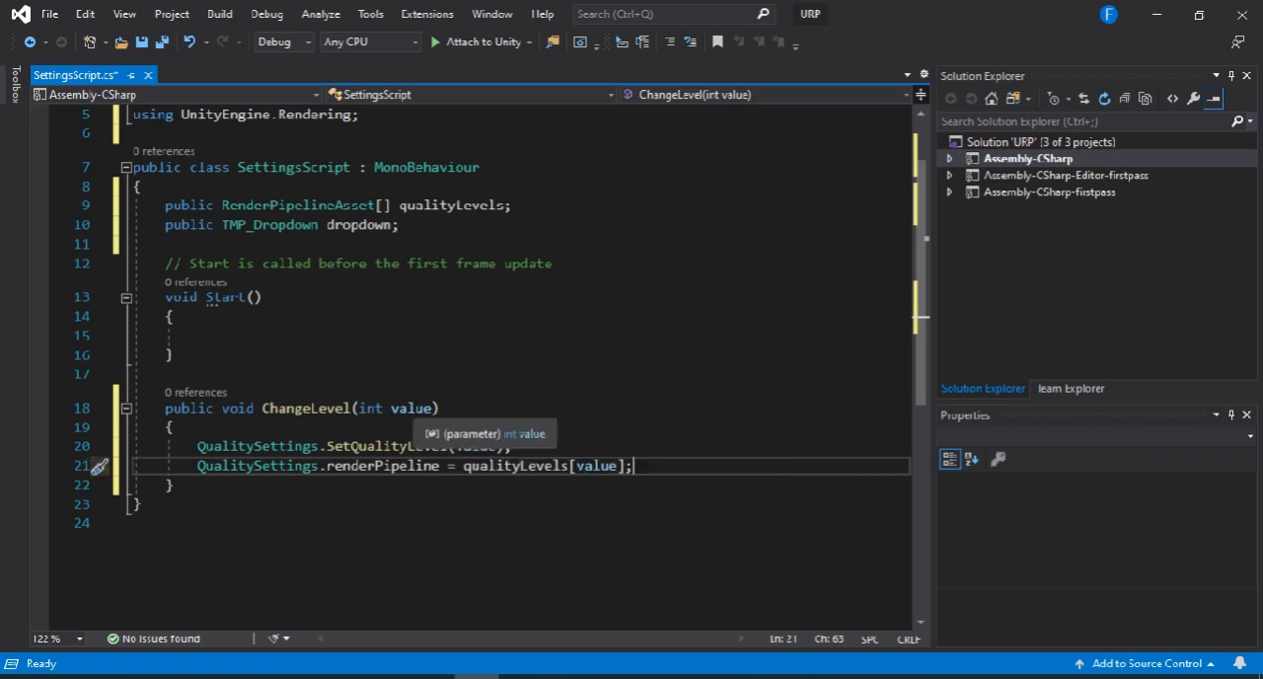
pyautogui.press('Ctrl+S')
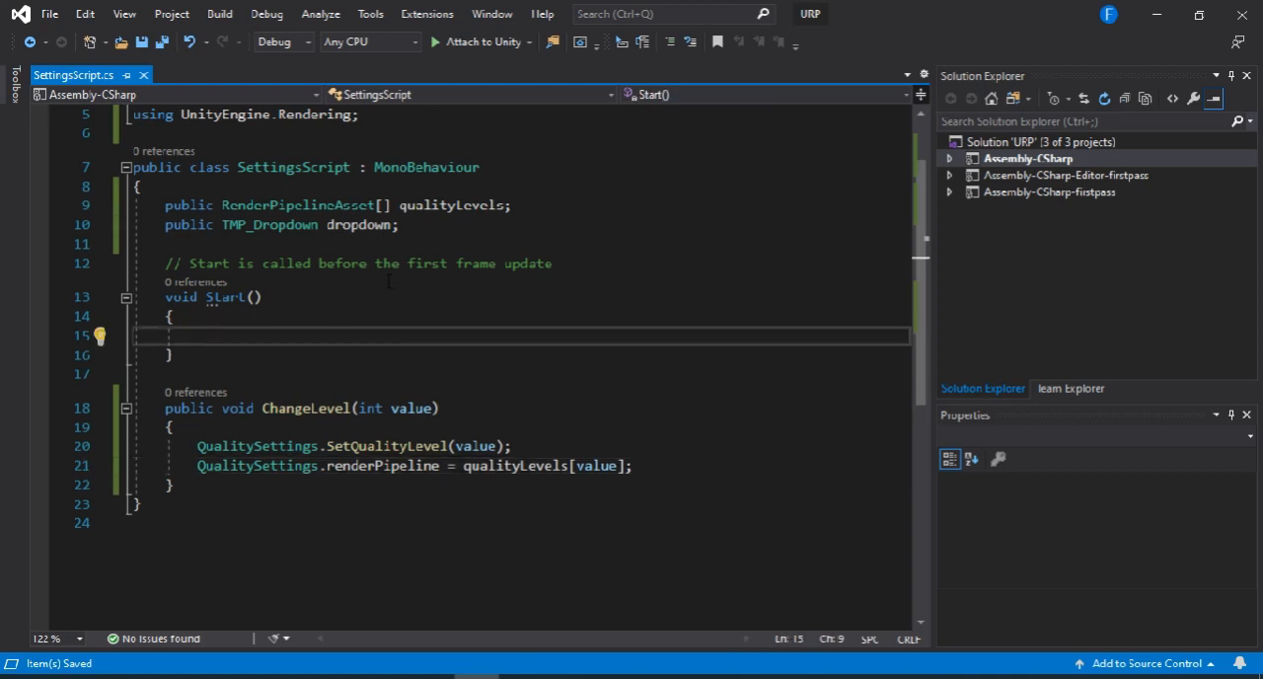
# In Start(), set dropdown.value = QualitySettings.GetQualityLevel();.
pyautogui.write('dropdown.')
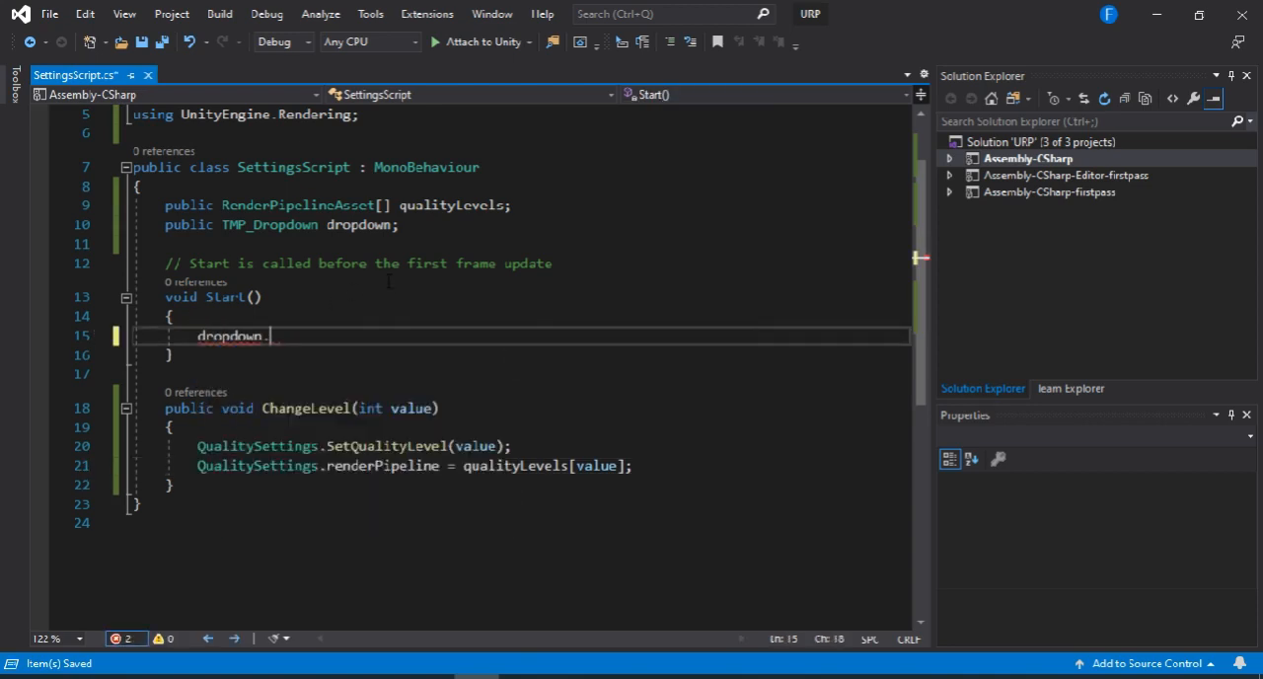
pyautogui.write('value =')
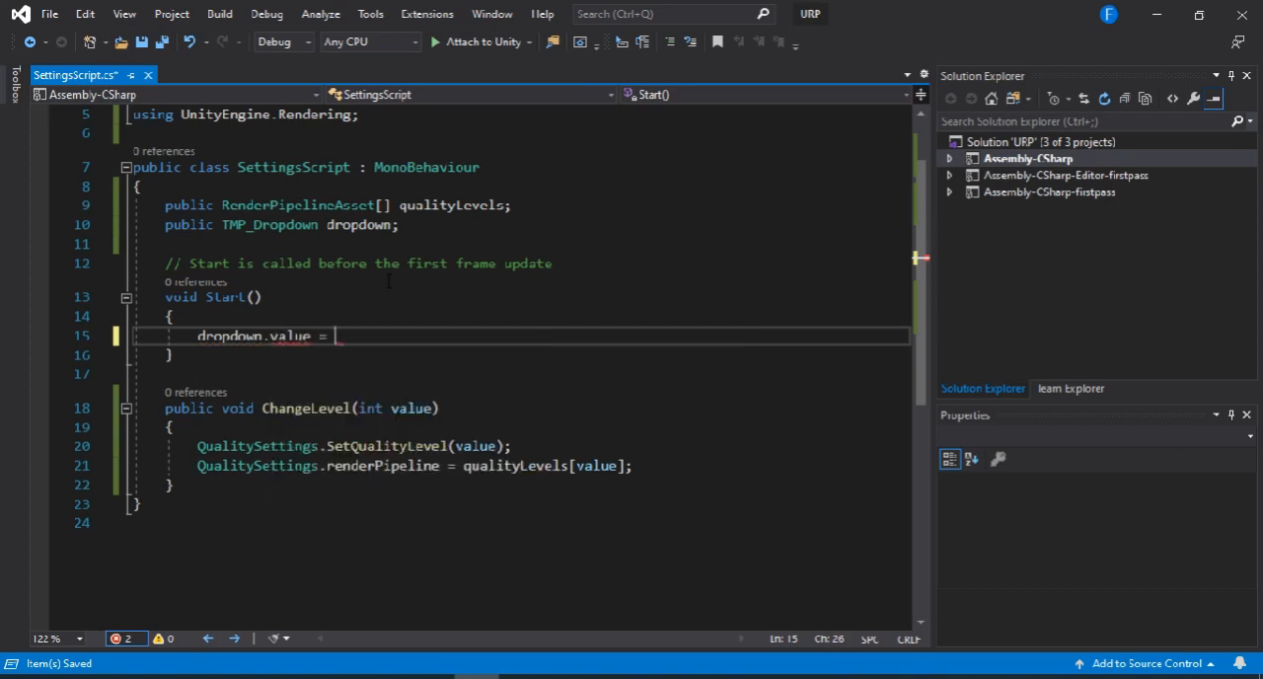
pyautogui.write('qua')
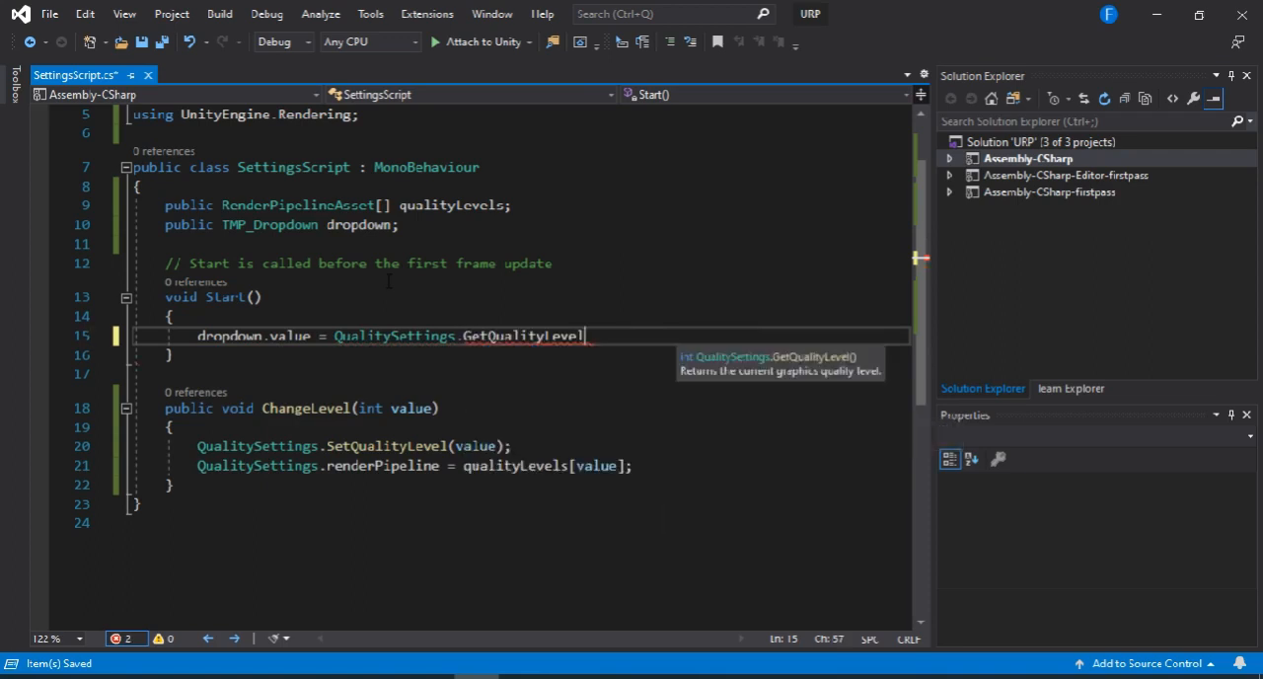
pyautogui.write('();')
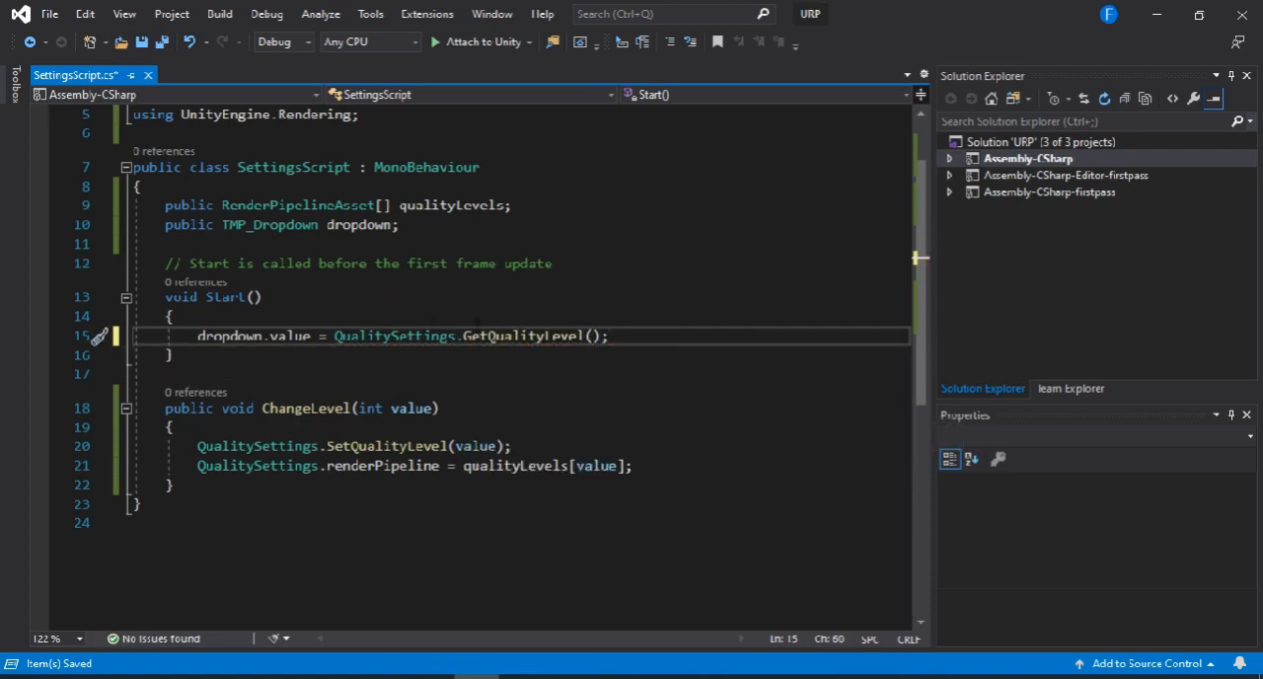
pyautogui.moveTo(543, 336)
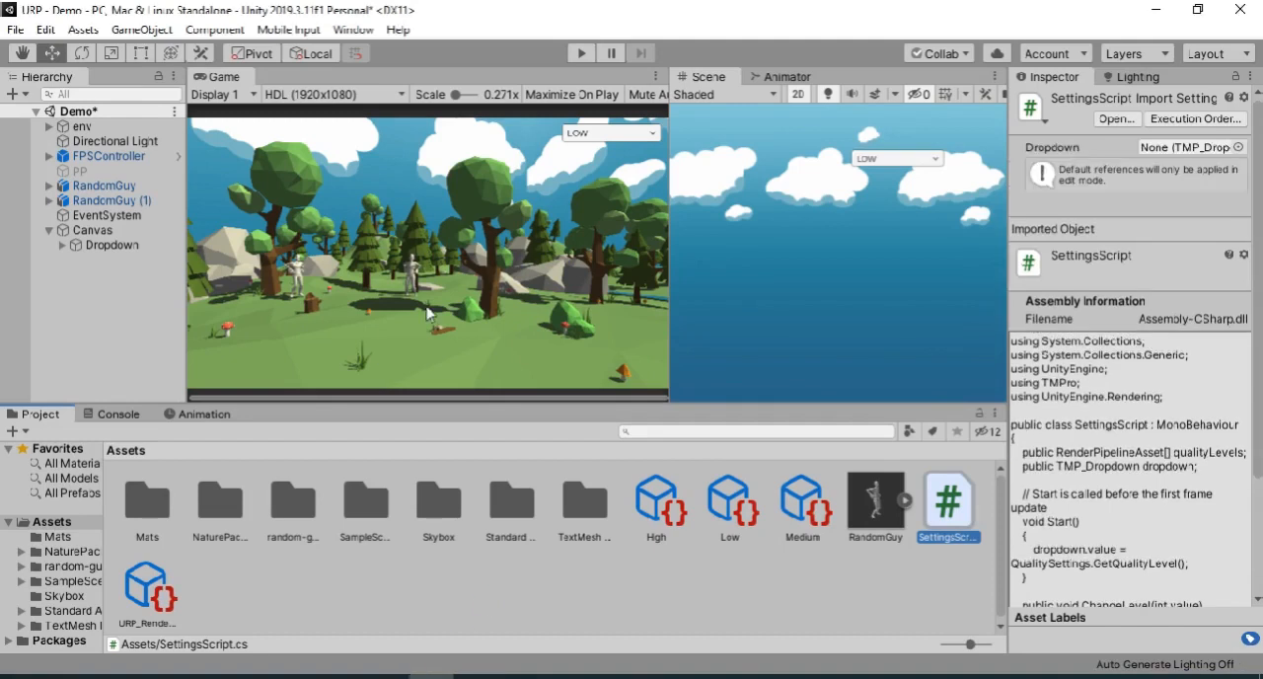
# On the Canvas SettingsScript, assign the High asset as the third quality level.
pyautogui.click(92, 228)
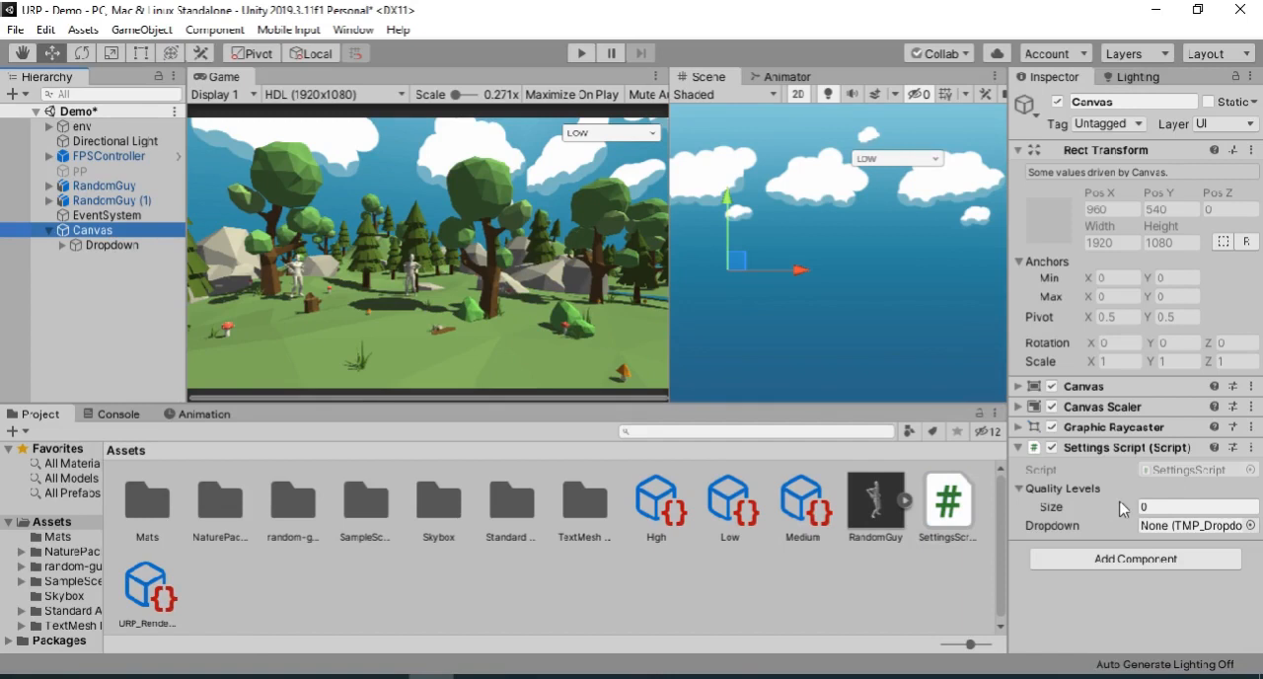
pyautogui.moveTo(1127, 512)
pyautogui.write('3')
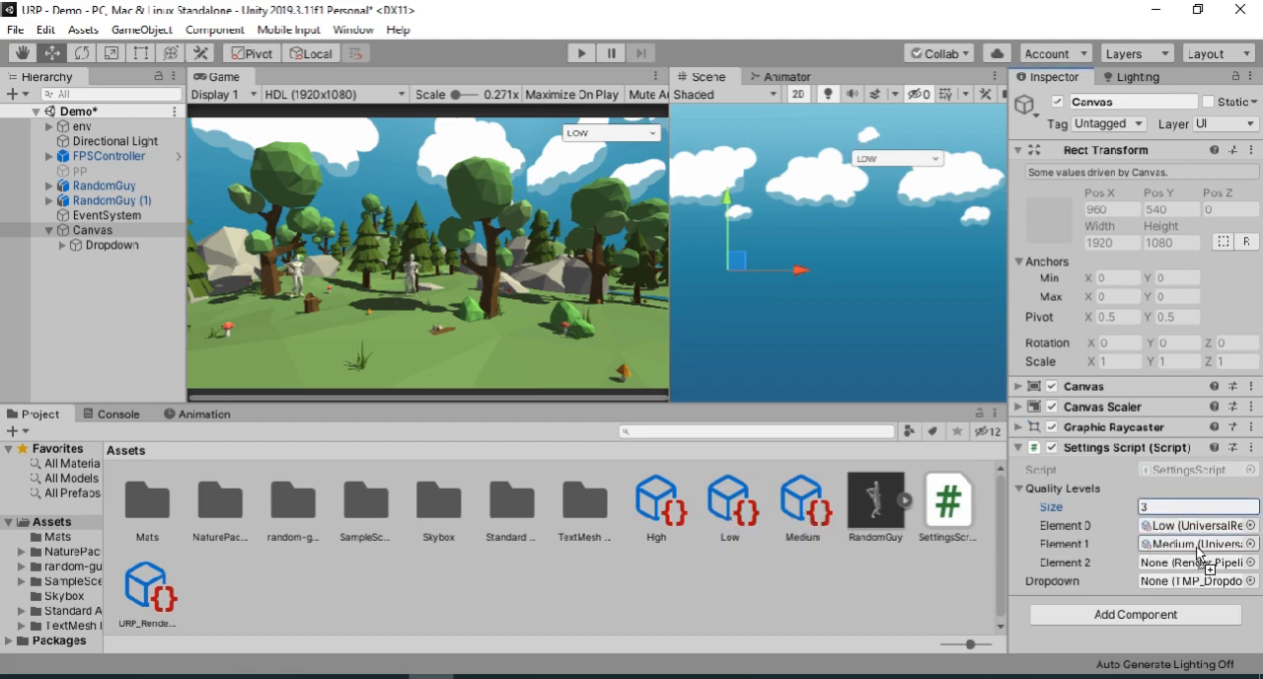
pyautogui.click(1178, 559)
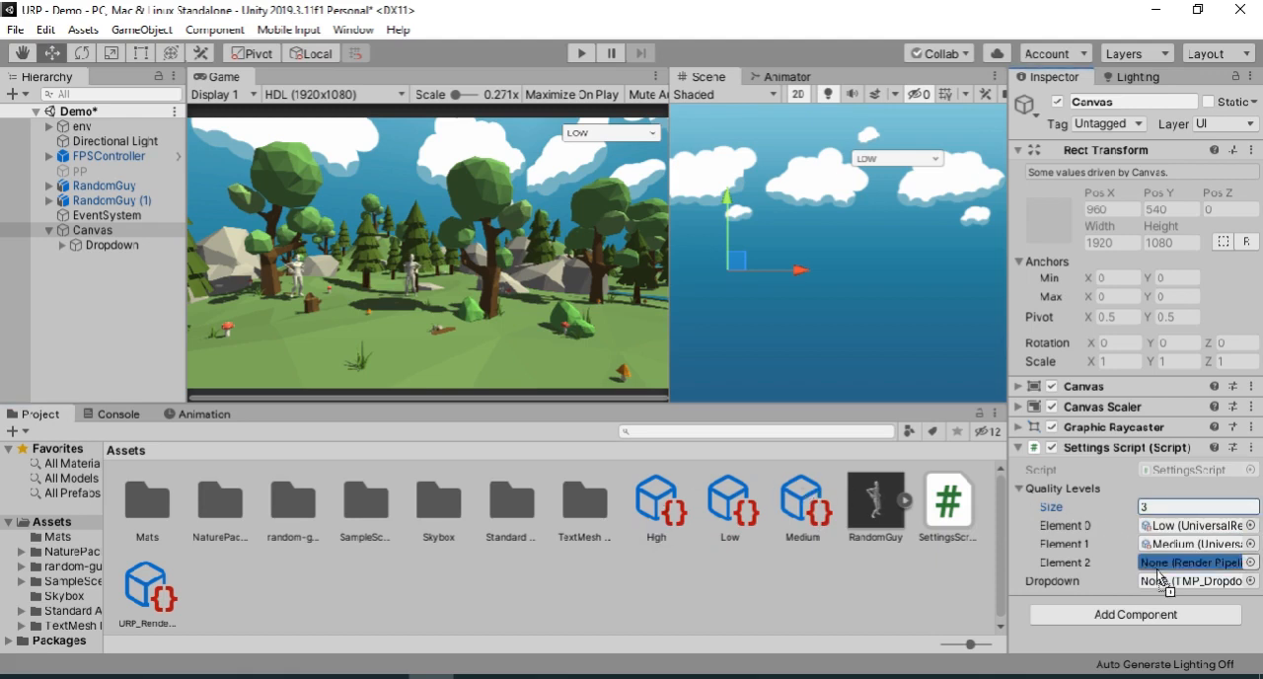
pyautogui.click(1189, 561)
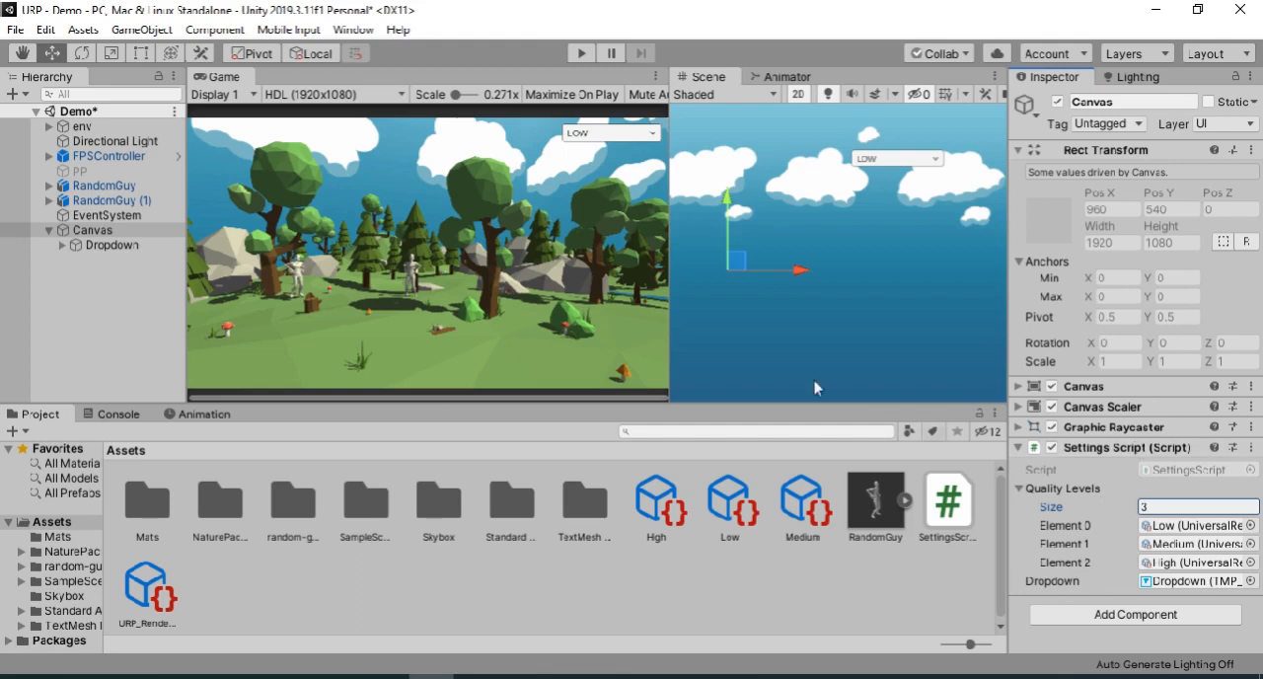
pyautogui.moveTo(582, 148)
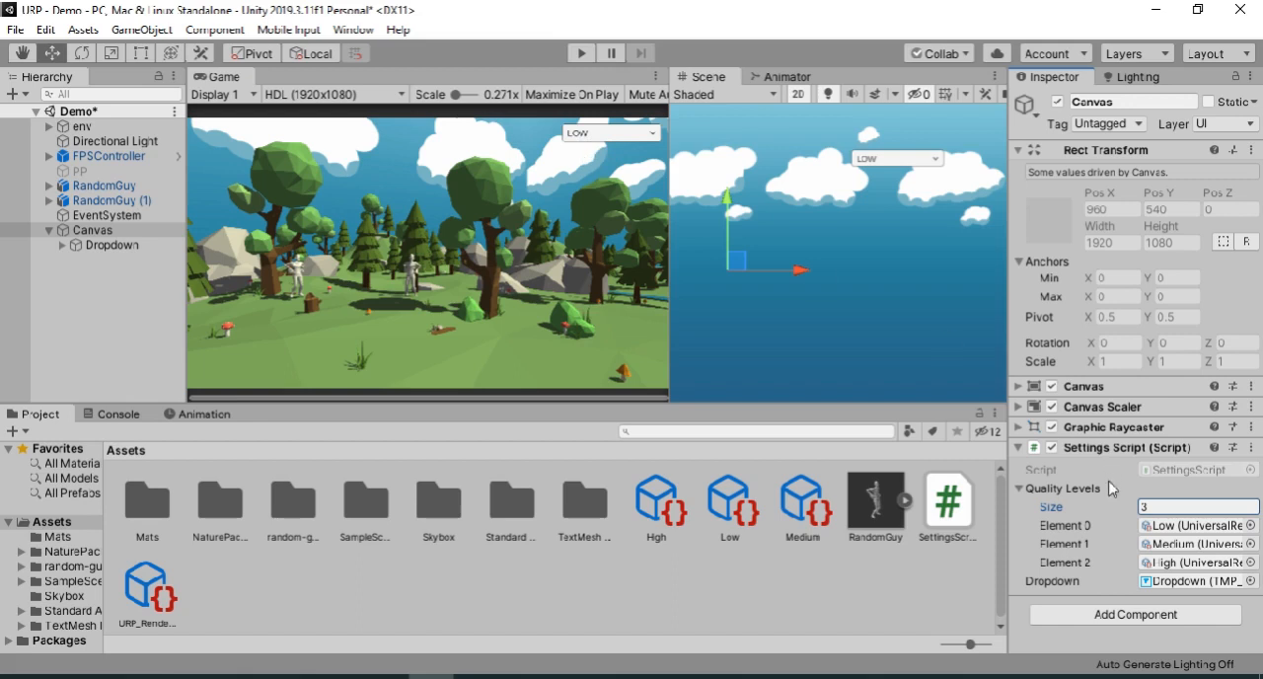
pyautogui.moveTo(756, 248)
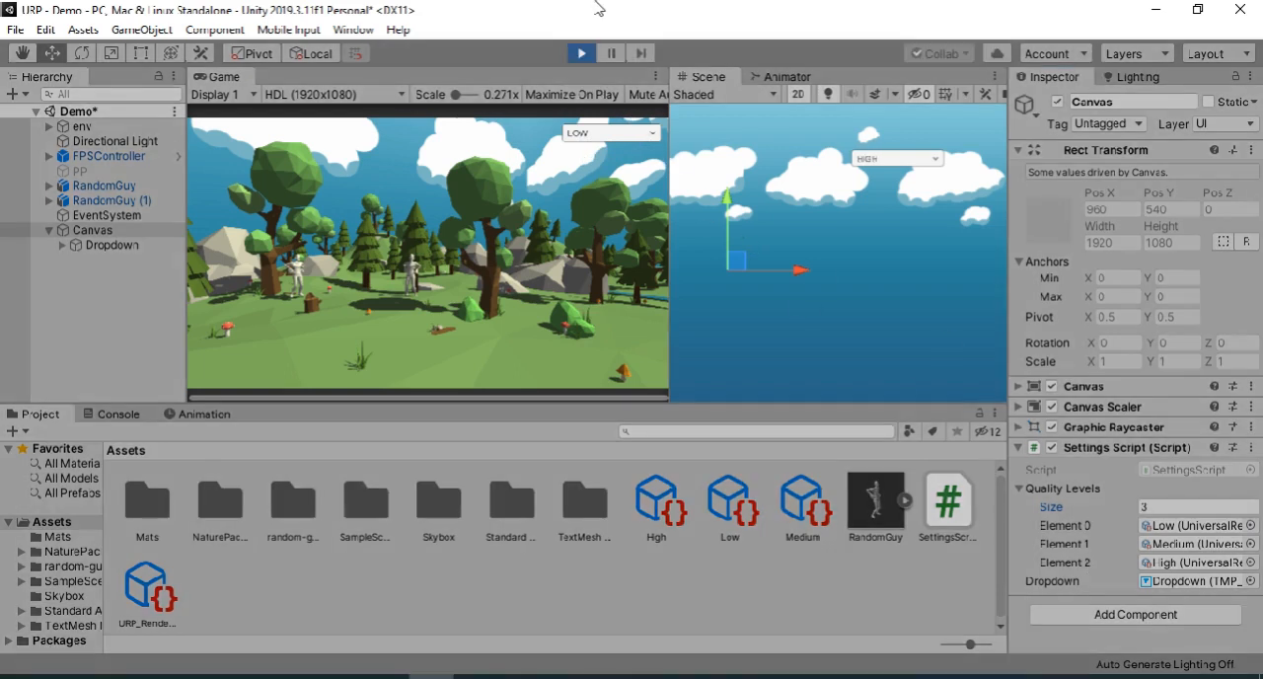
pyautogui.click(611, 132)
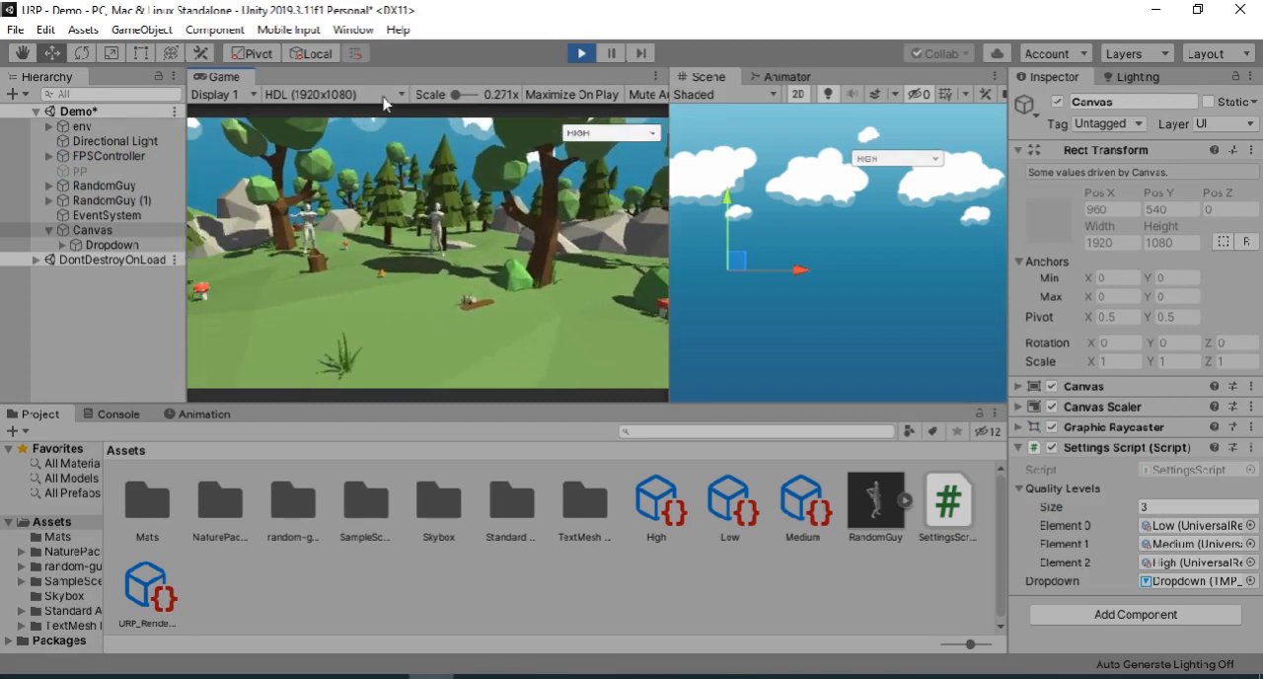
pyautogui.click(40, 29)
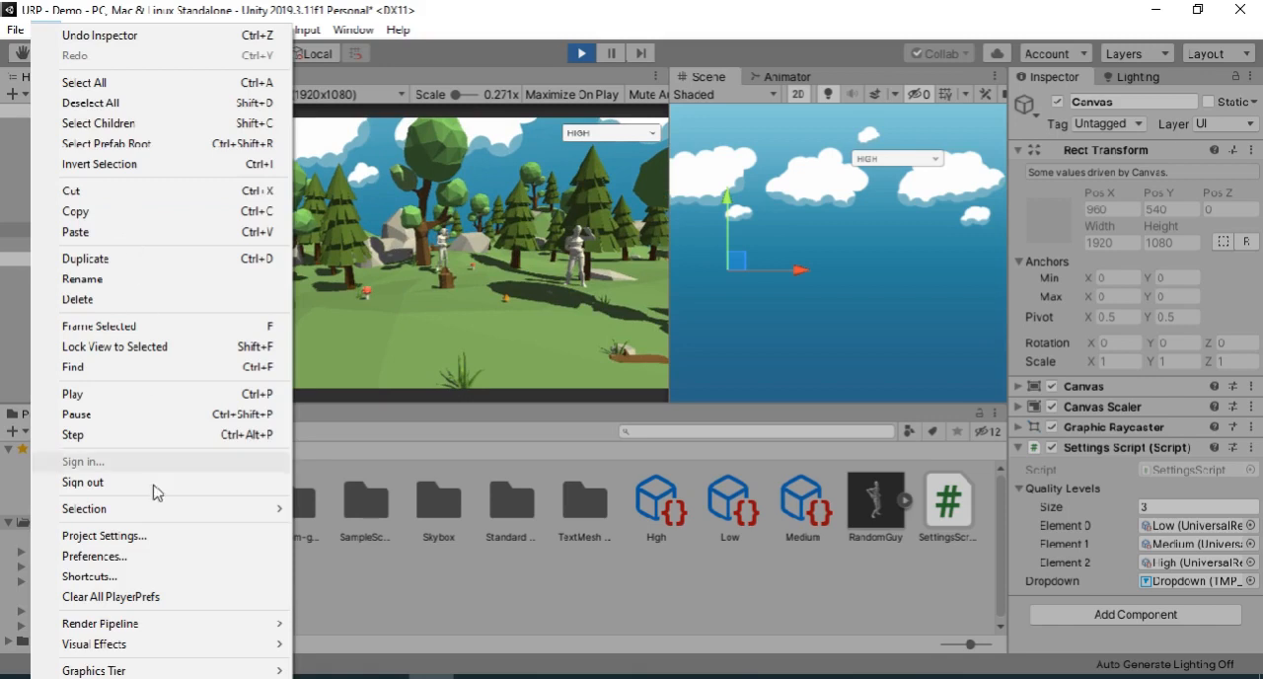
pyautogui.click(105, 535)
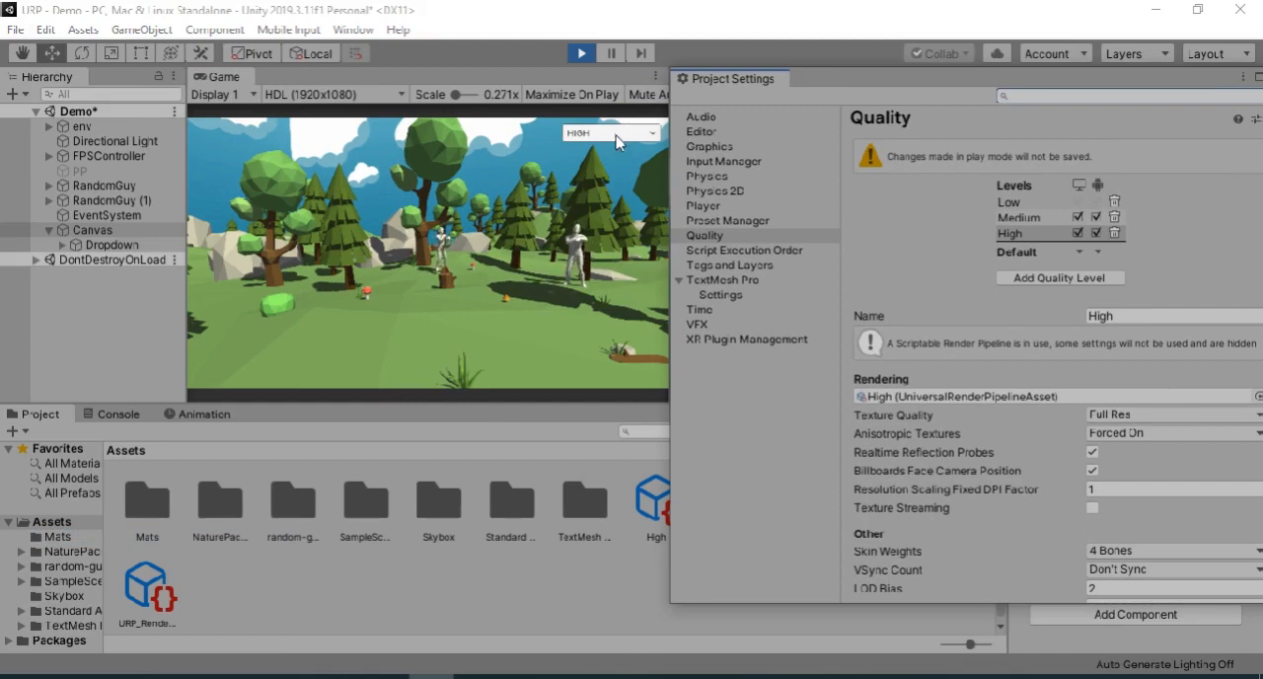
pyautogui.click(612, 133)
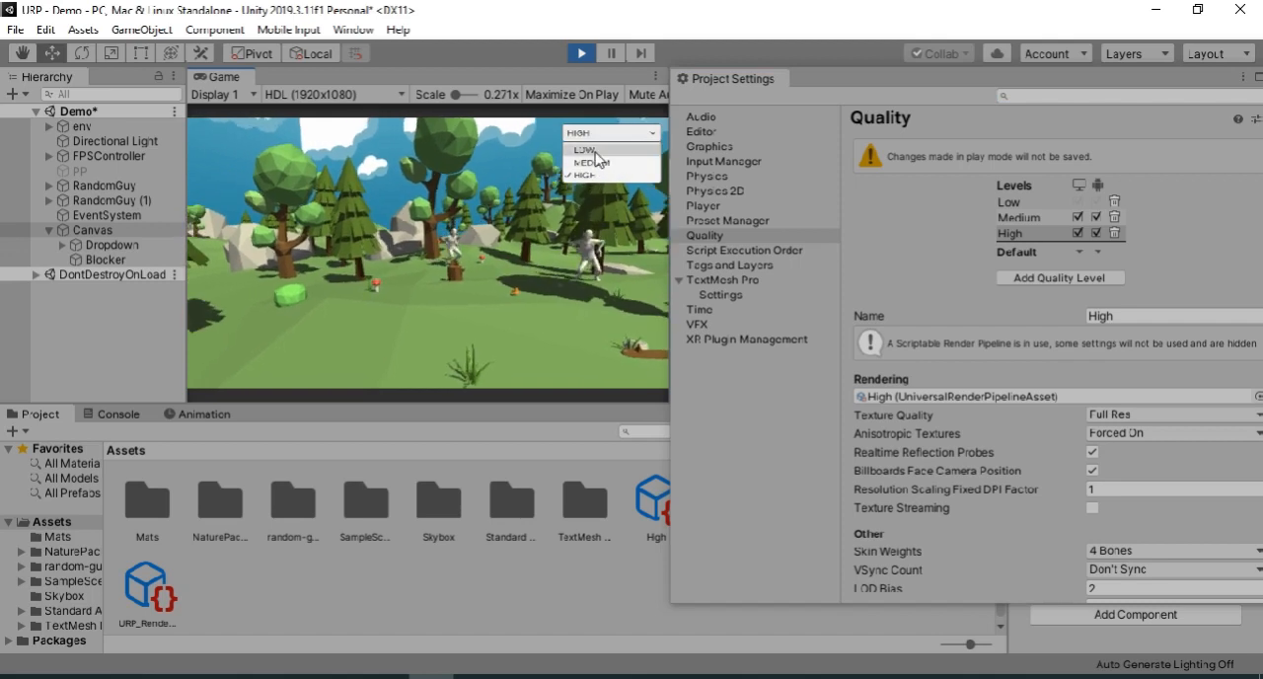
pyautogui.click(582, 149)
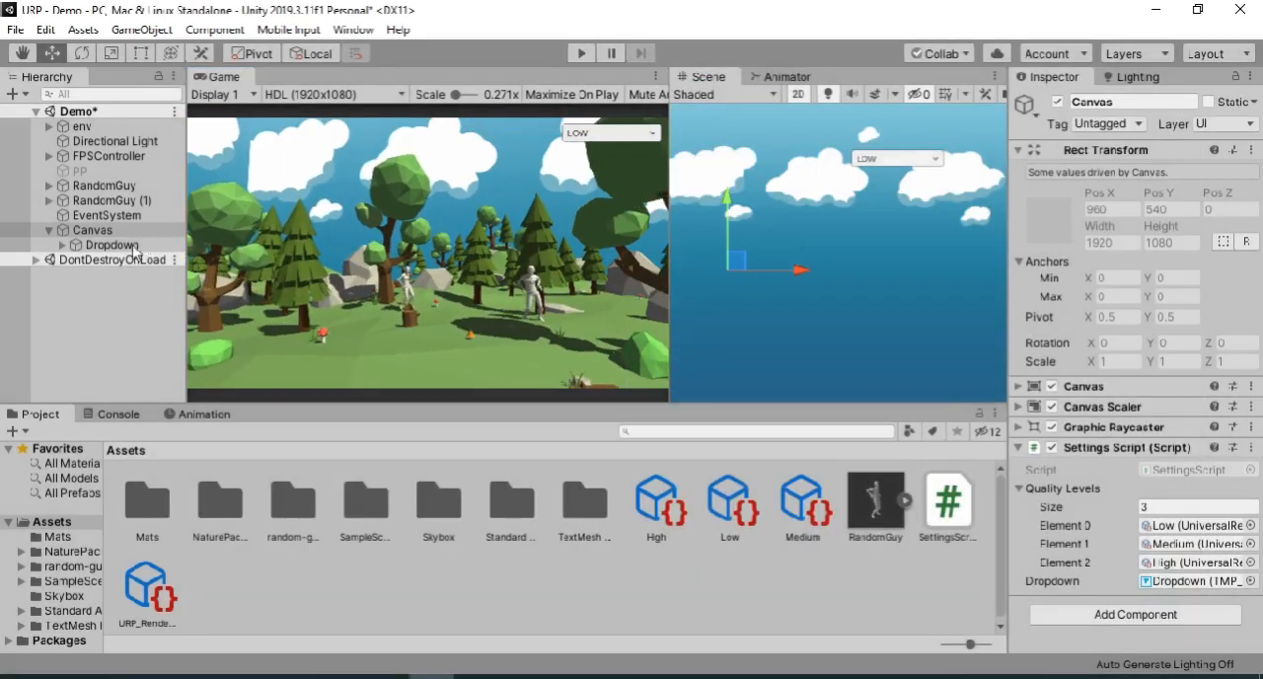
# Point the Dropdown's On Value Changed at SettingsScript.ChangeLevel on Canvas, then enter Play mode.
pyautogui.click(108, 244)
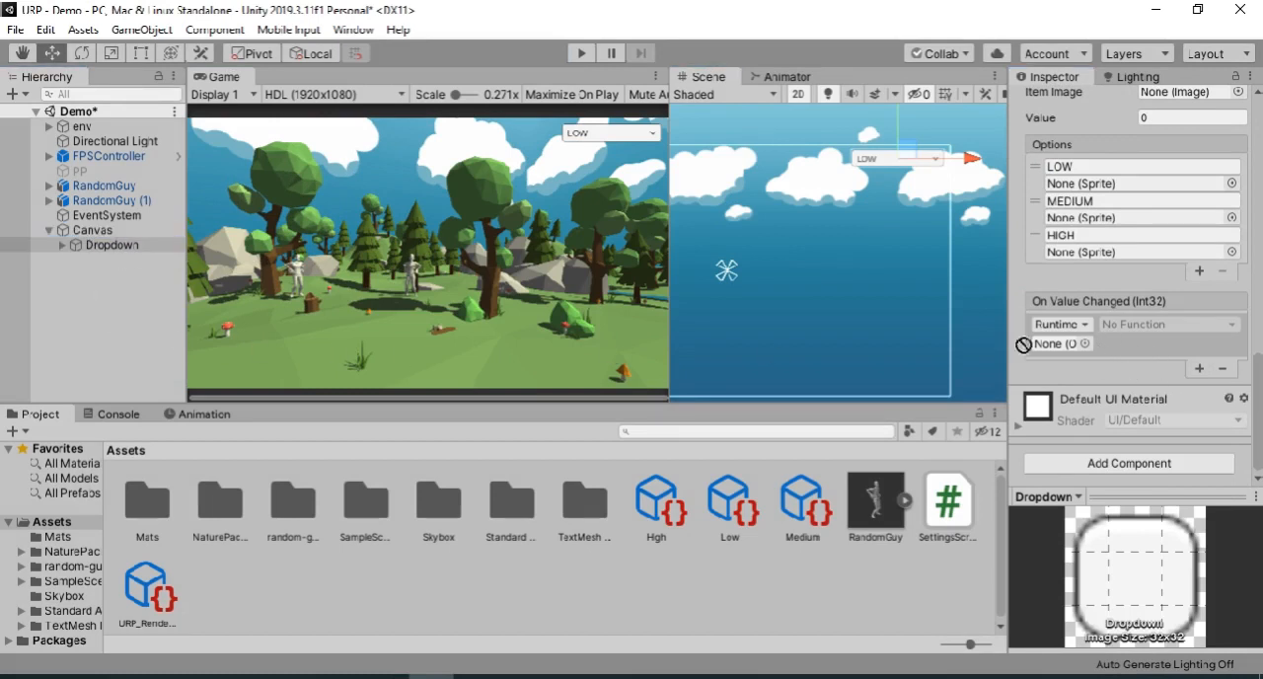
pyautogui.click(1169, 324)
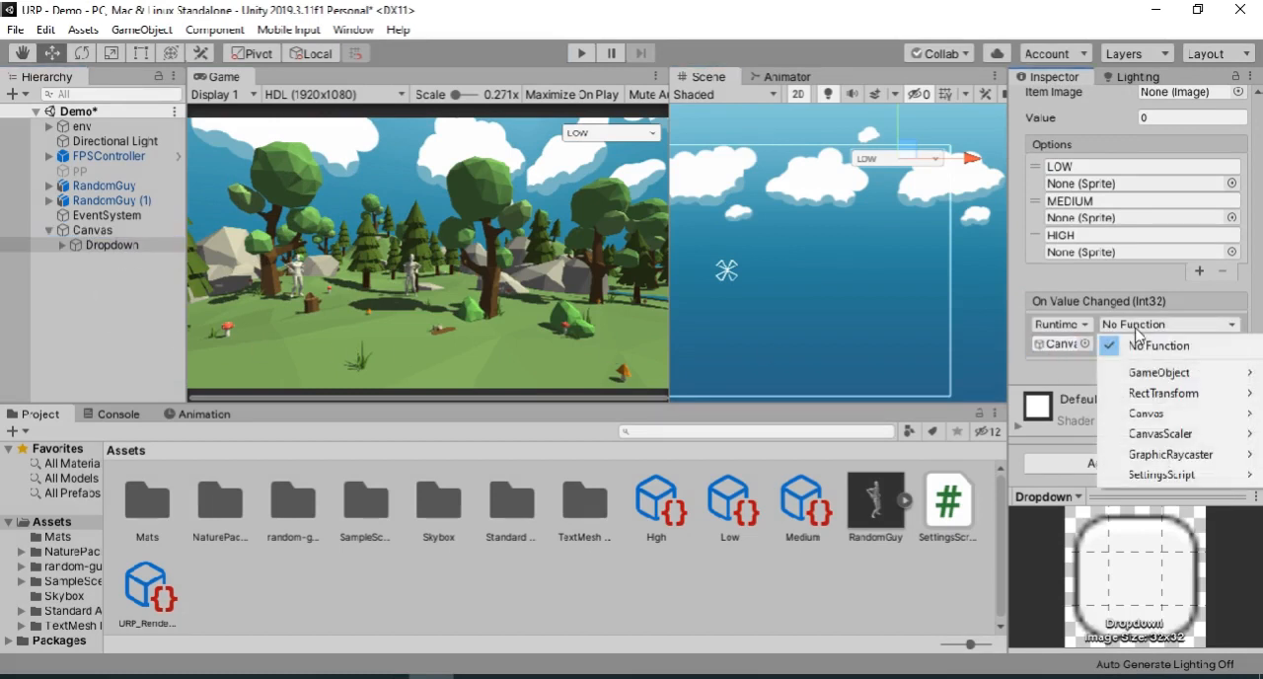
pyautogui.click(1162, 474)
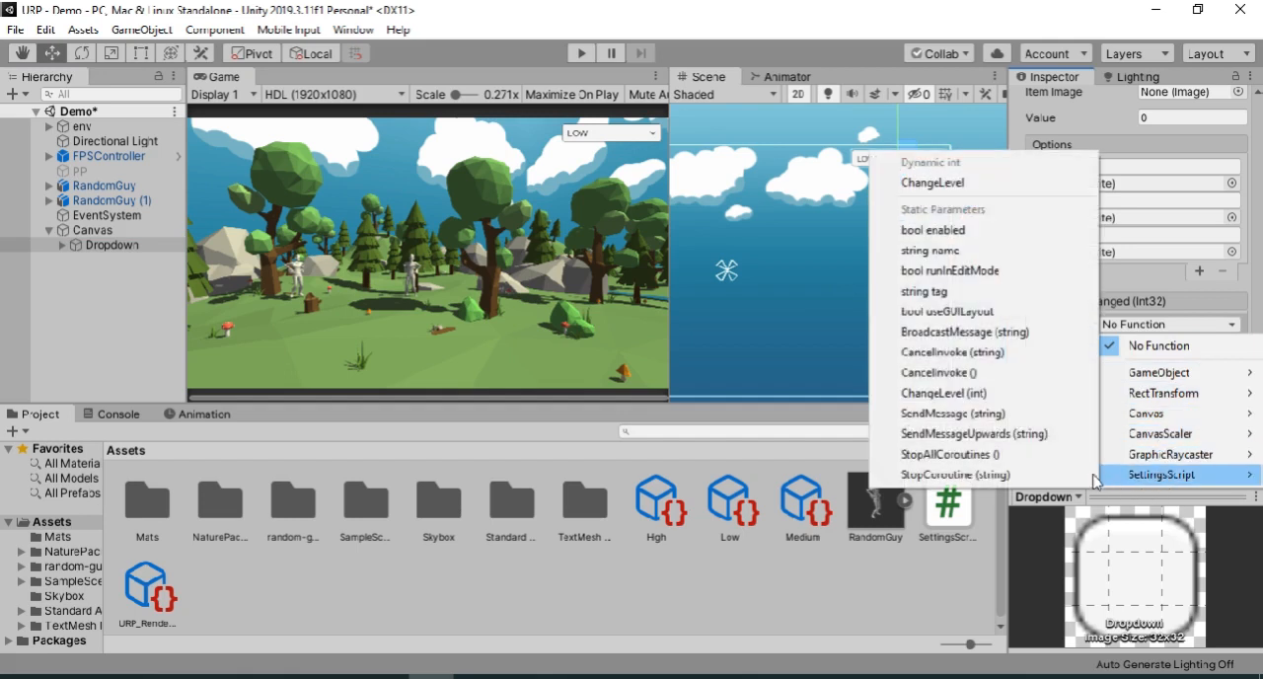
pyautogui.moveTo(932, 182)
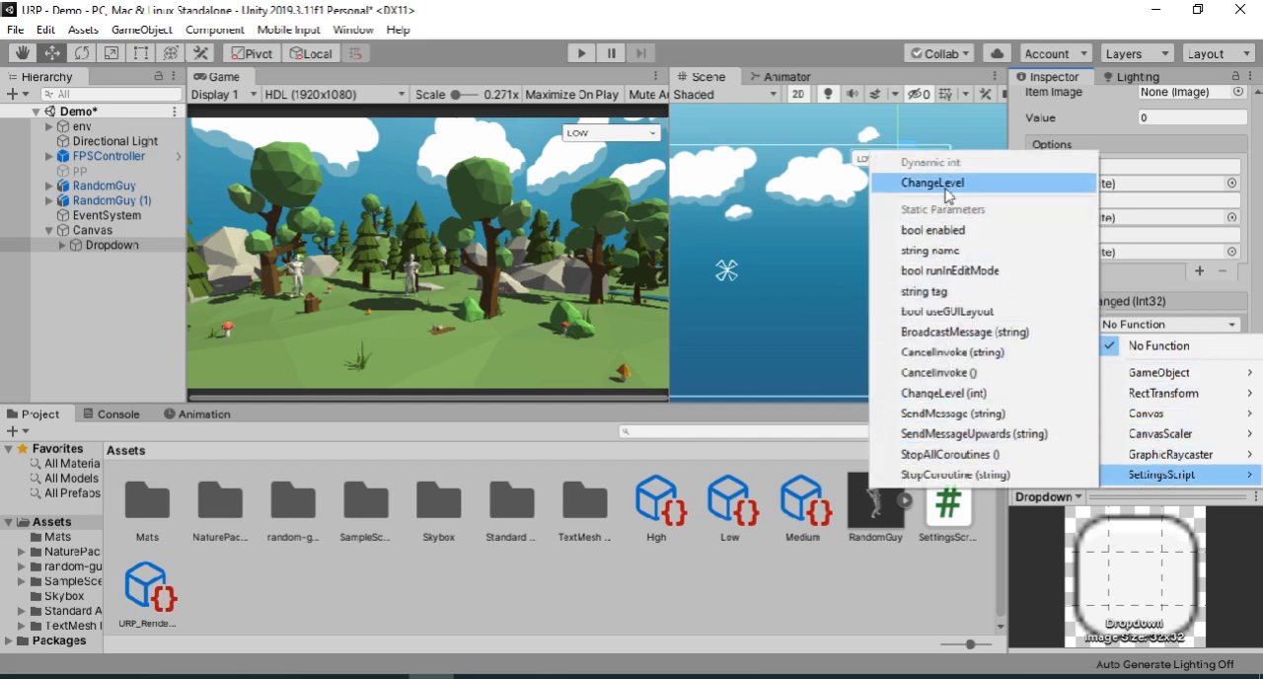
pyautogui.click(933, 183)
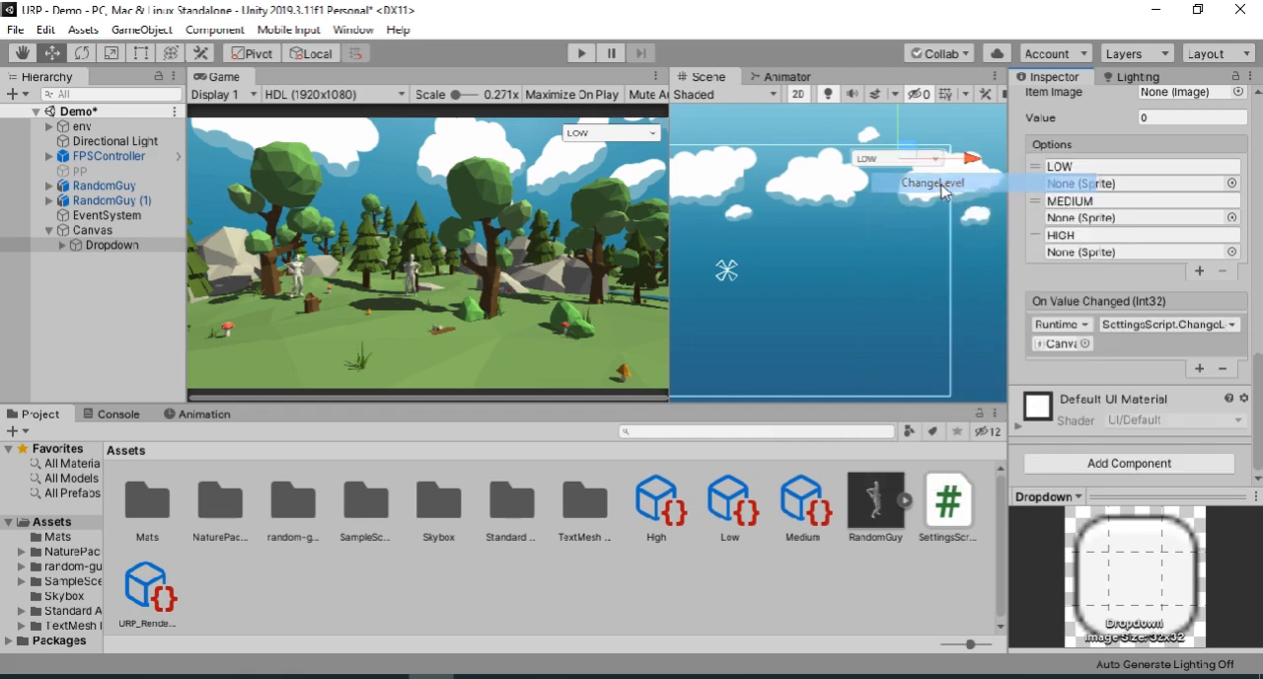
pyautogui.moveTo(908, 392)
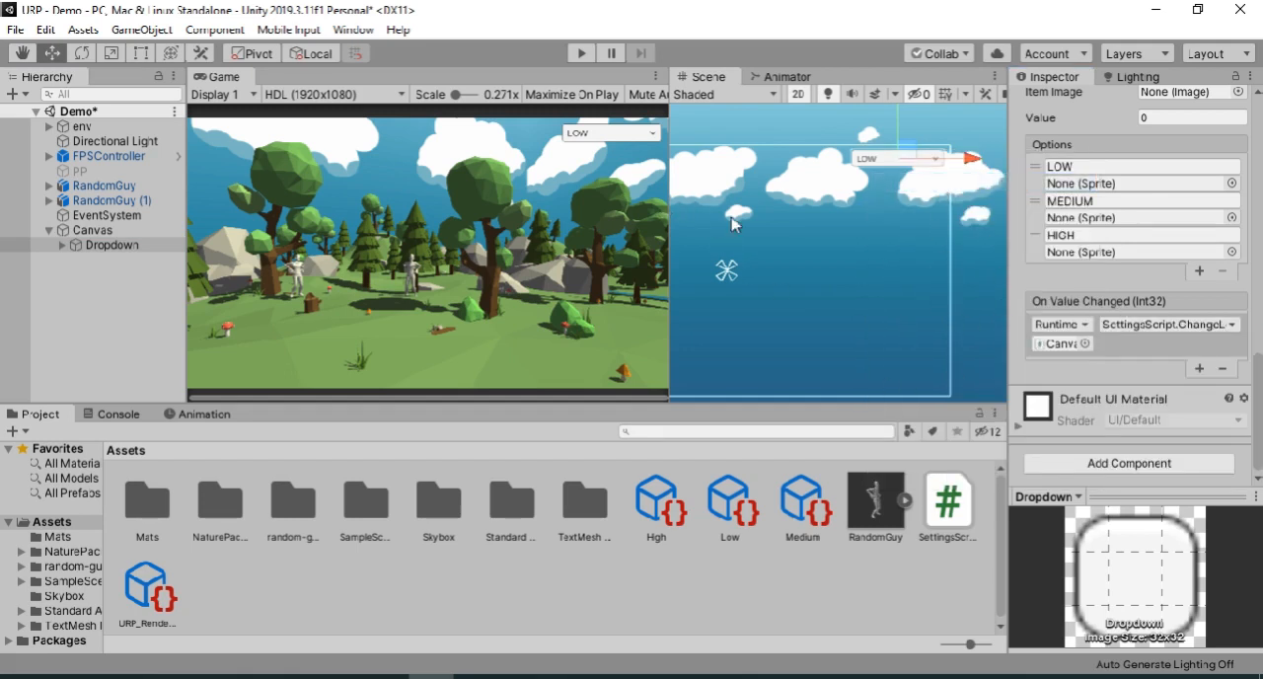
pyautogui.click(577, 53)
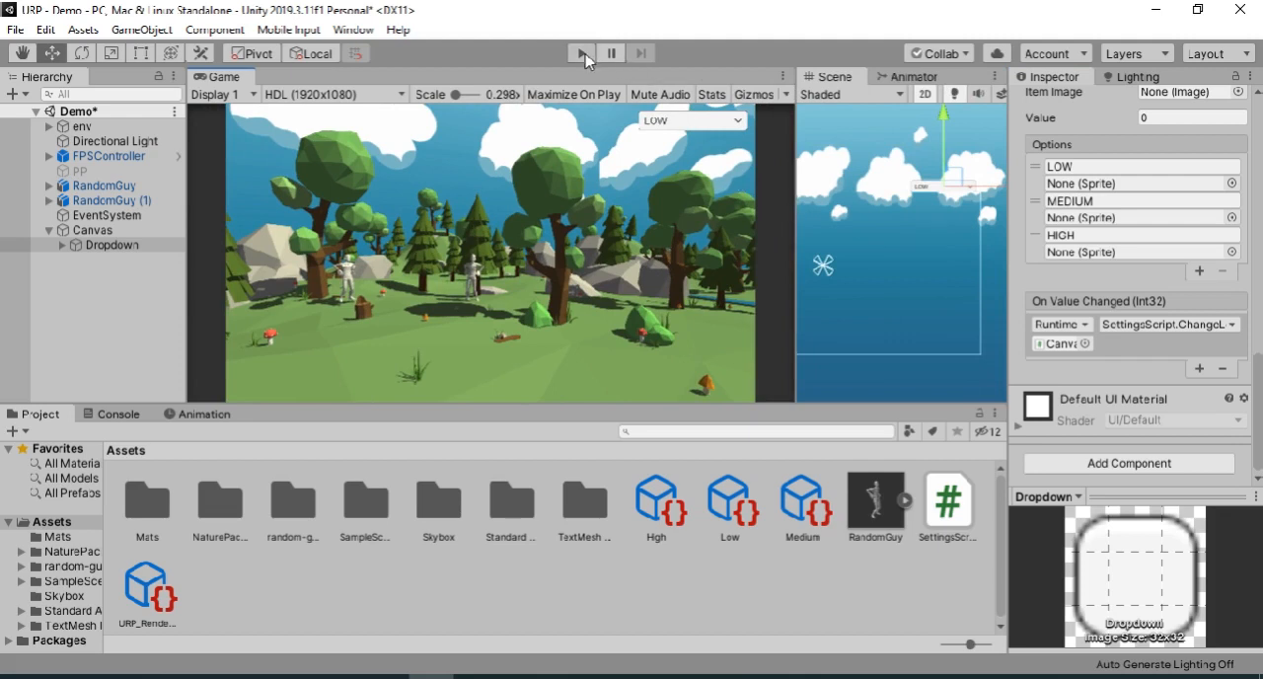
pyautogui.click(578, 53)
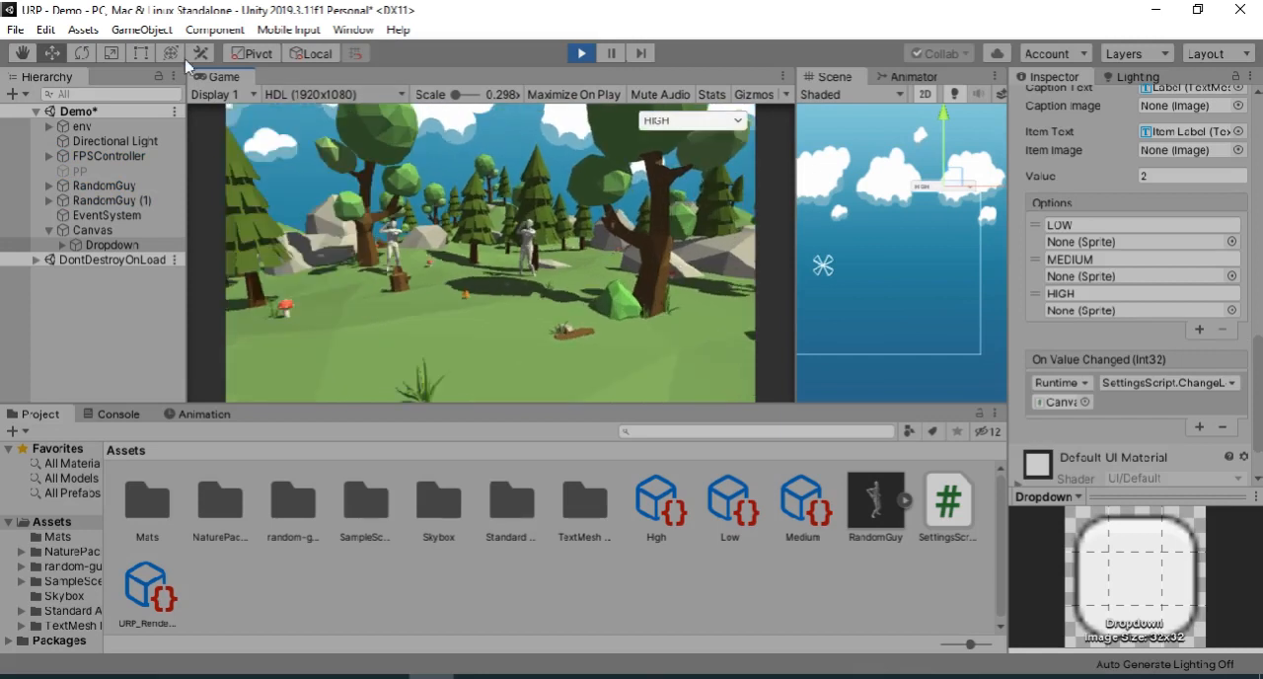
pyautogui.click(39, 30)
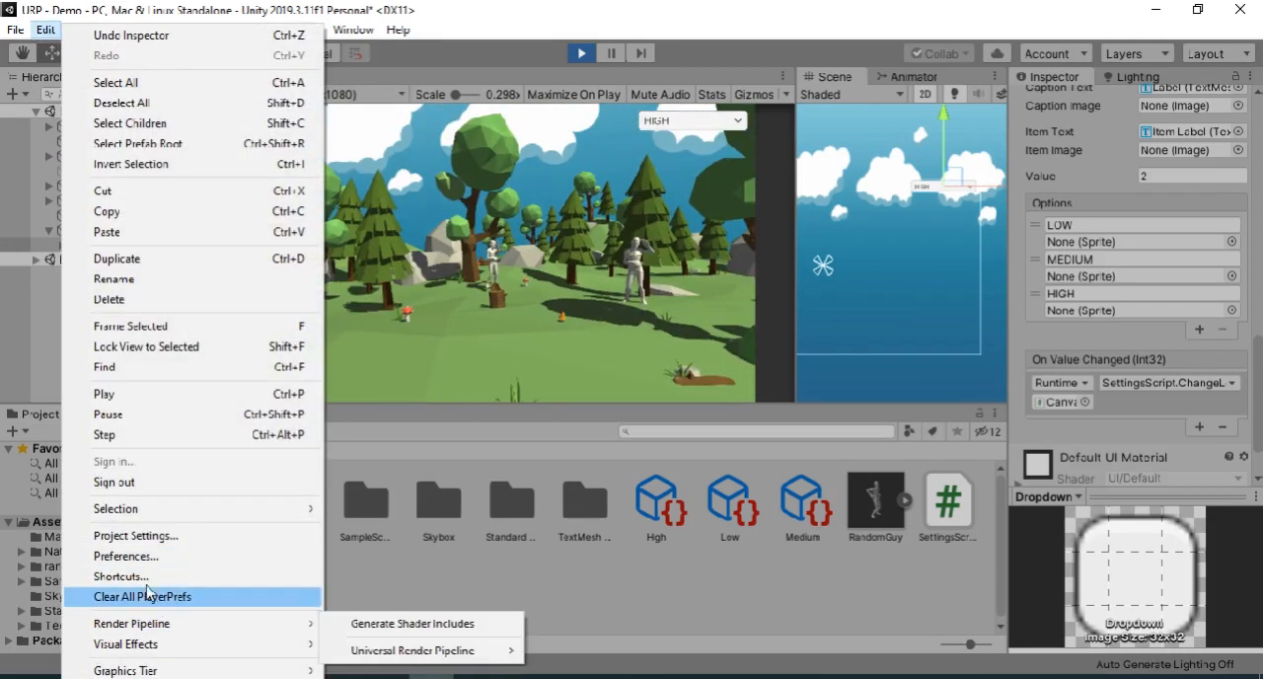
pyautogui.click(136, 535)
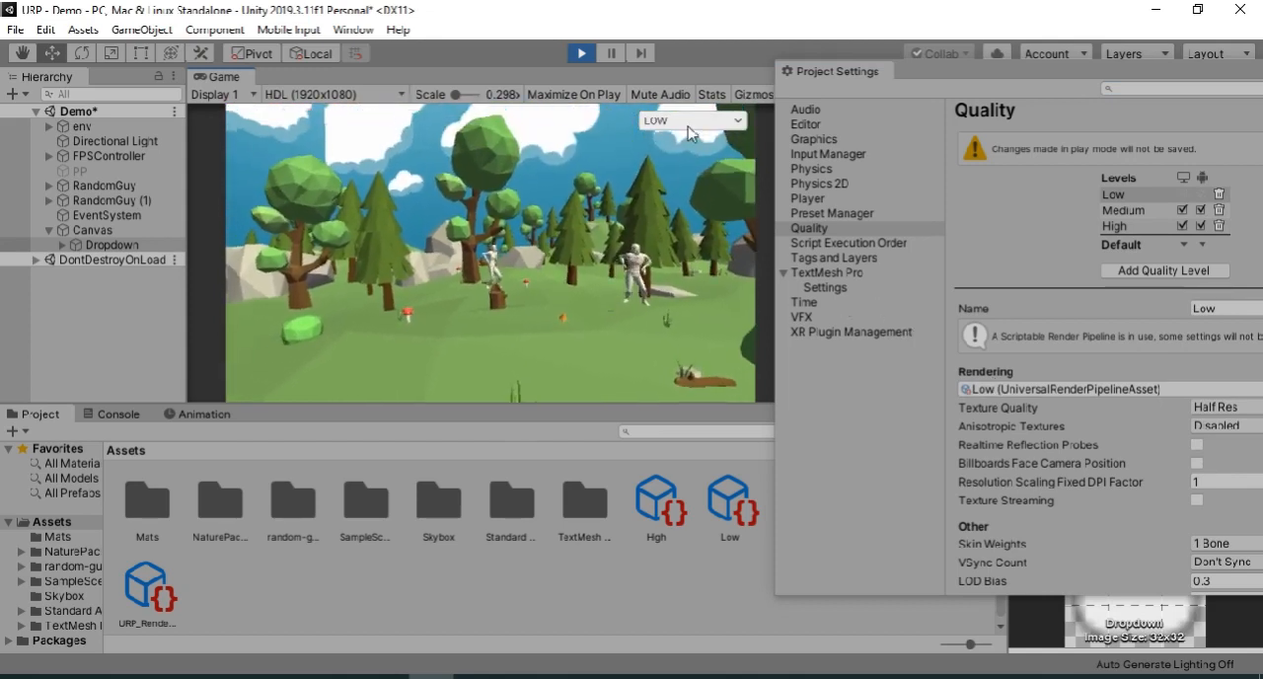
pyautogui.click(693, 119)
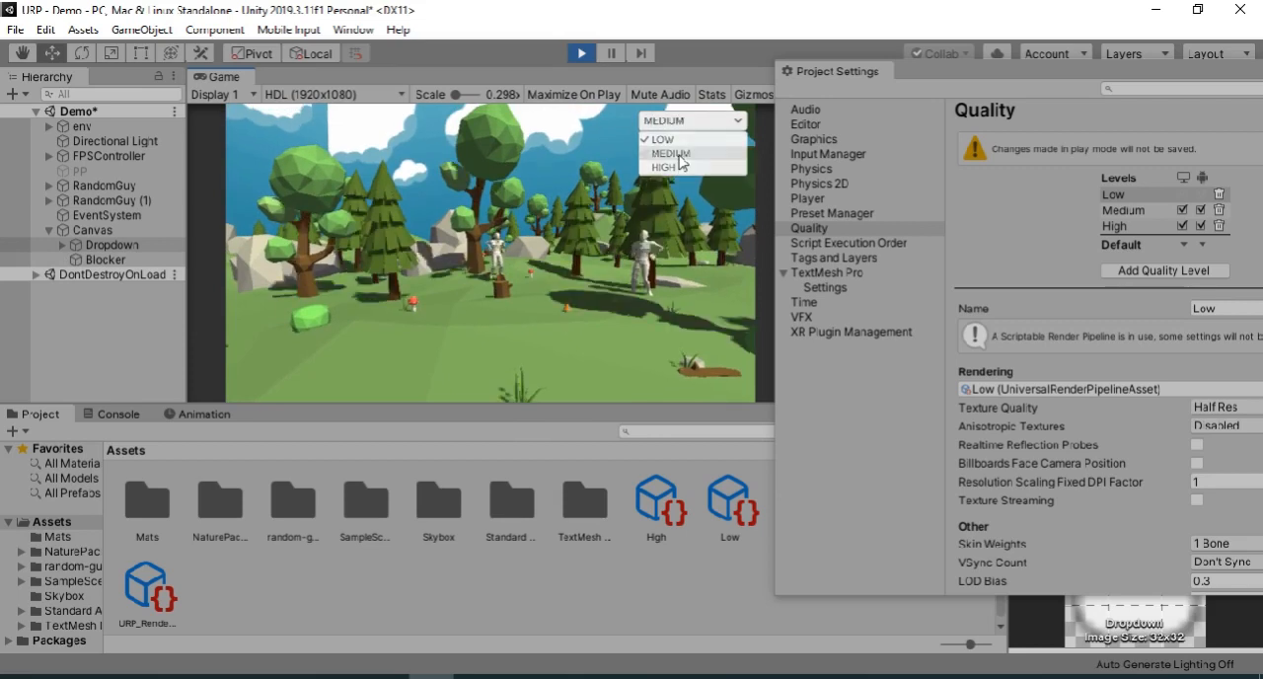
pyautogui.click(670, 153)
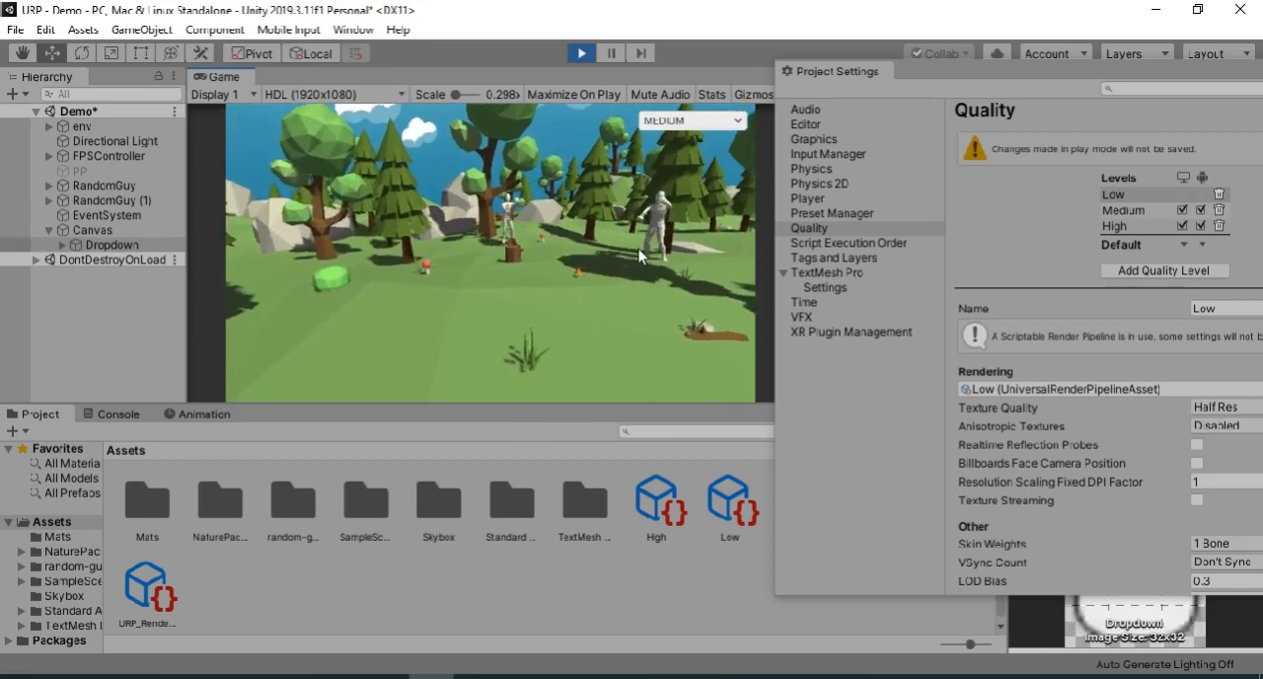
pyautogui.click(692, 119)
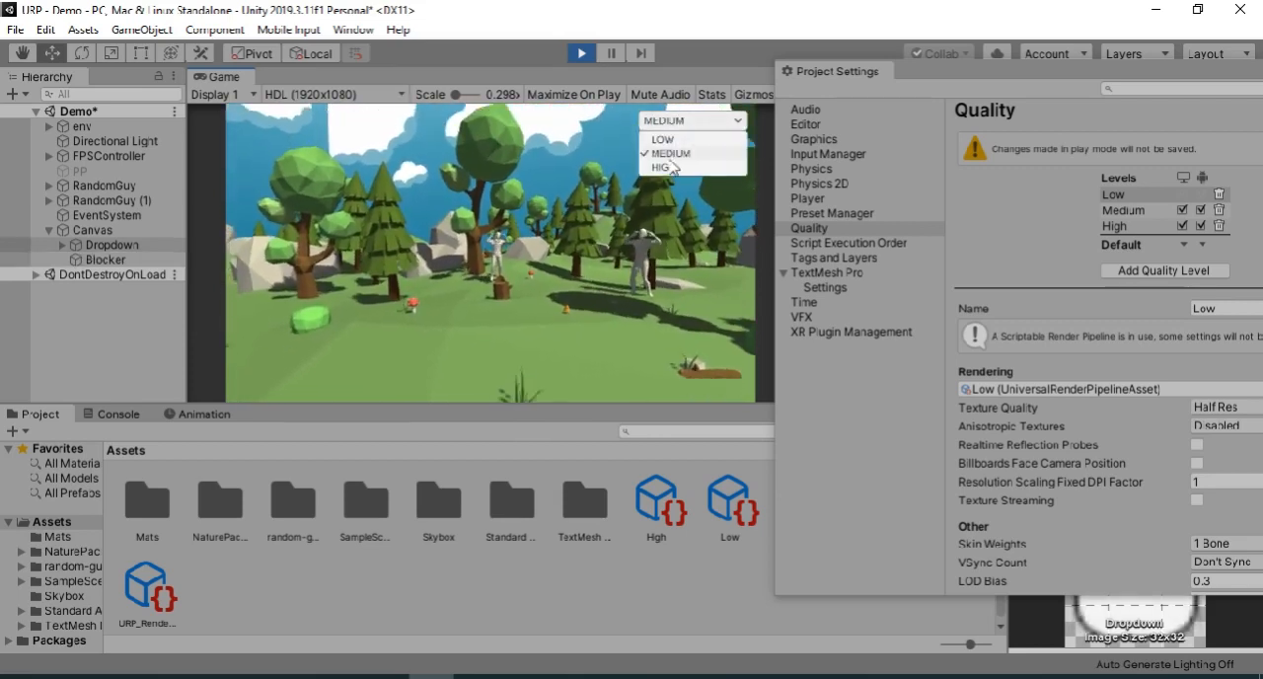
pyautogui.click(662, 167)
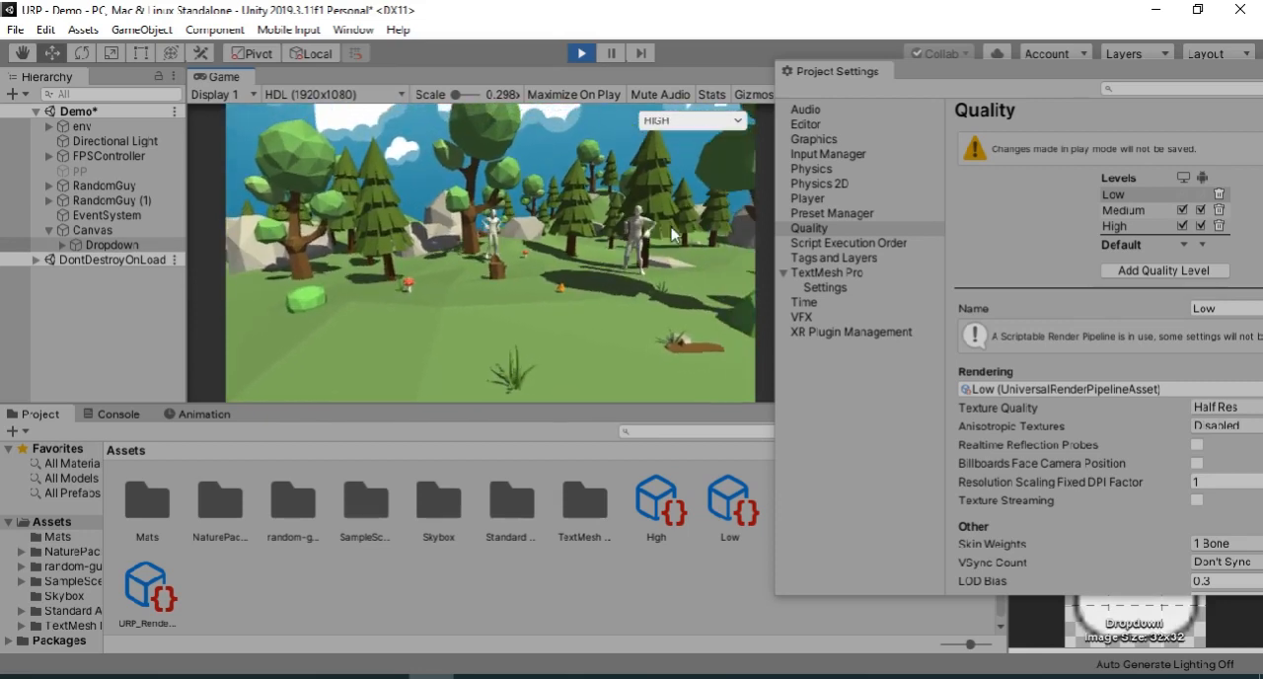
pyautogui.click(1125, 226)
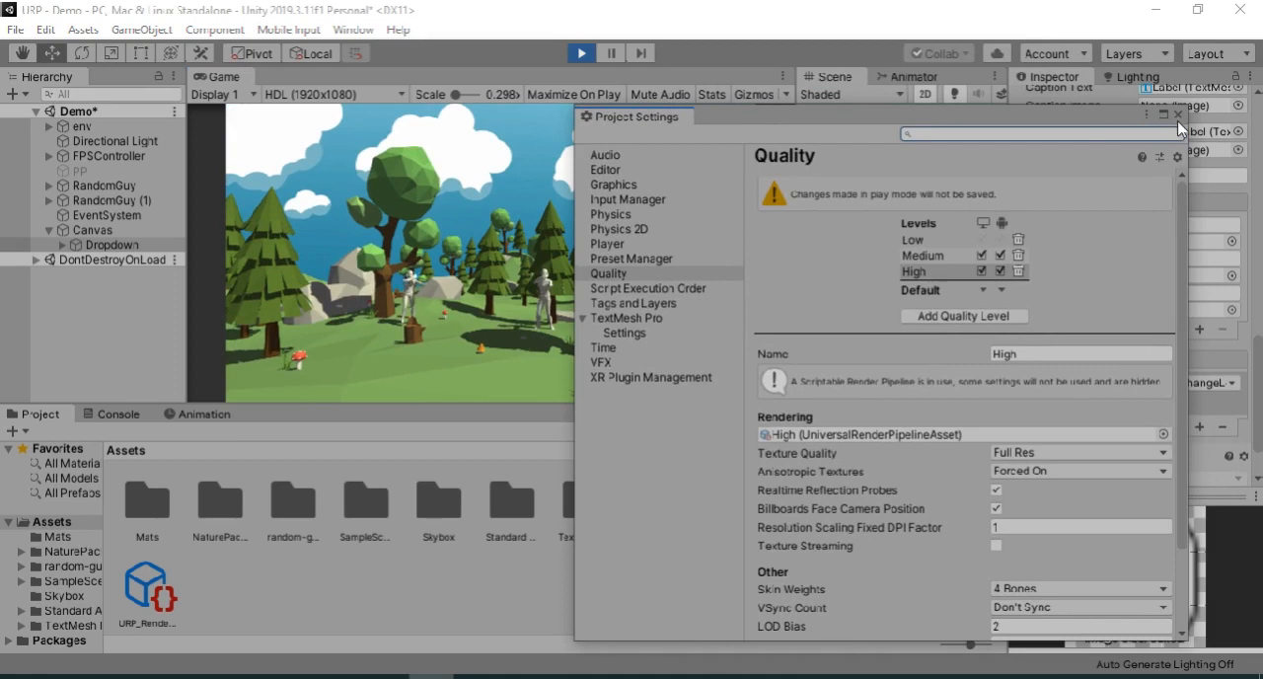
pyautogui.click(1177, 117)
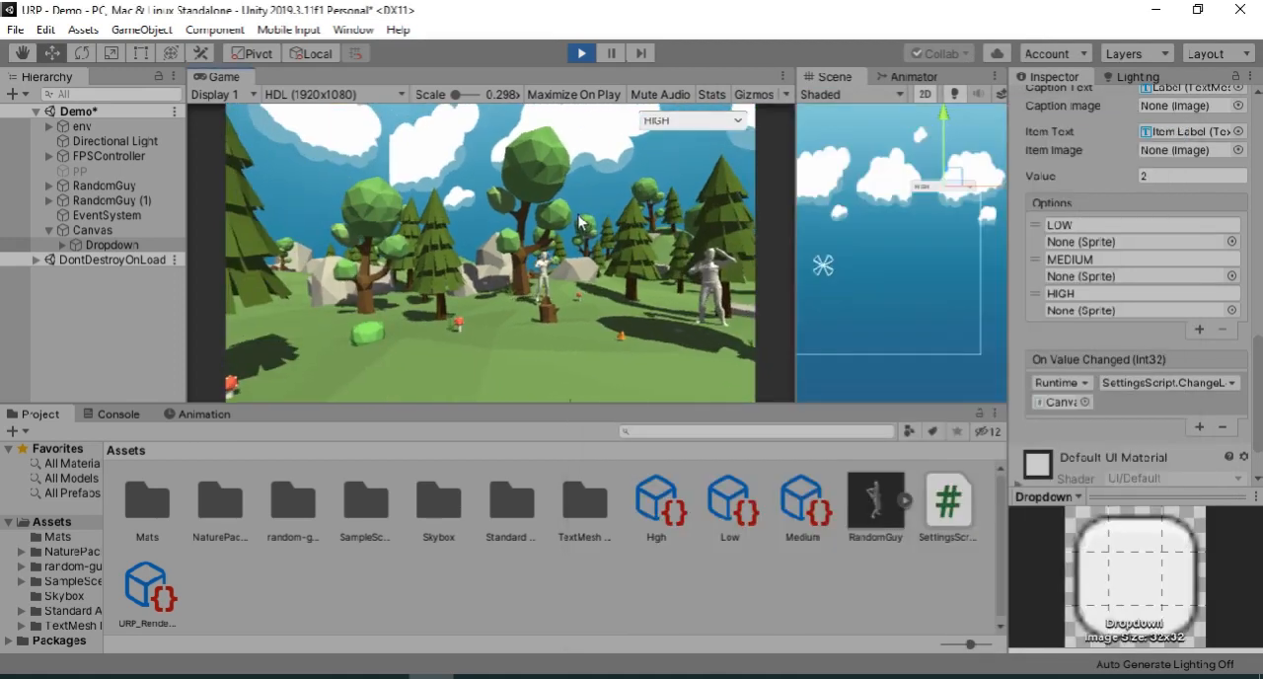
pyautogui.click(580, 53)
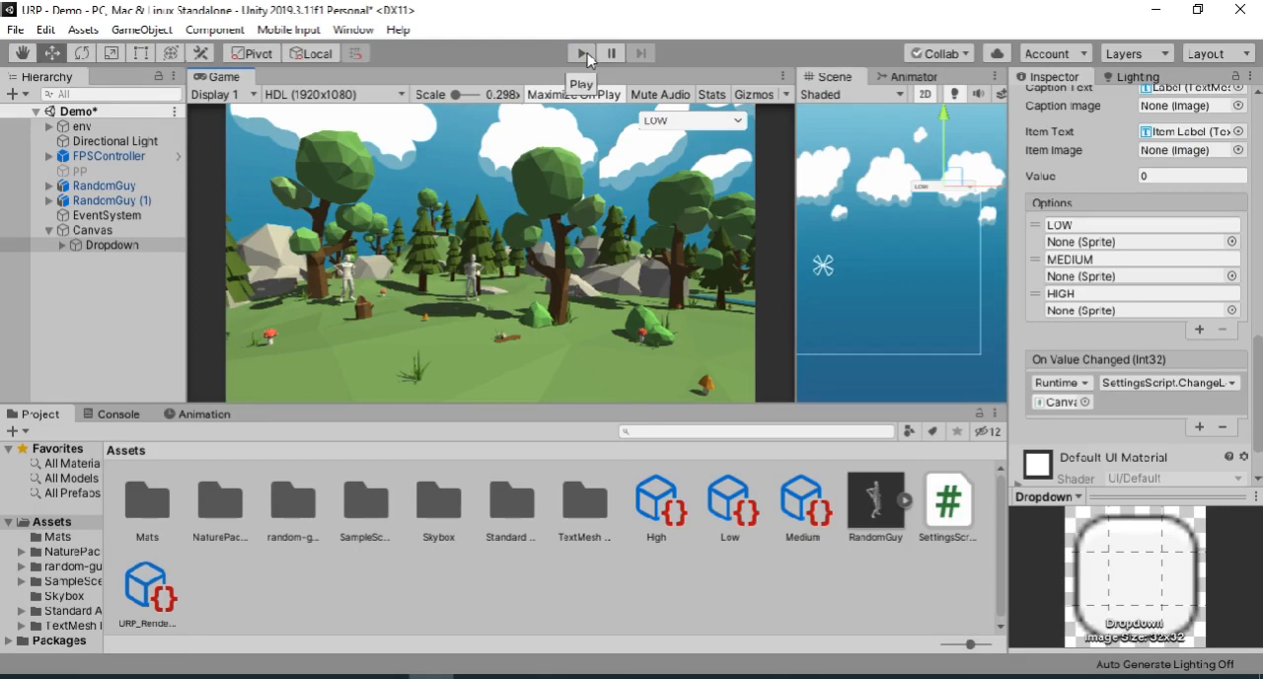
# Play maximized and switch the quality dropdown to MEDIUM, then back to HIGH.
pyautogui.click(581, 53)
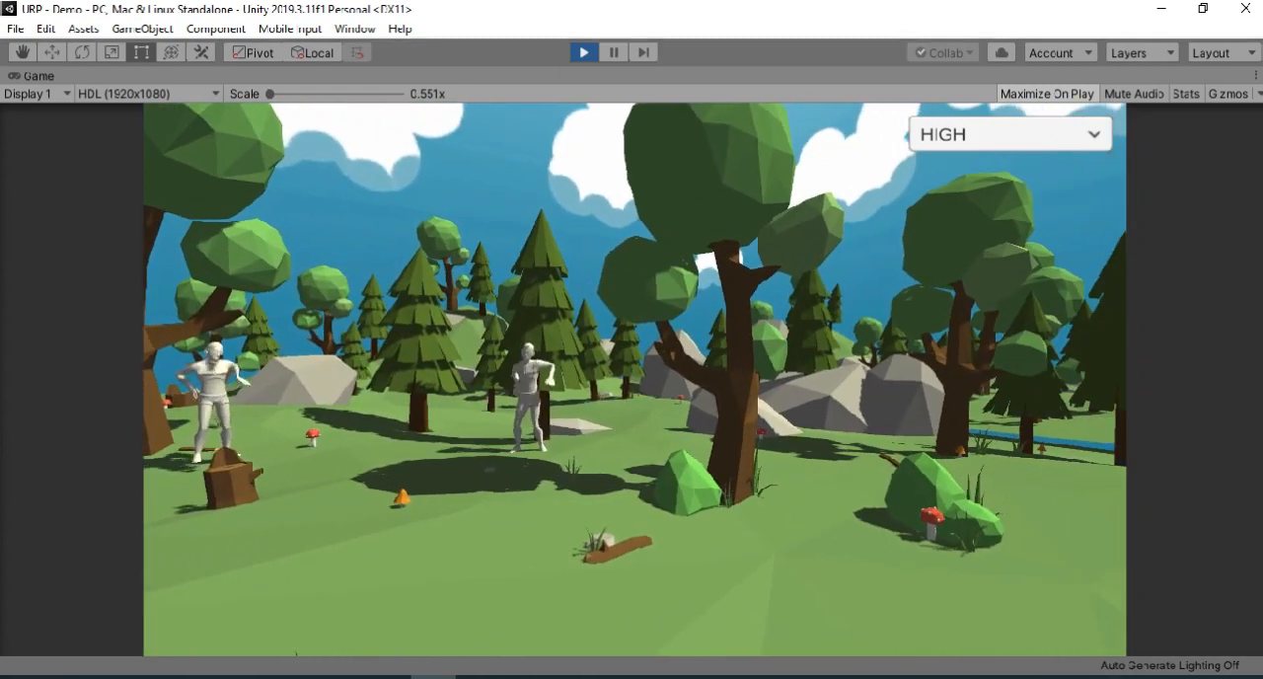
pyautogui.click(1008, 133)
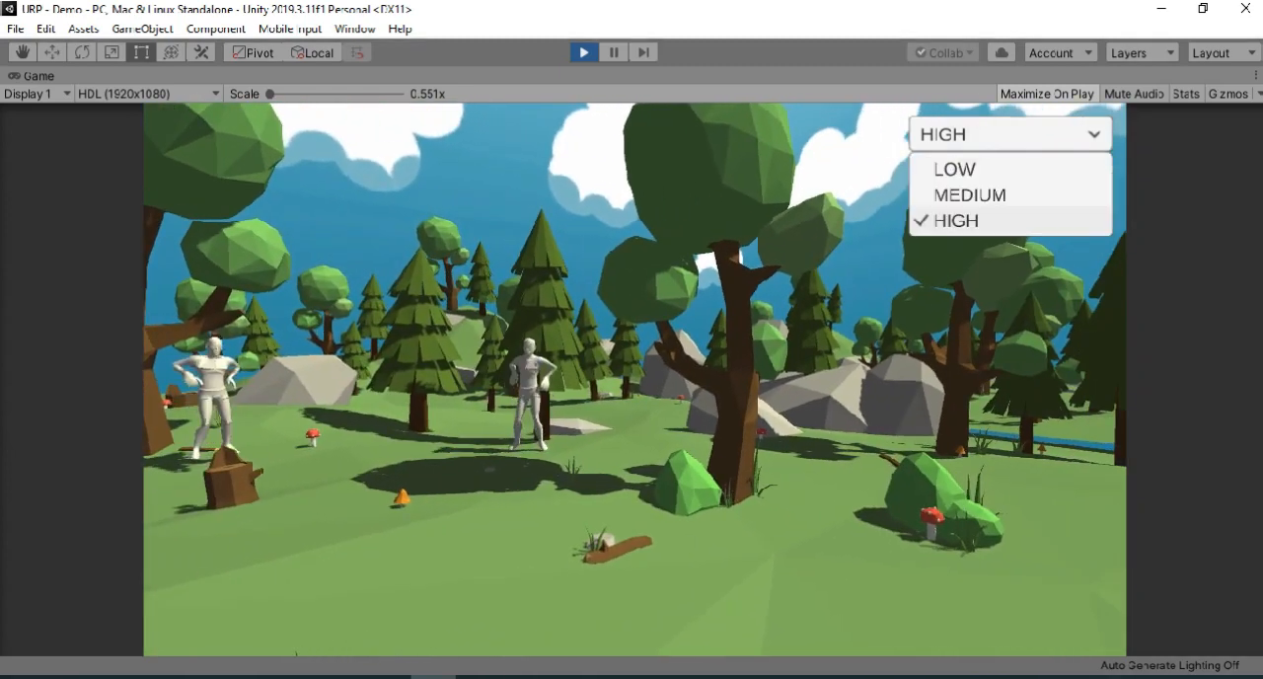
pyautogui.click(970, 195)
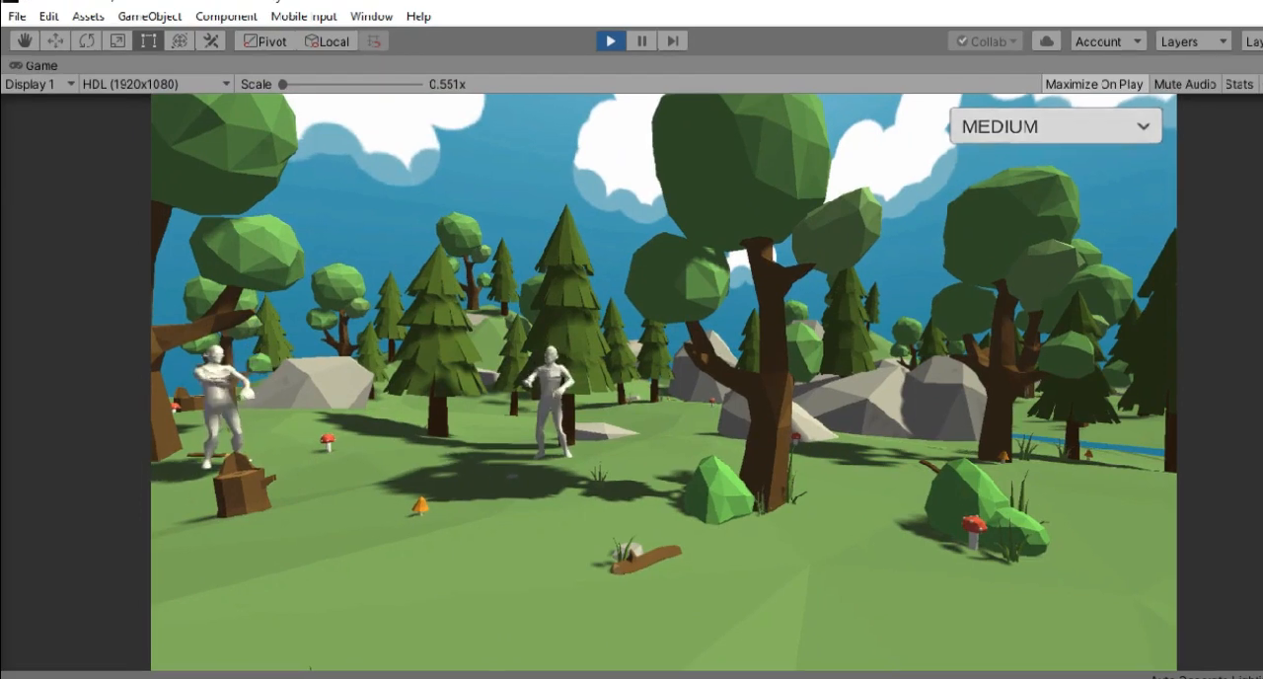
pyautogui.click(1054, 129)
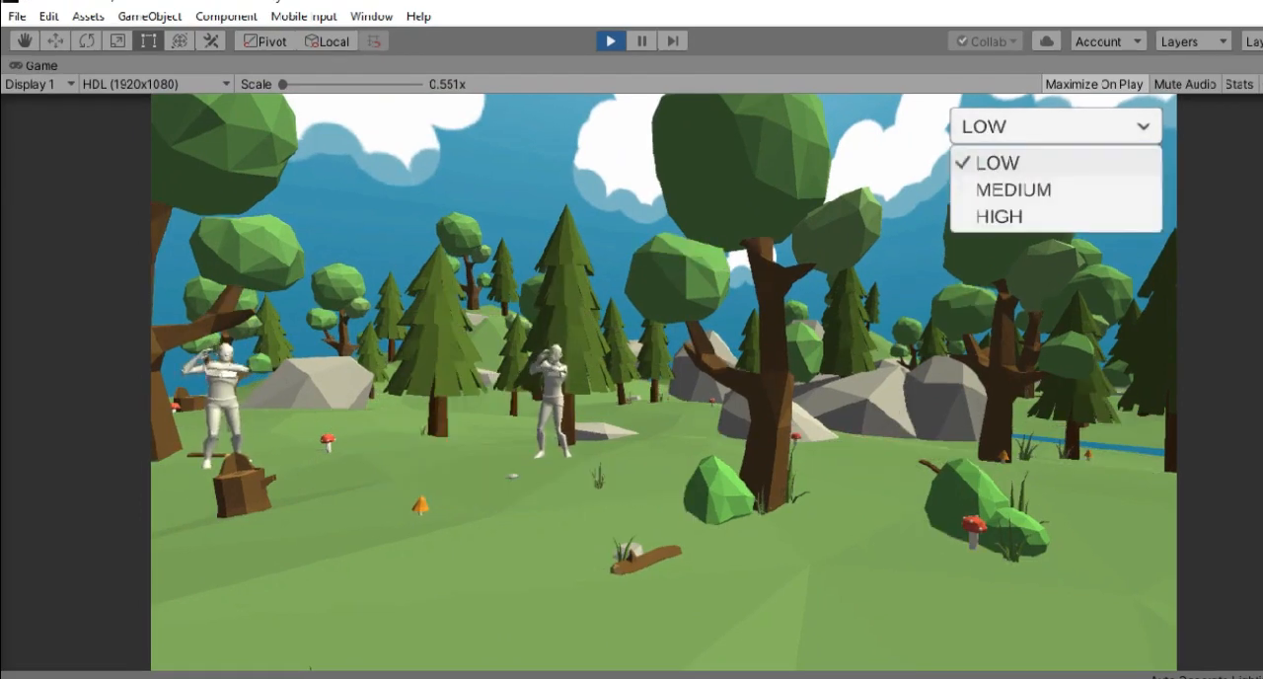
pyautogui.click(998, 216)
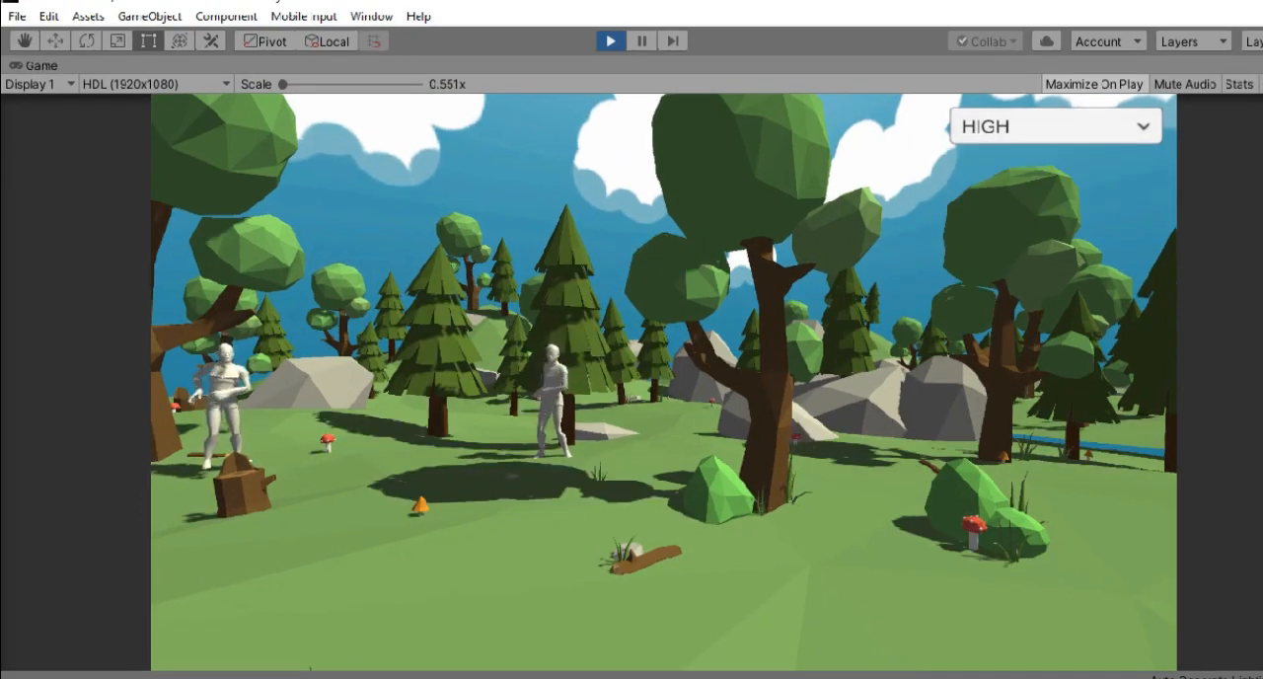